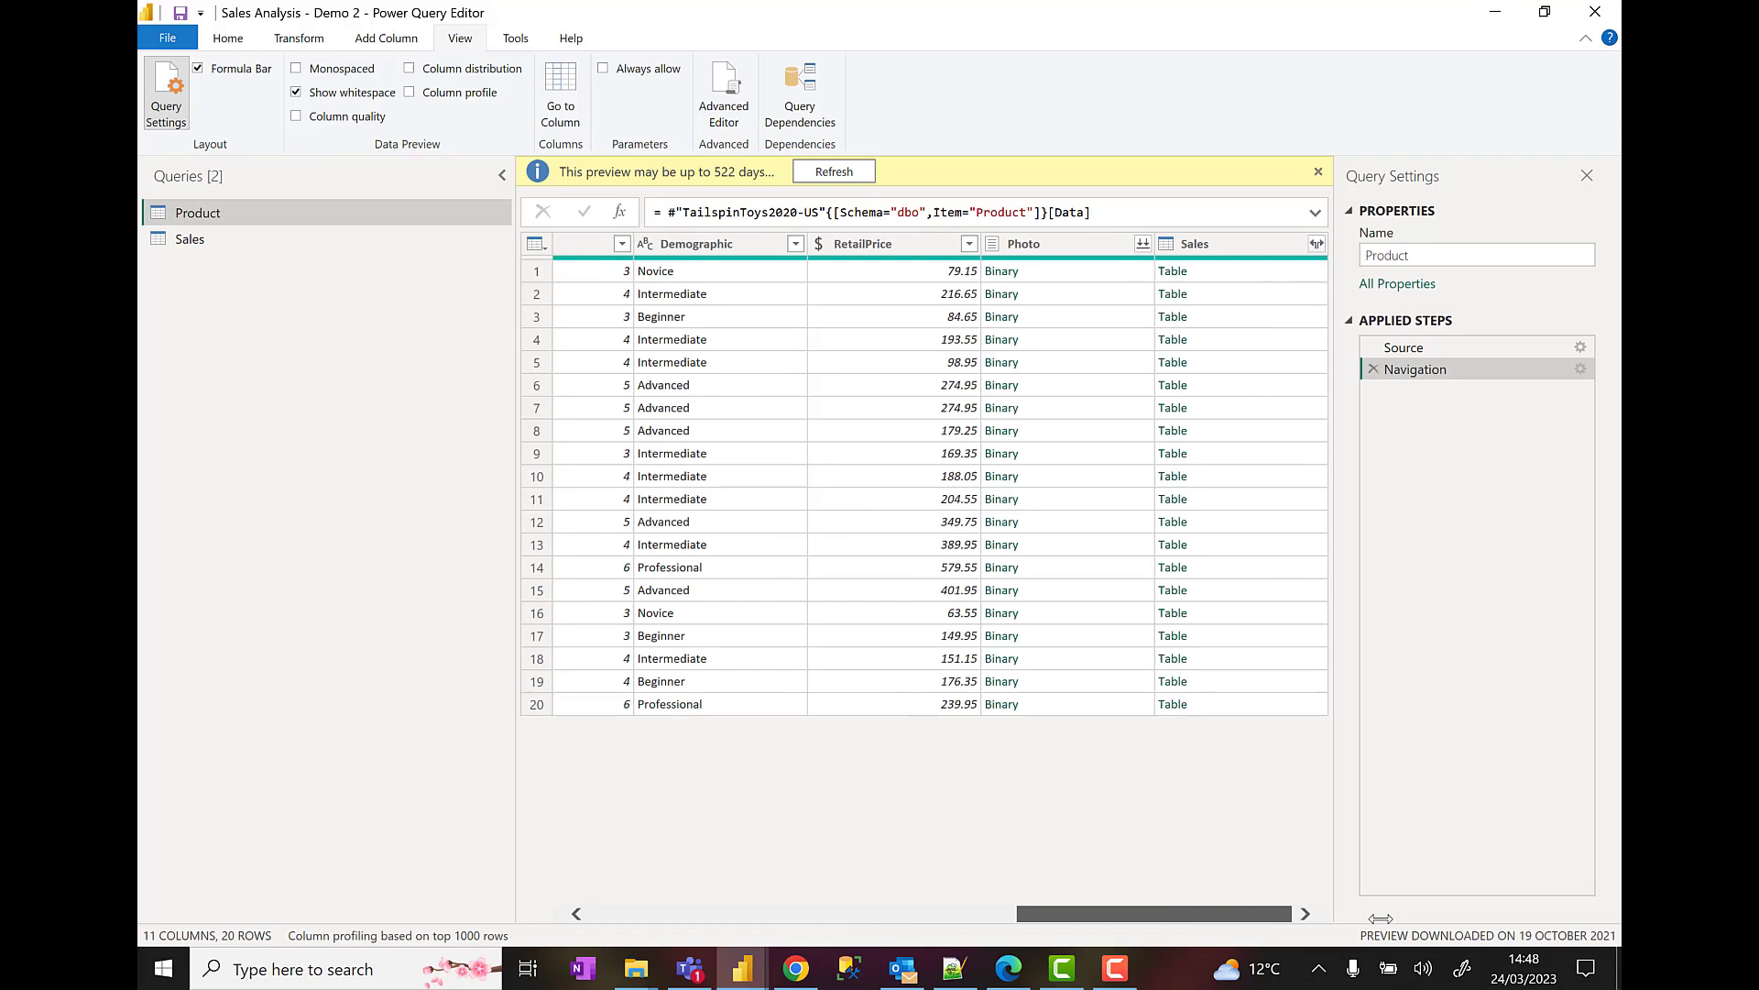
pyautogui.moveTo(1066, 244)
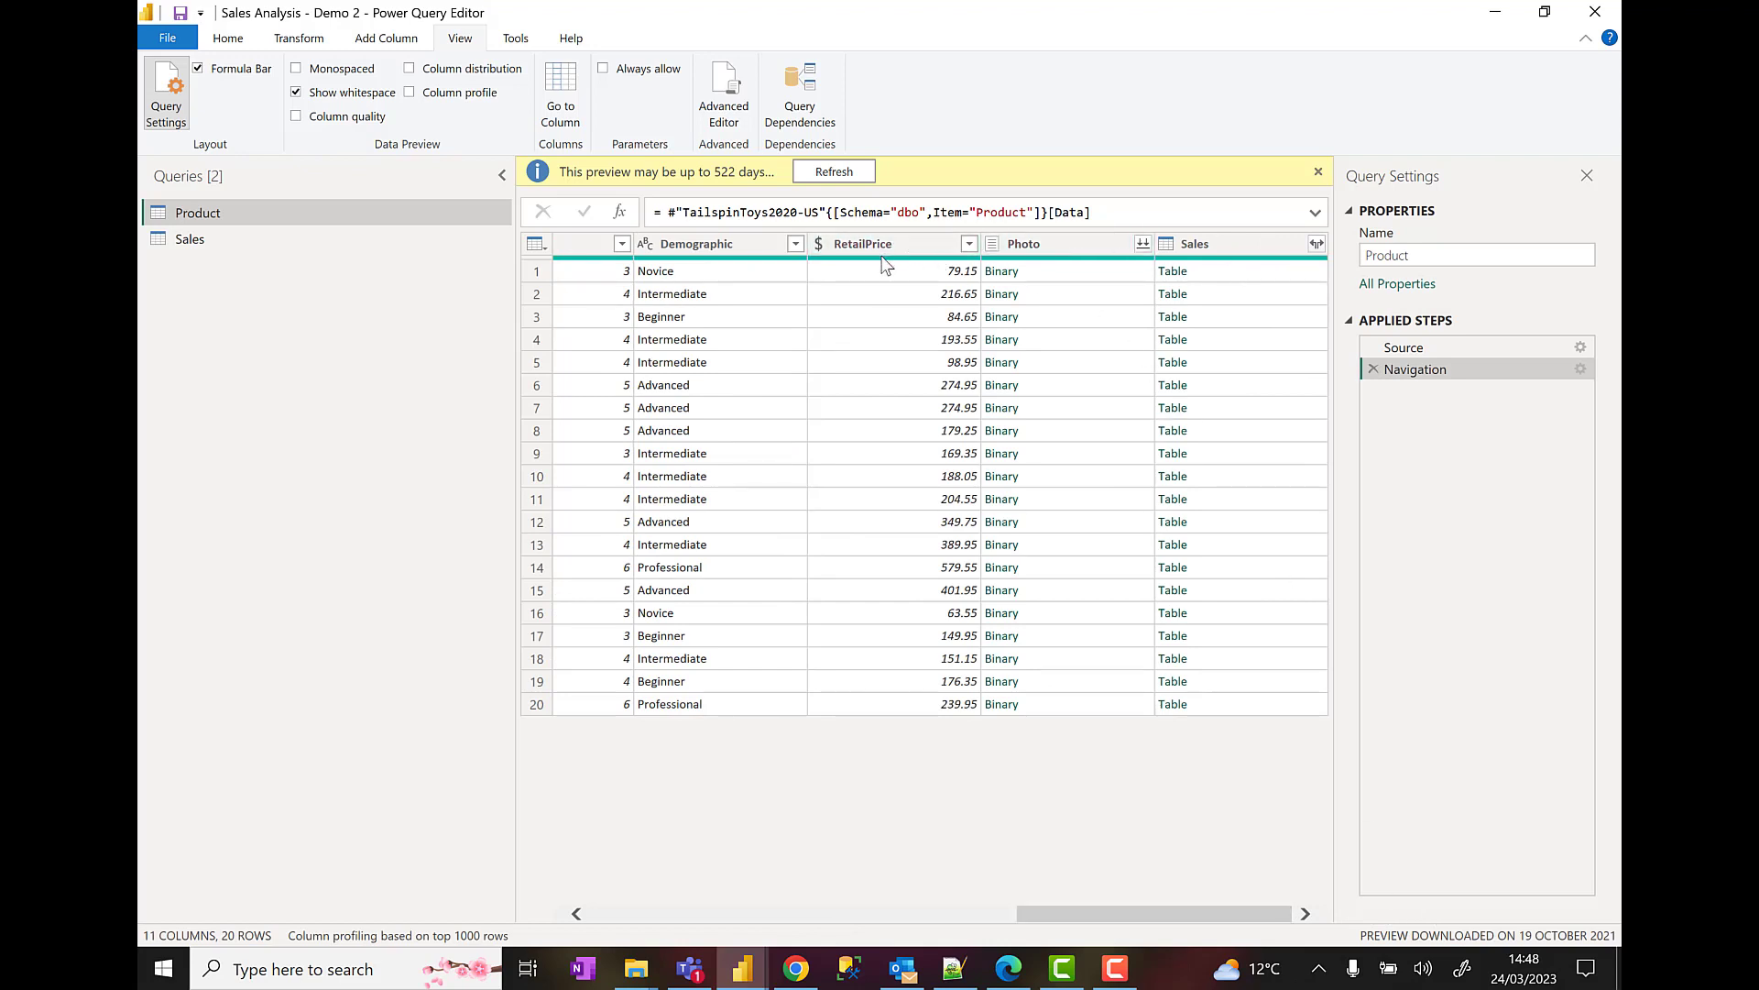
# - Remove the ProductCategory, RetailPrice, Photo and Sales columns, leaving seven columns in Product
pyautogui.click(864, 244)
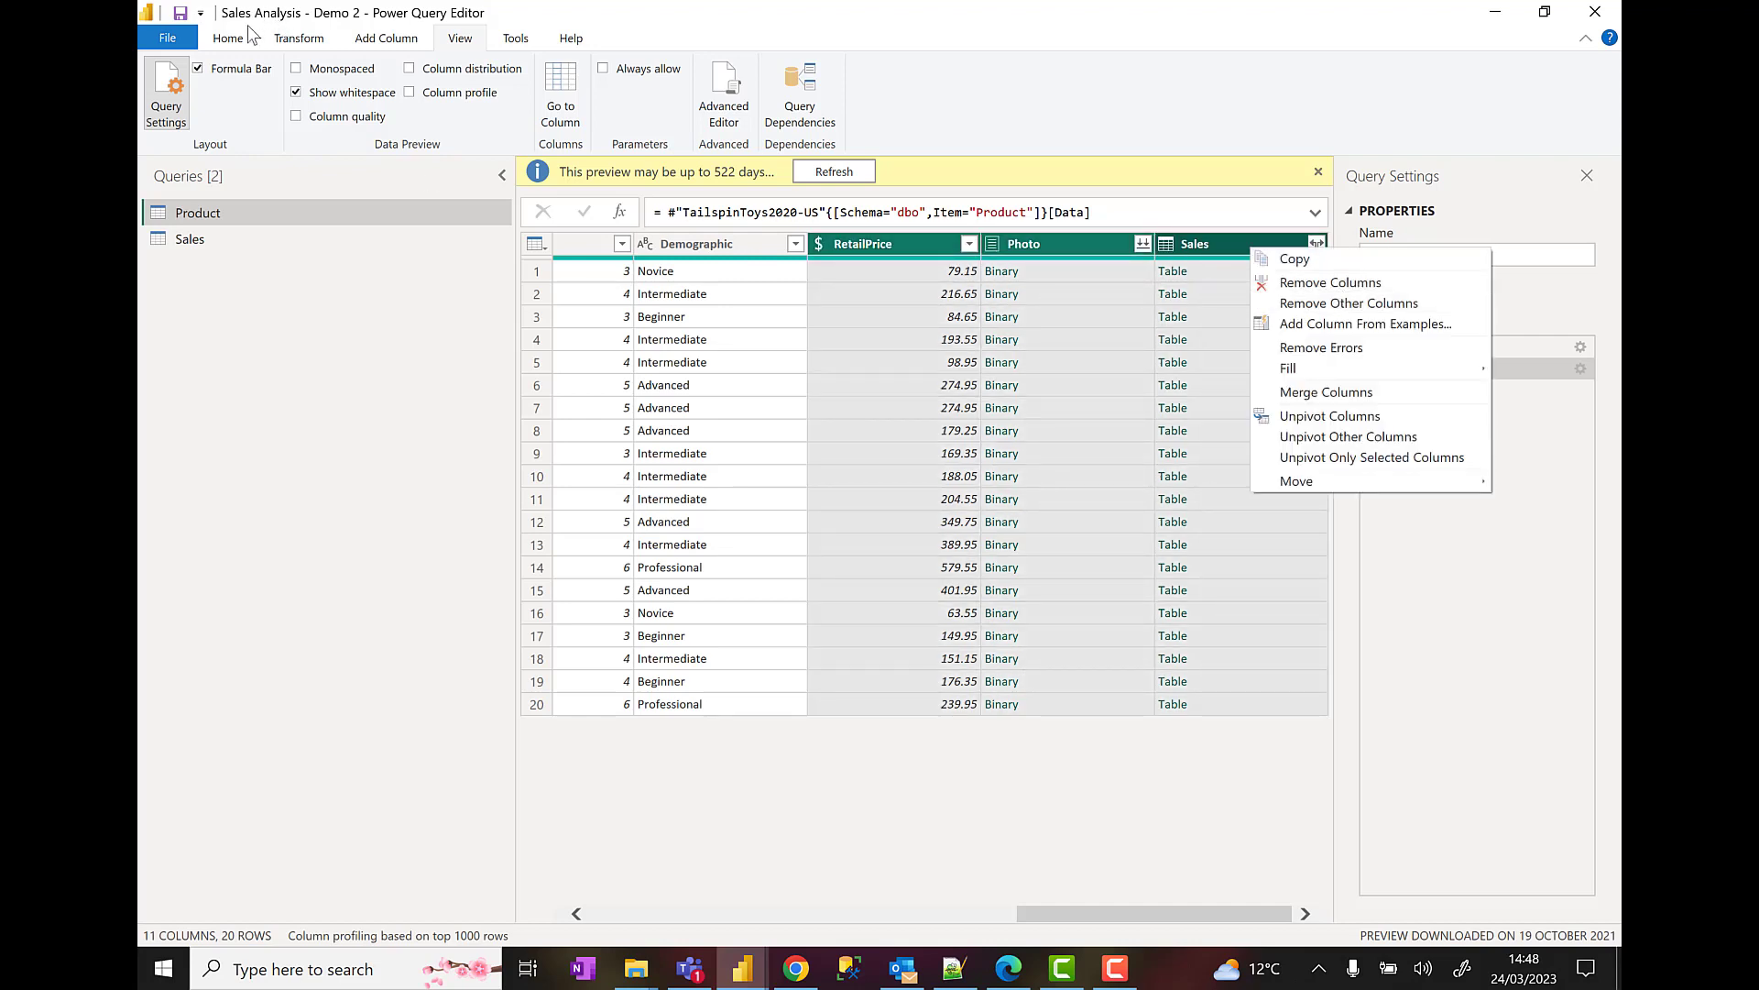
pyautogui.click(229, 37)
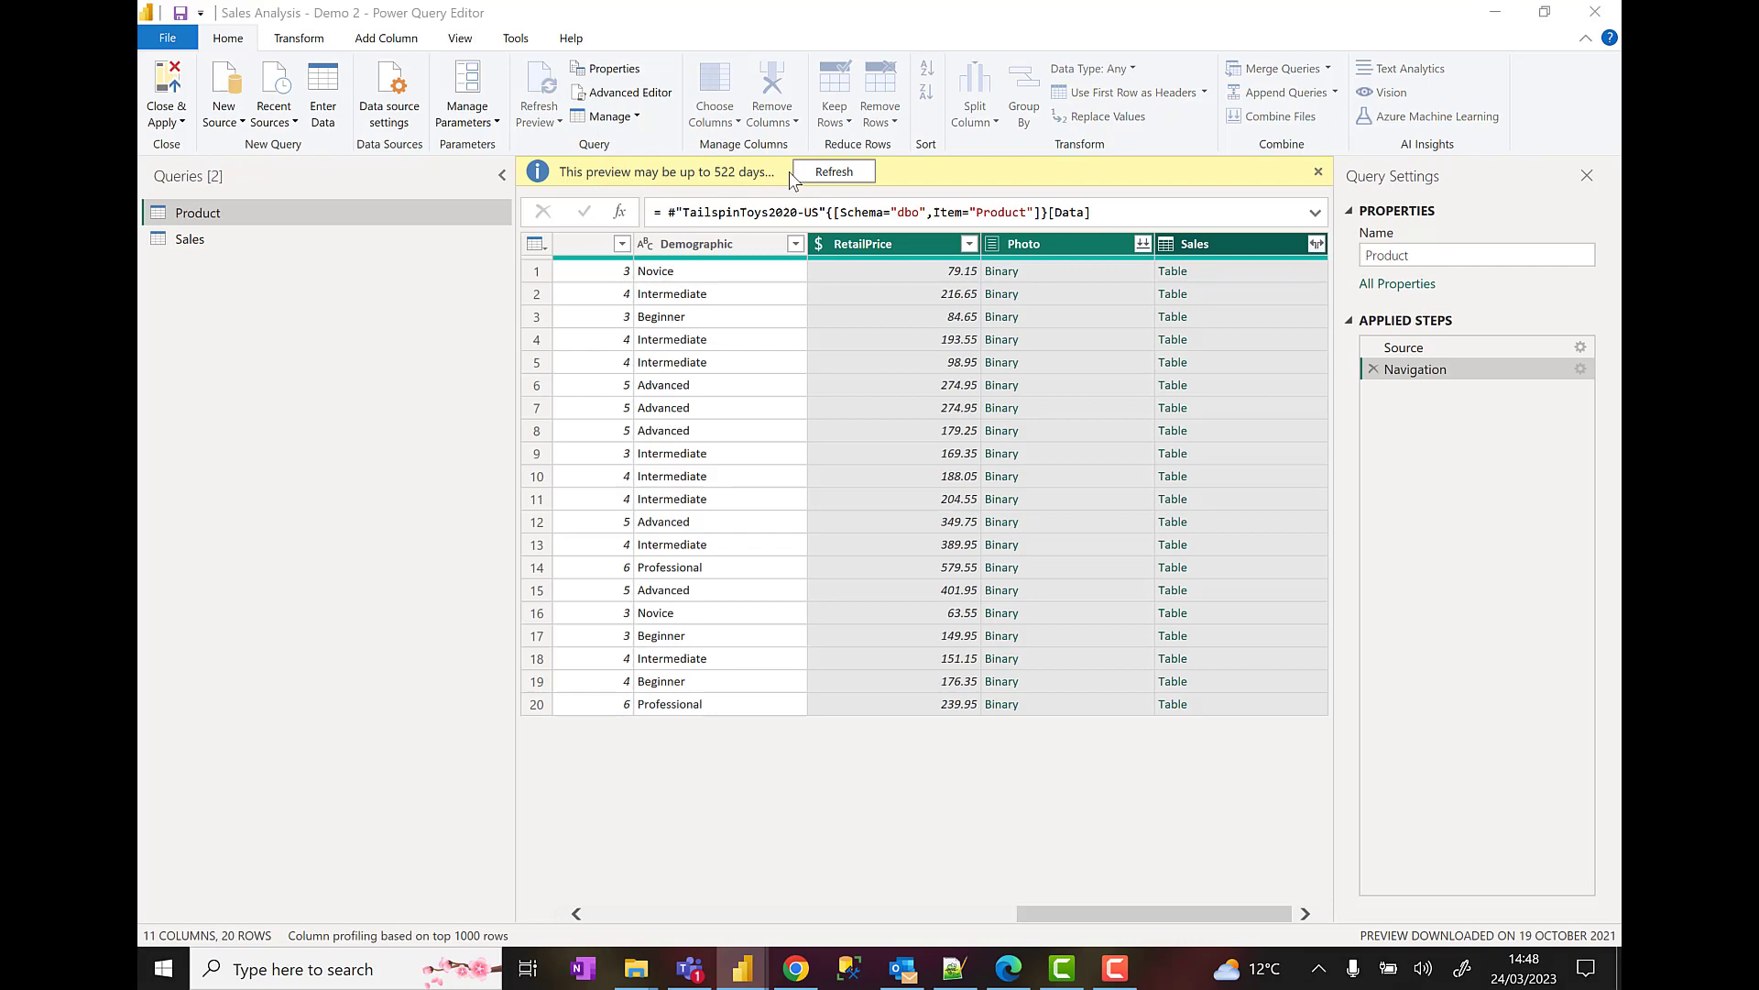
pyautogui.click(714, 92)
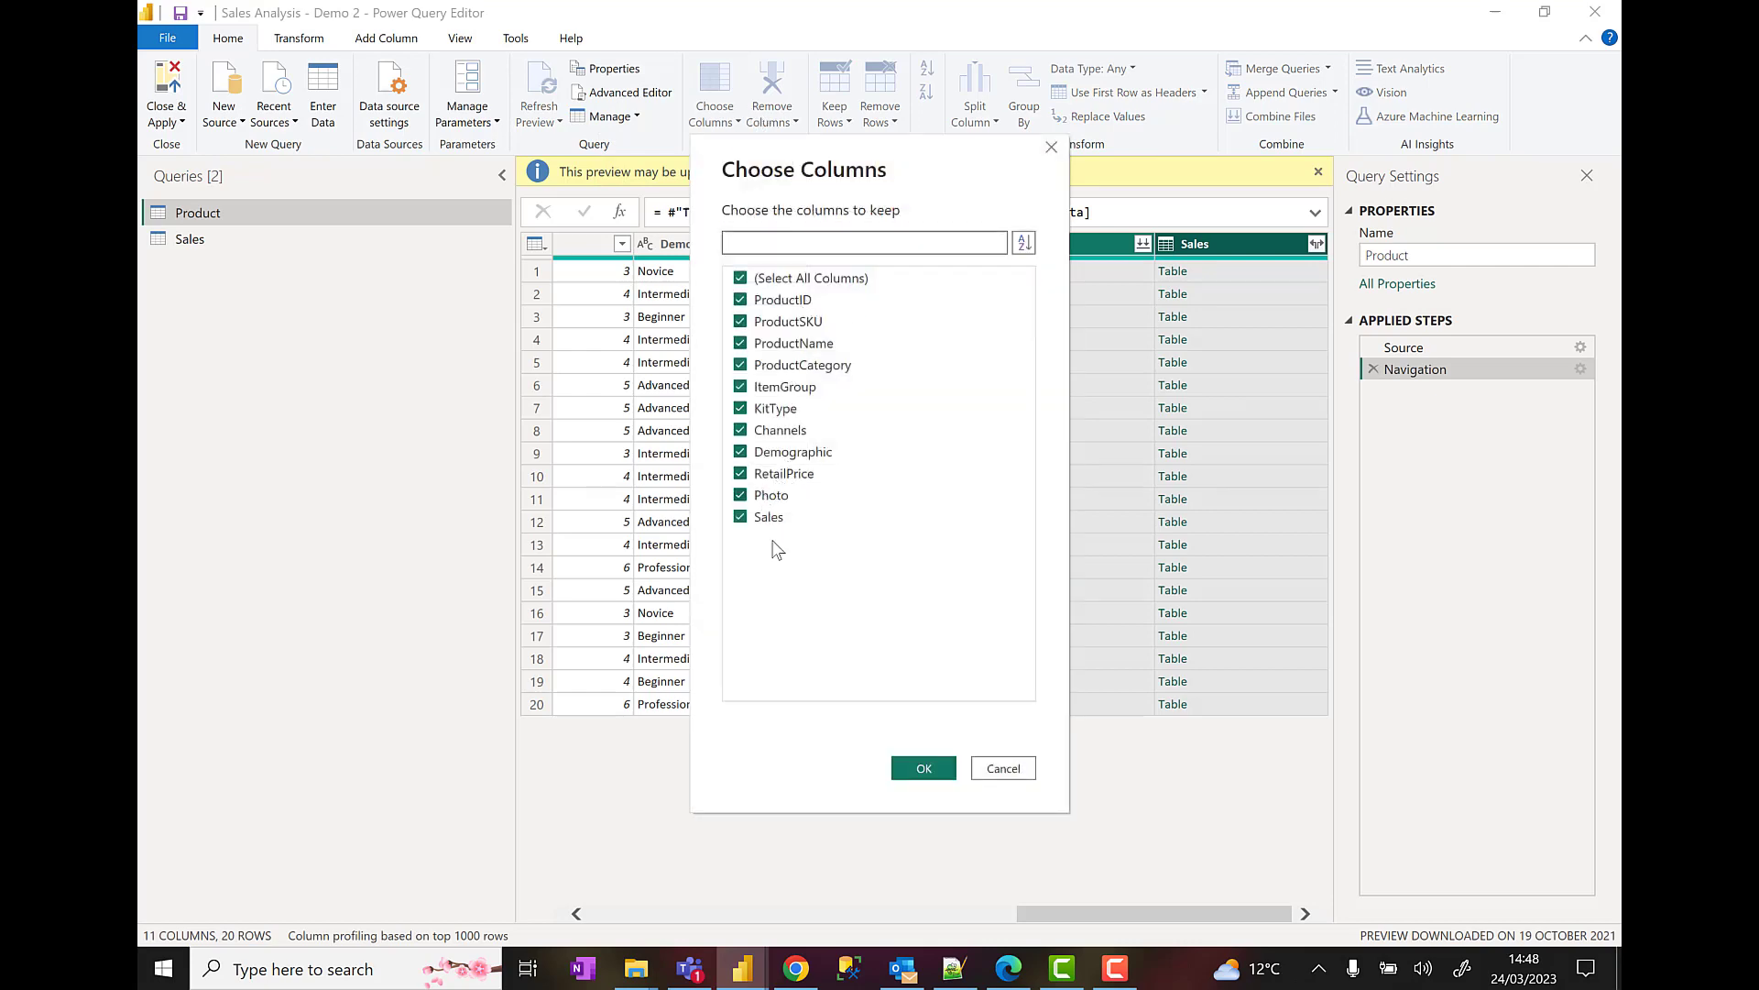
pyautogui.click(922, 768)
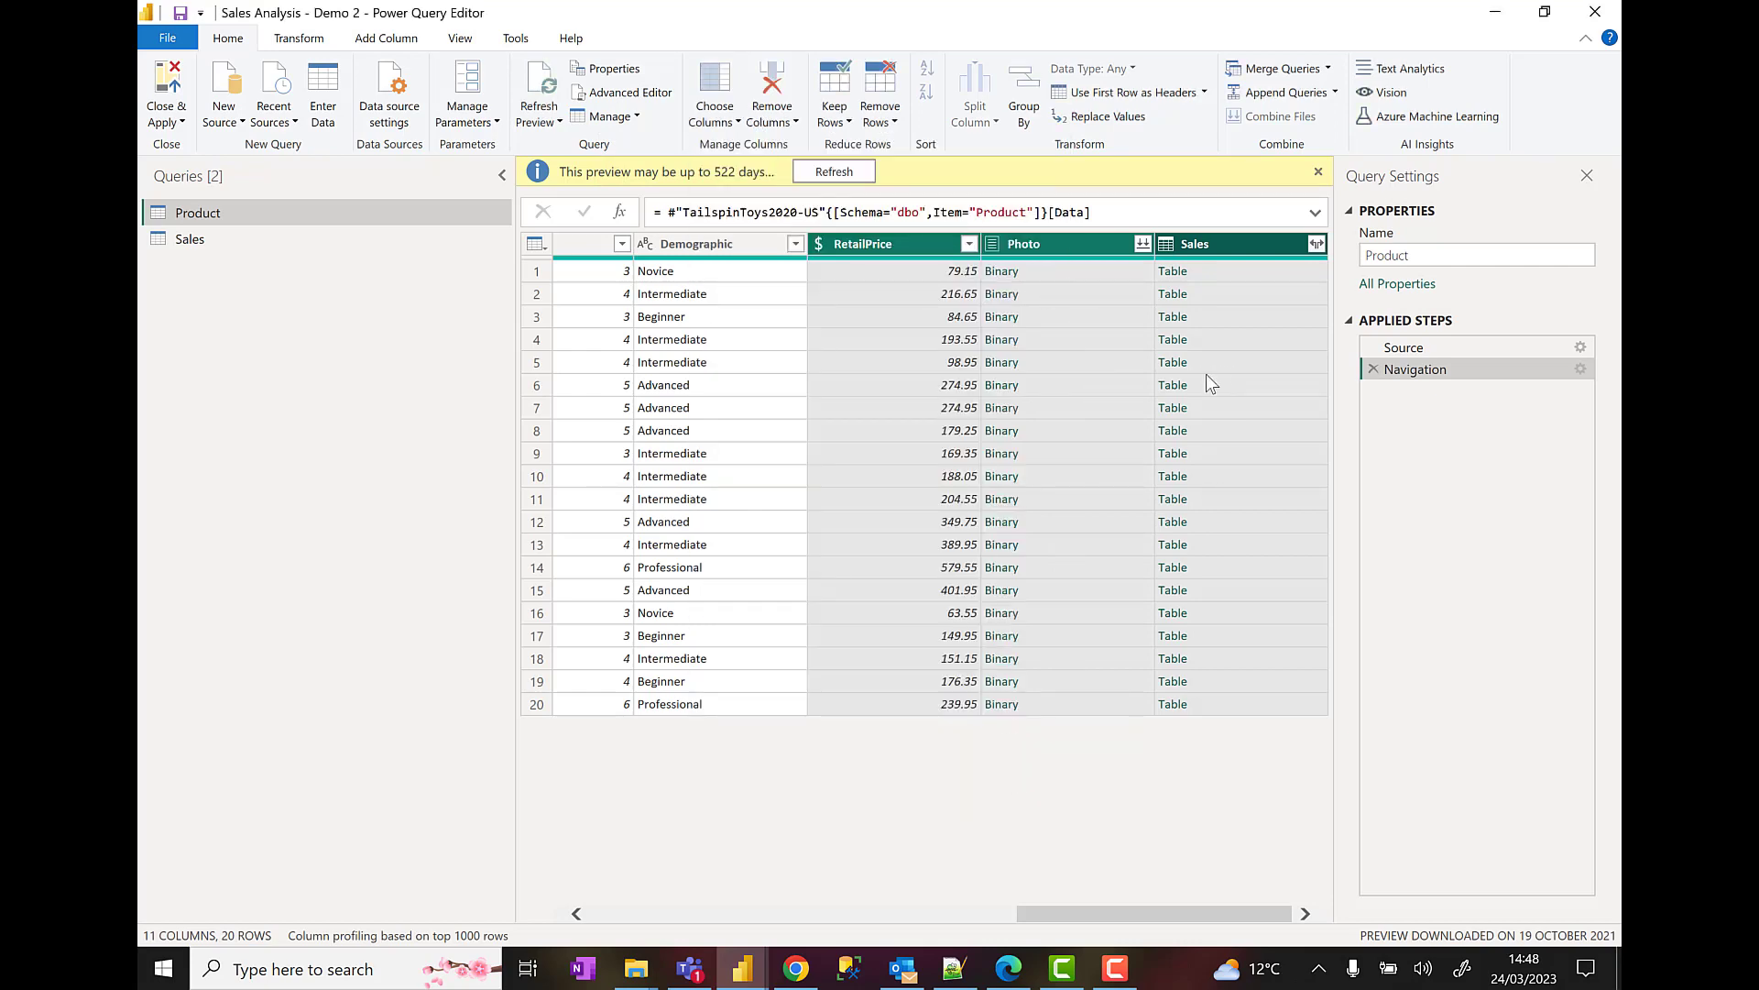
pyautogui.click(892, 243)
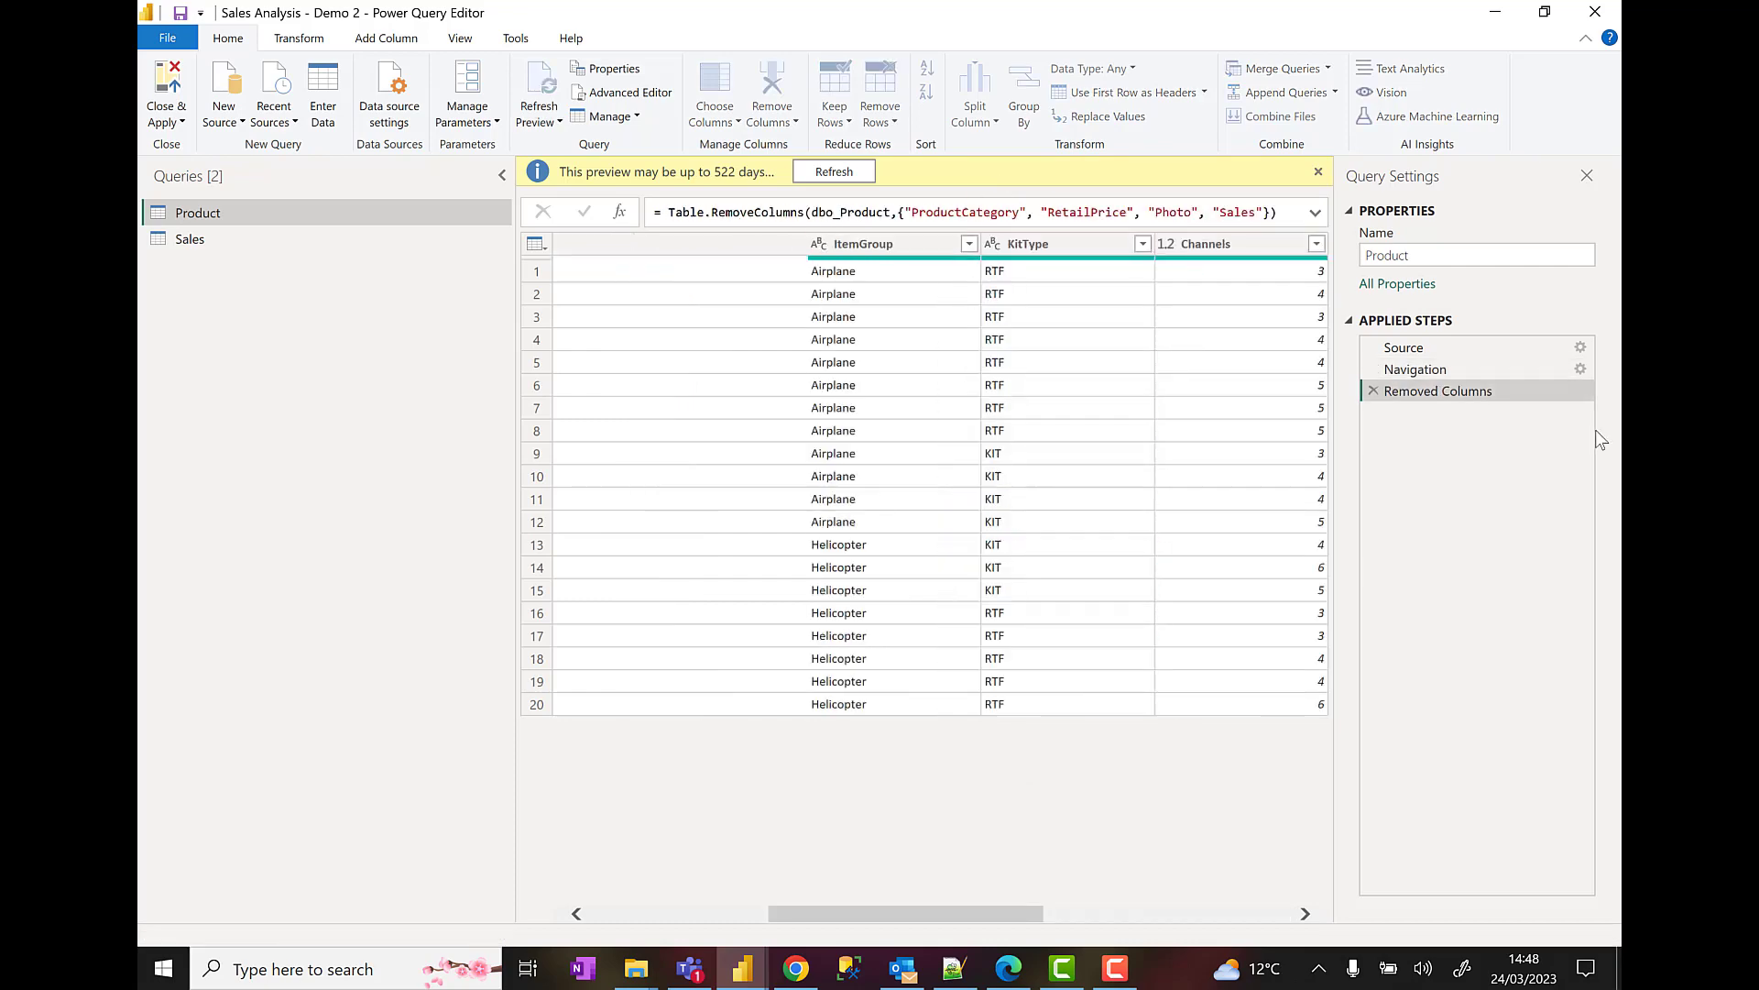
pyautogui.click(833, 171)
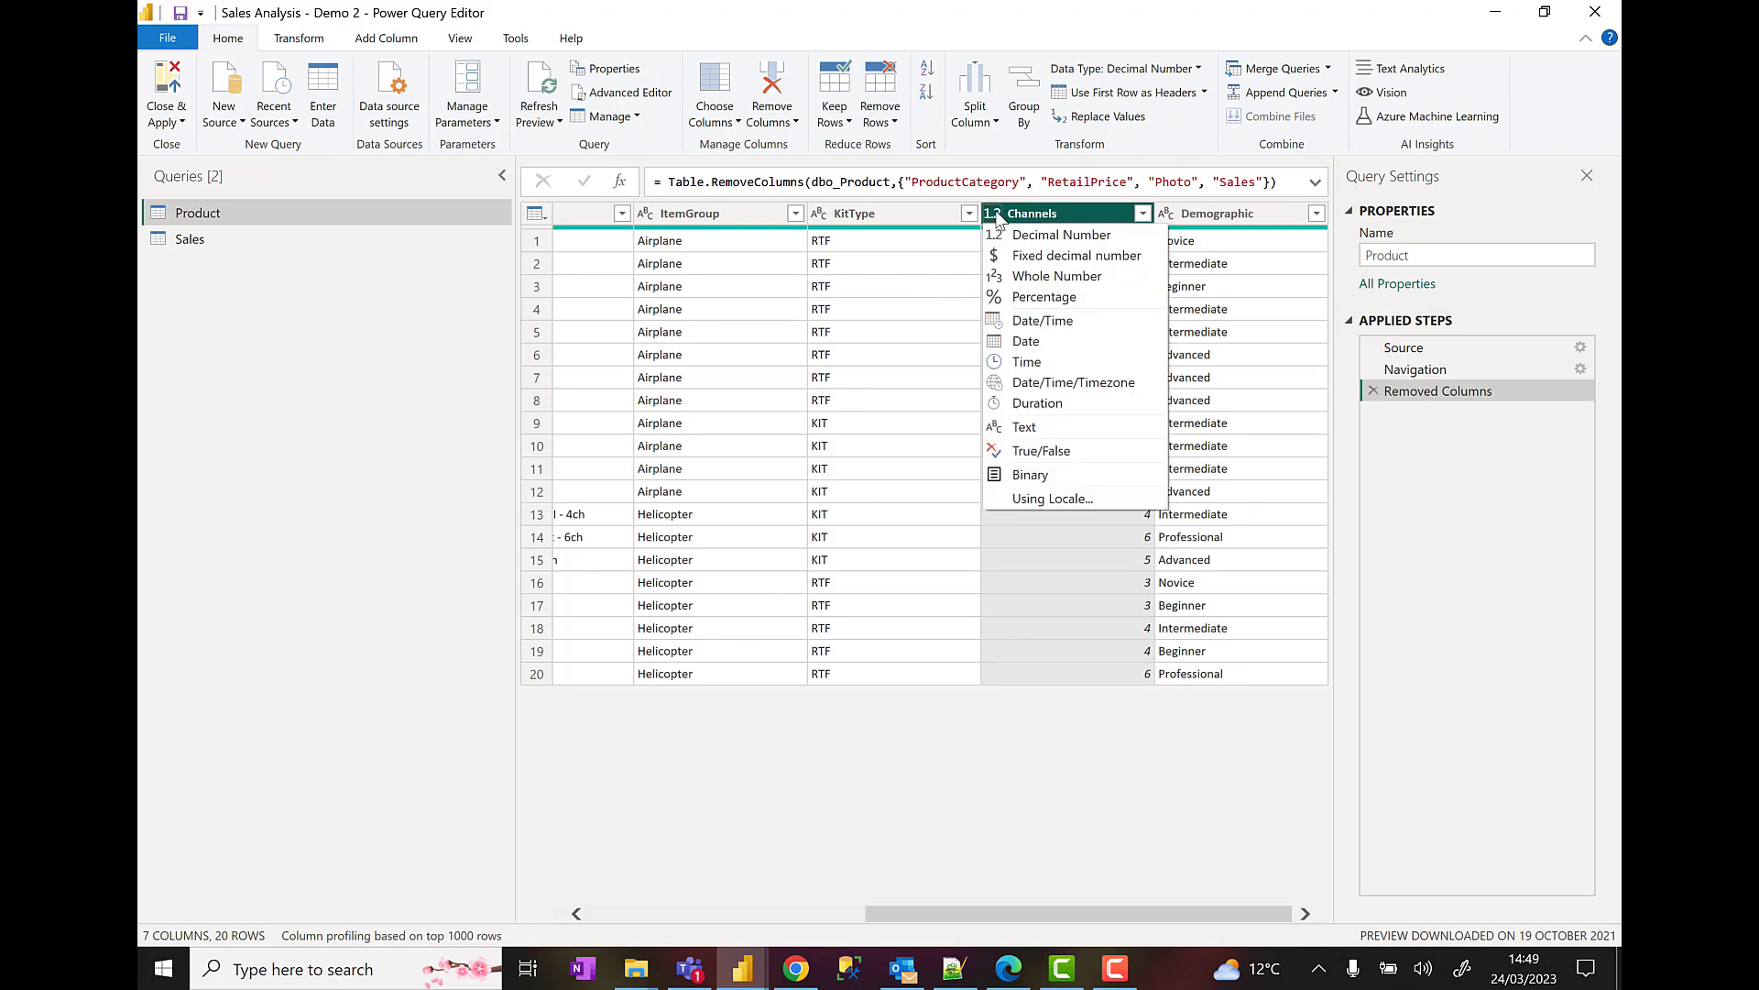
pyautogui.moveTo(1055, 276)
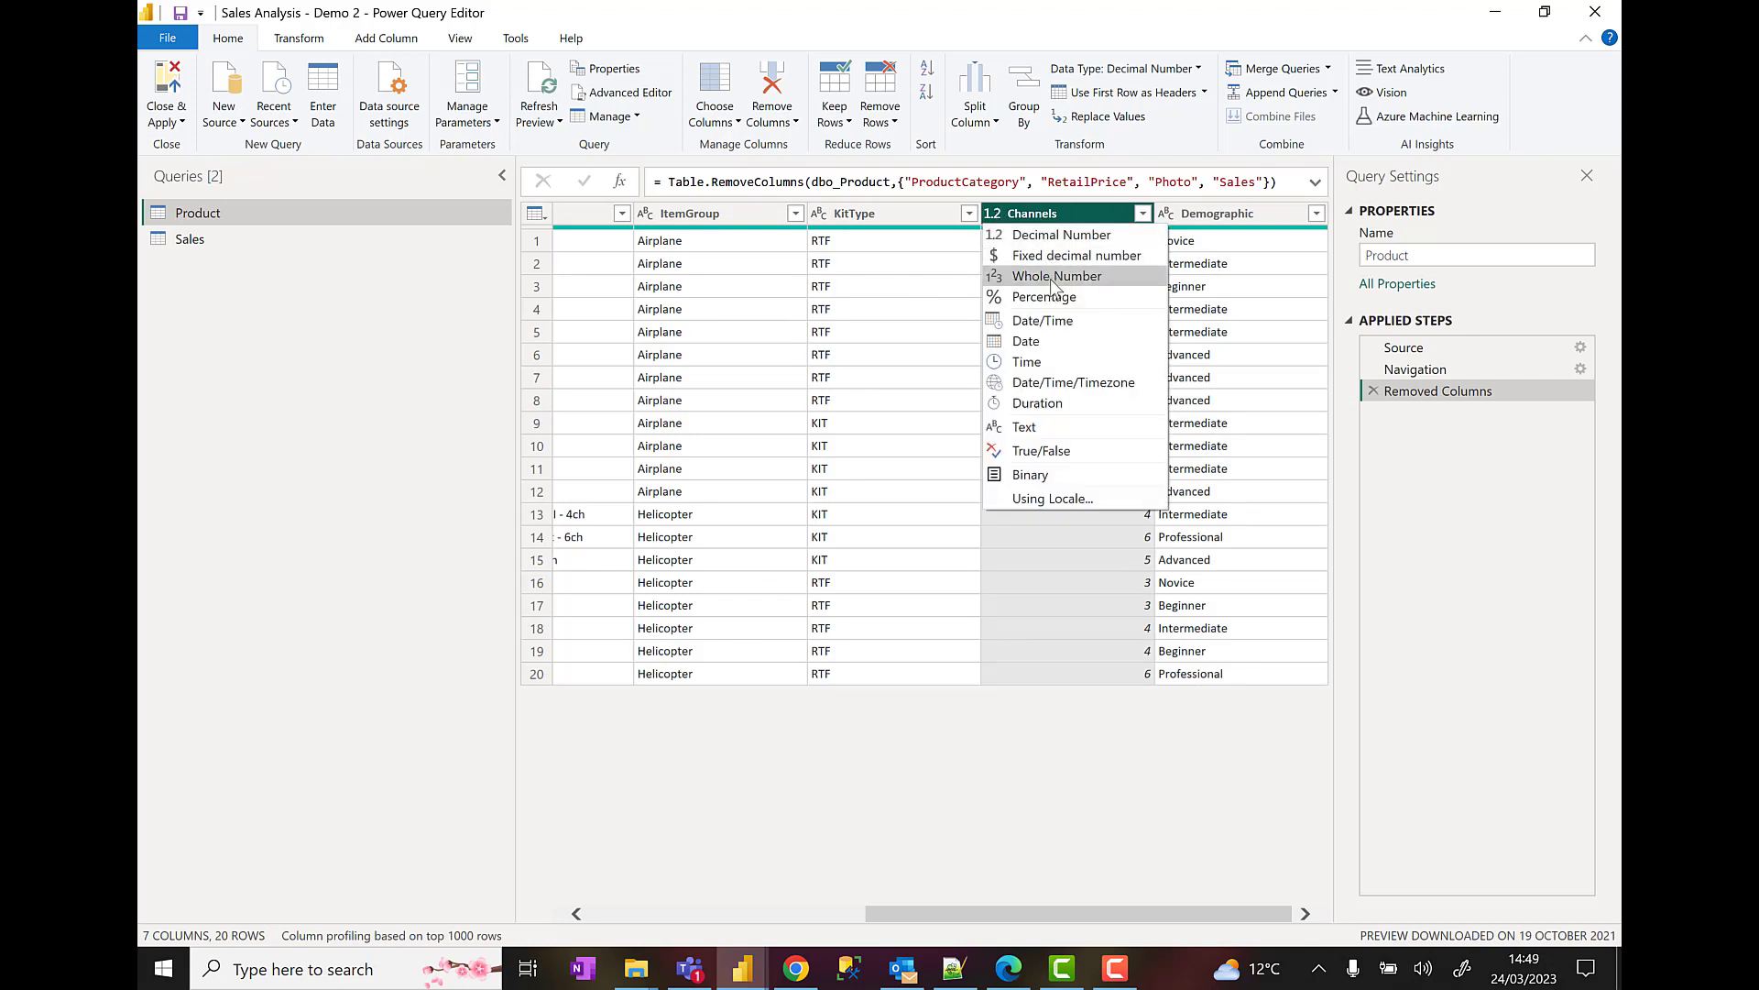
# - Change the Channels column's data type from decimal to Whole Number
pyautogui.click(1056, 275)
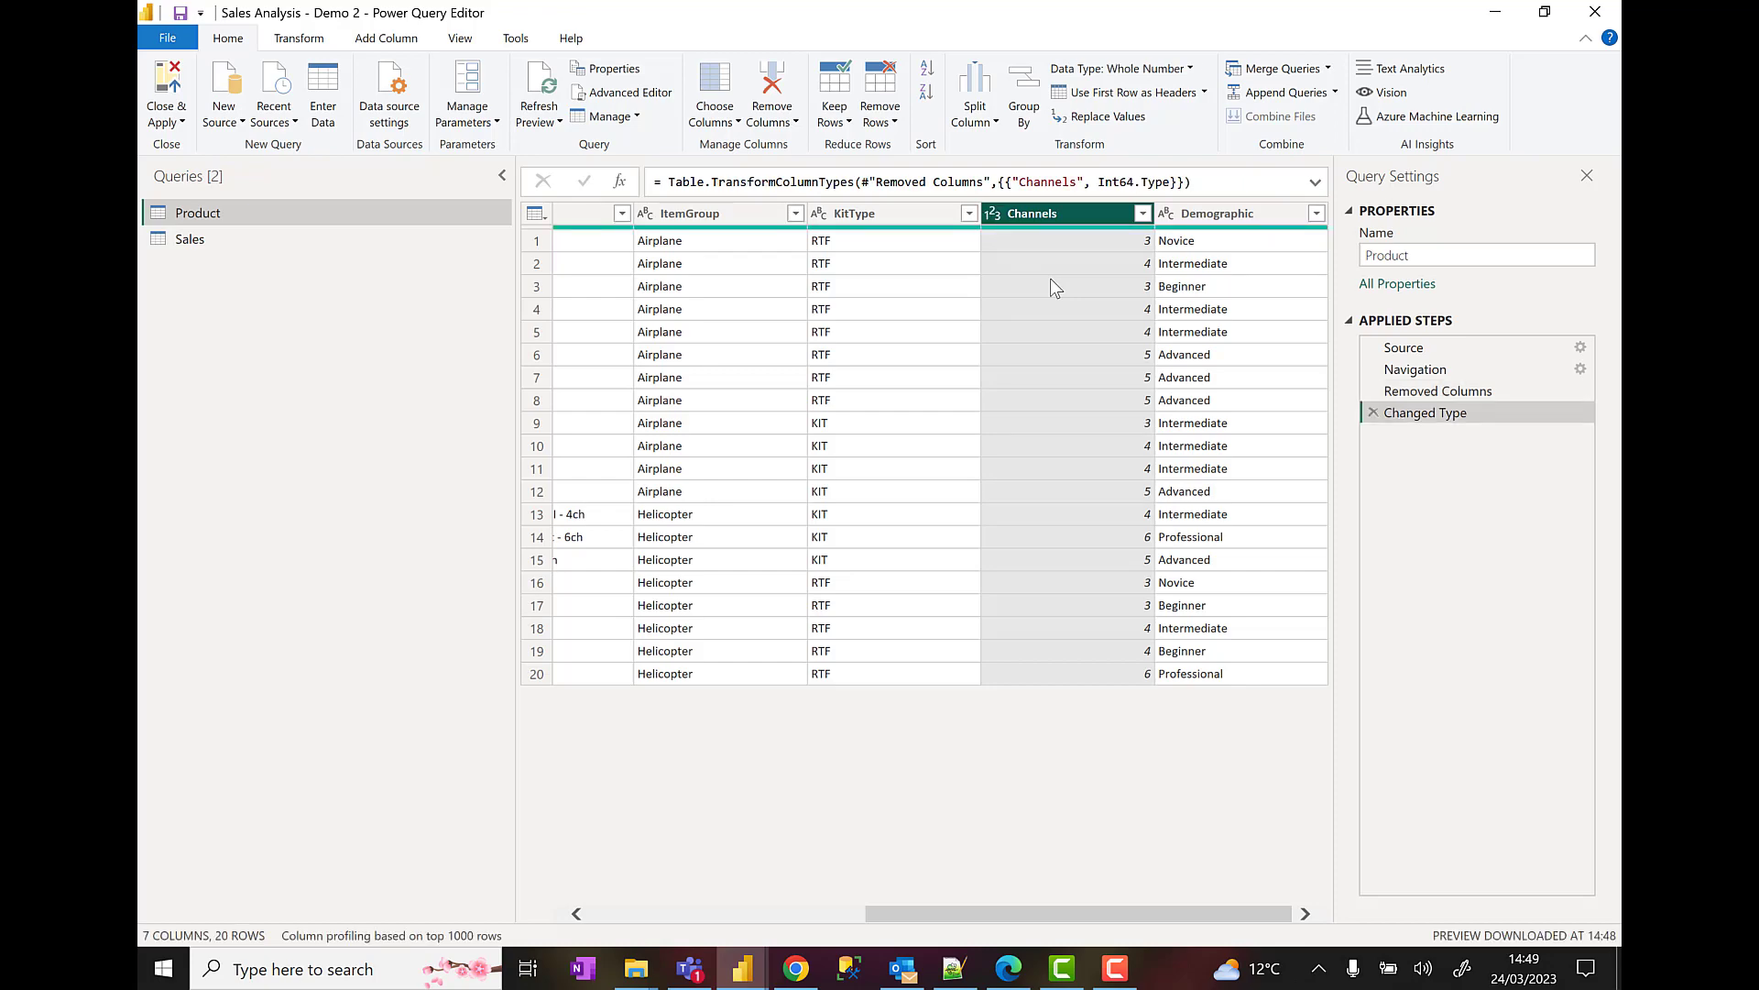
pyautogui.moveTo(1105, 920)
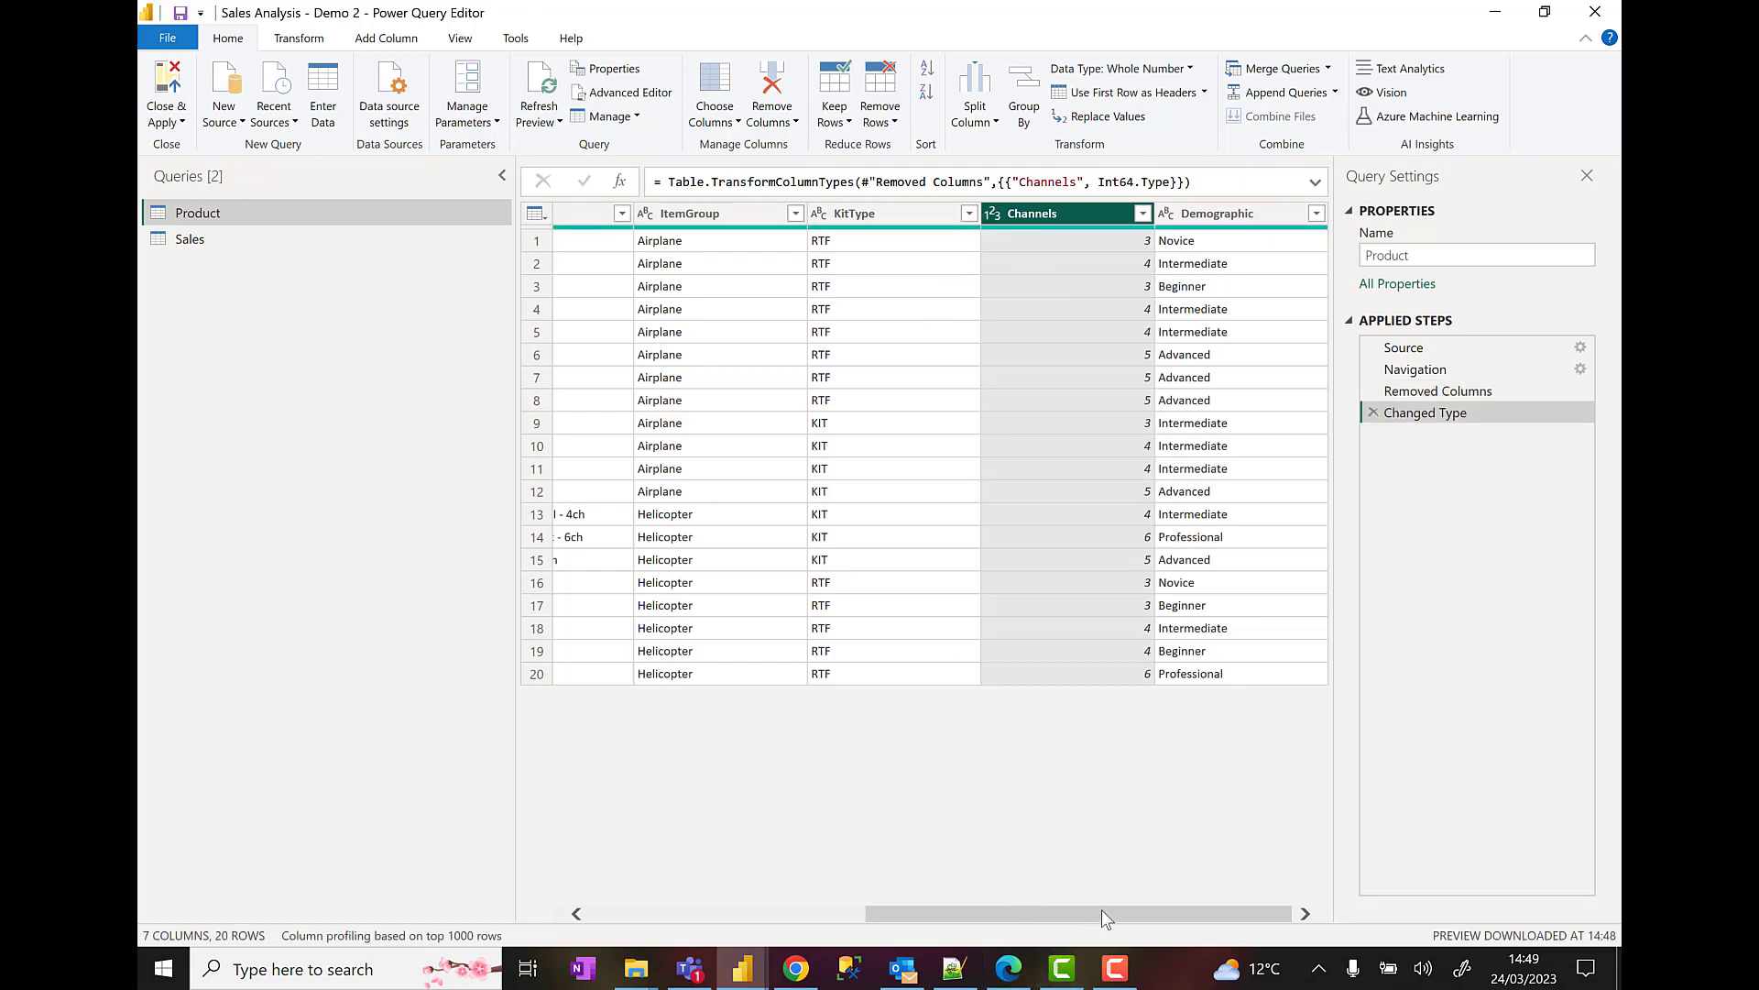
pyautogui.hscroll(-3)
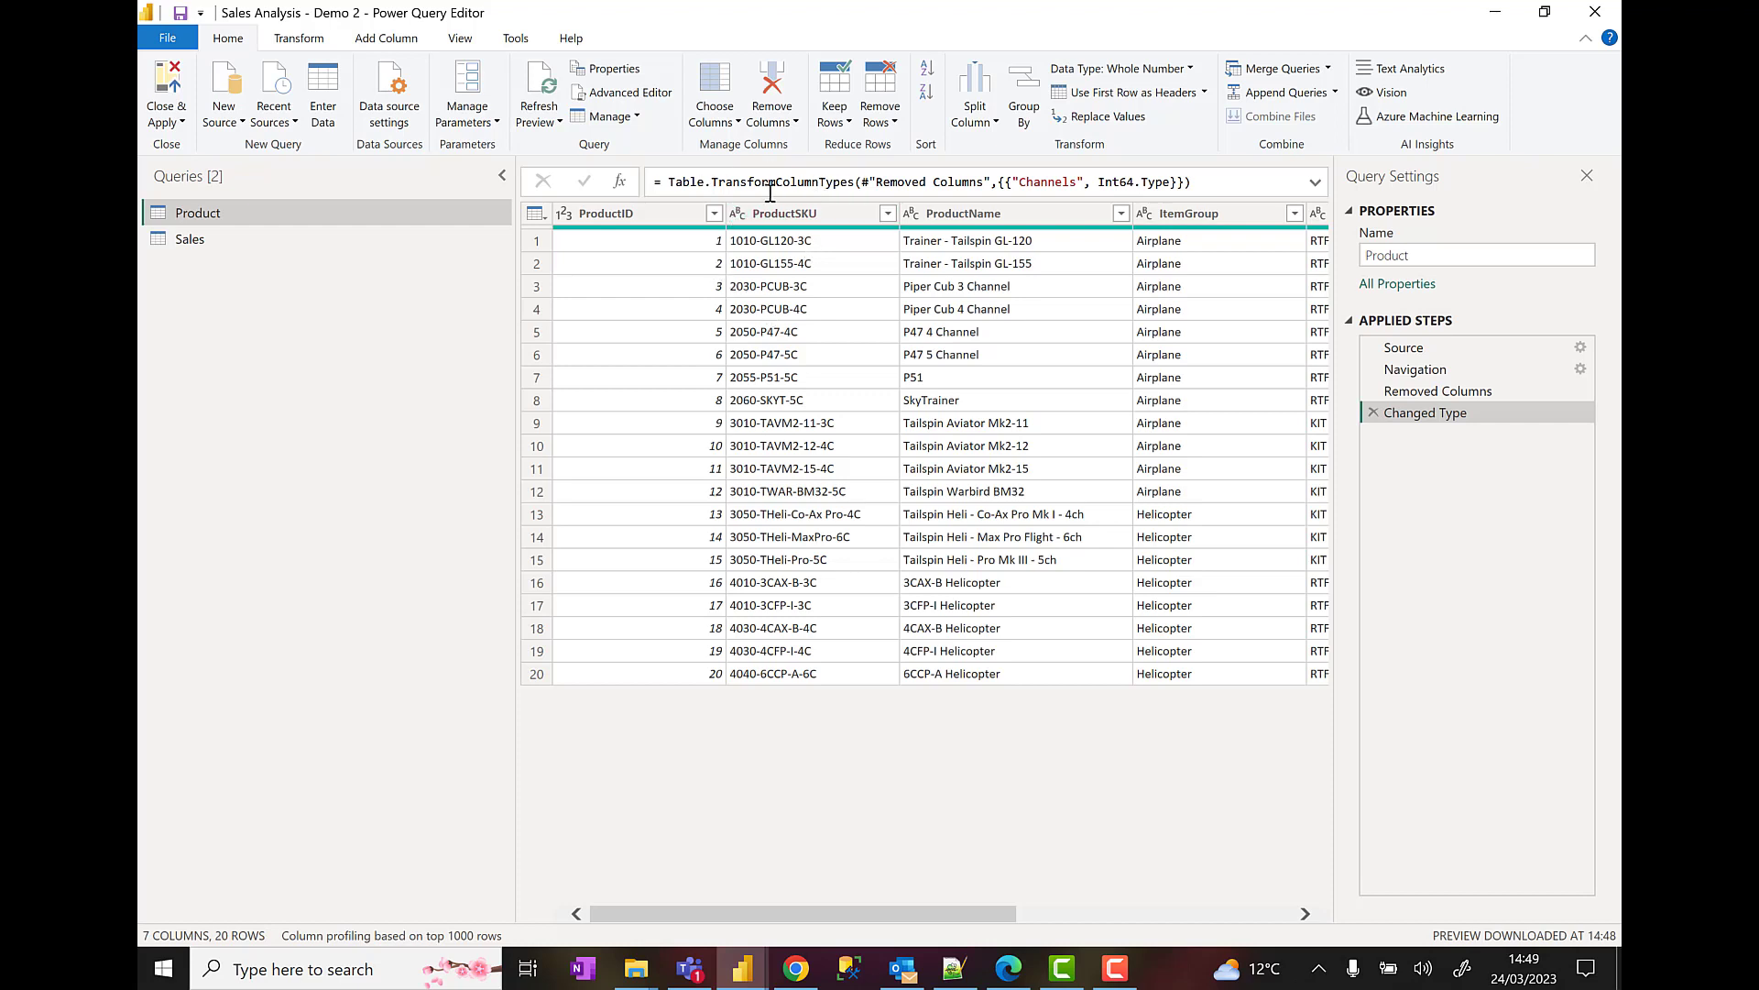
# - Rename ProductSKU to SKU, ProductName to Product, ItemGroup to Item Group and KitType to Kit Type
pyautogui.click(786, 213)
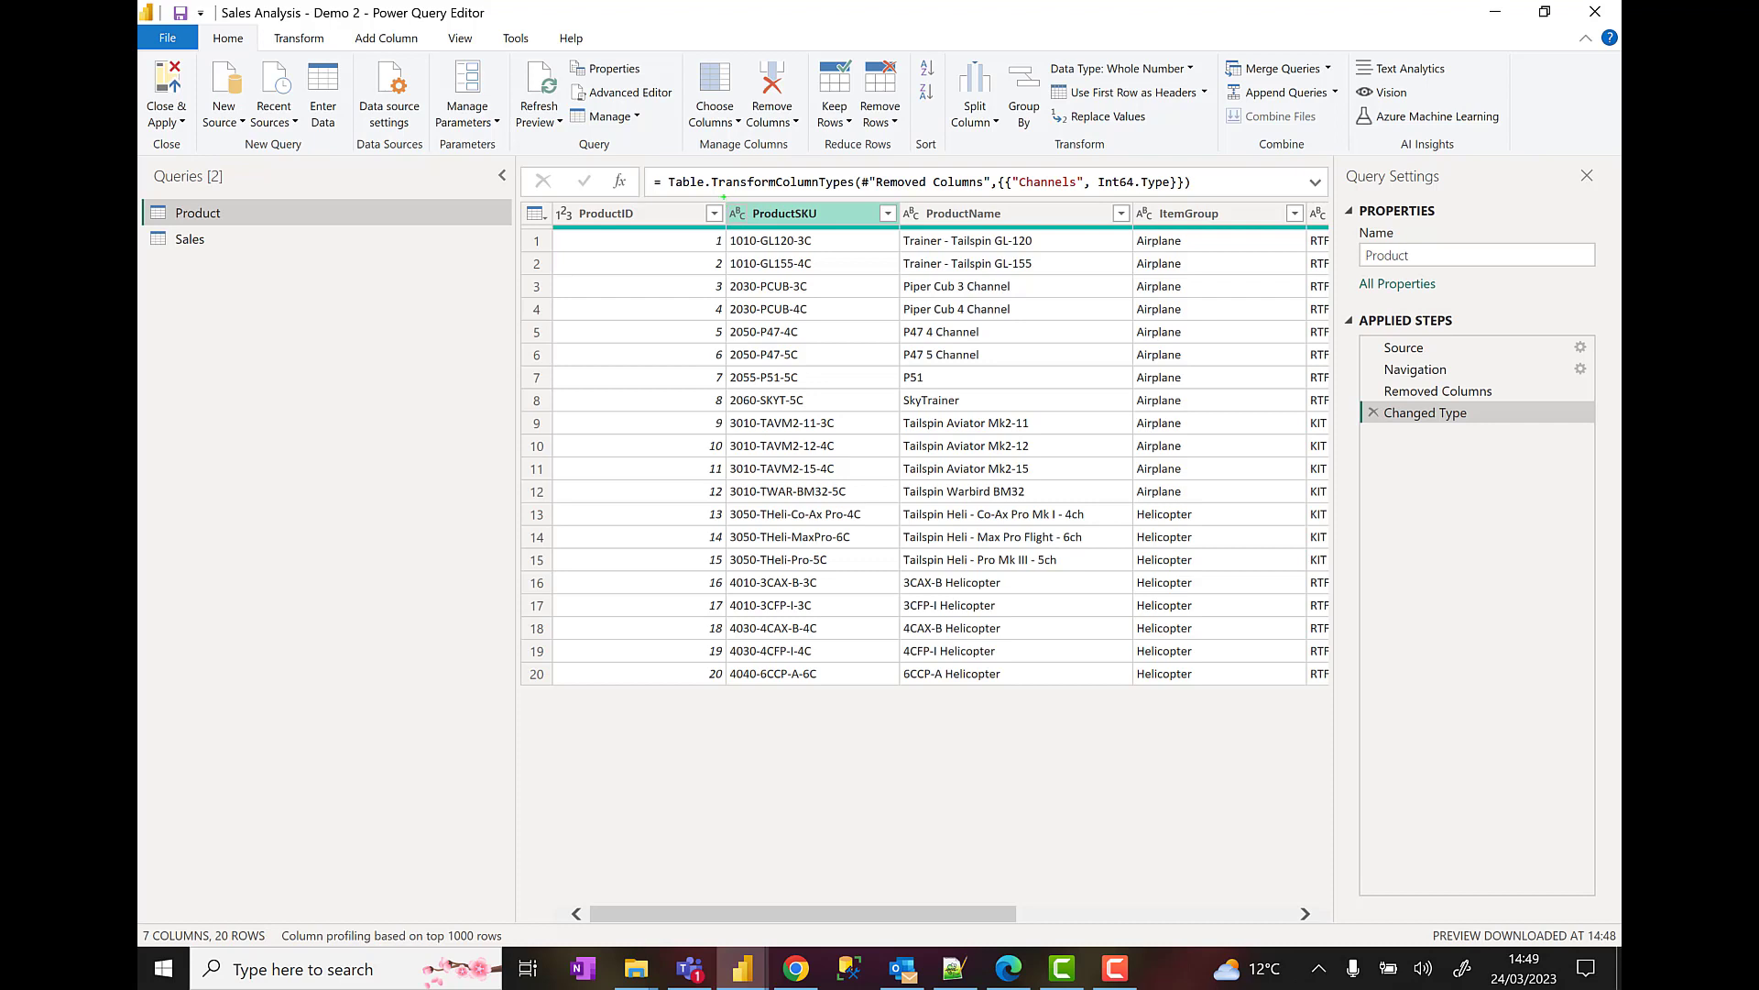
pyautogui.click(784, 214)
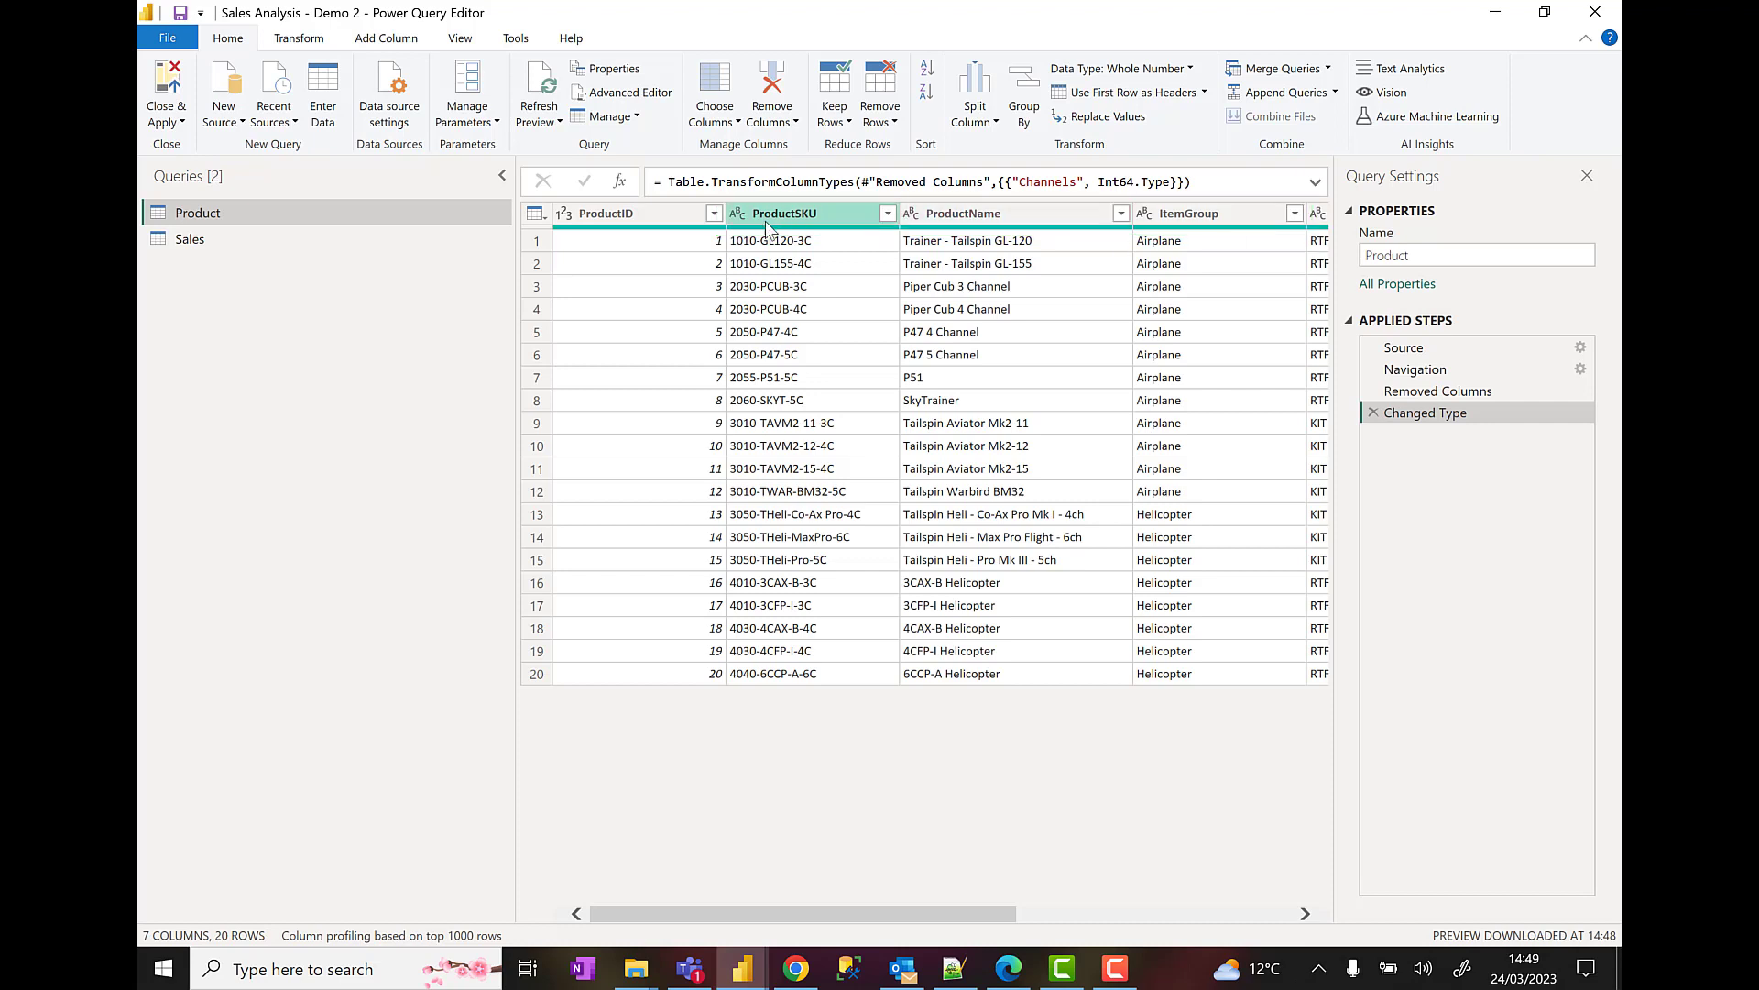
pyautogui.rightClick(784, 213)
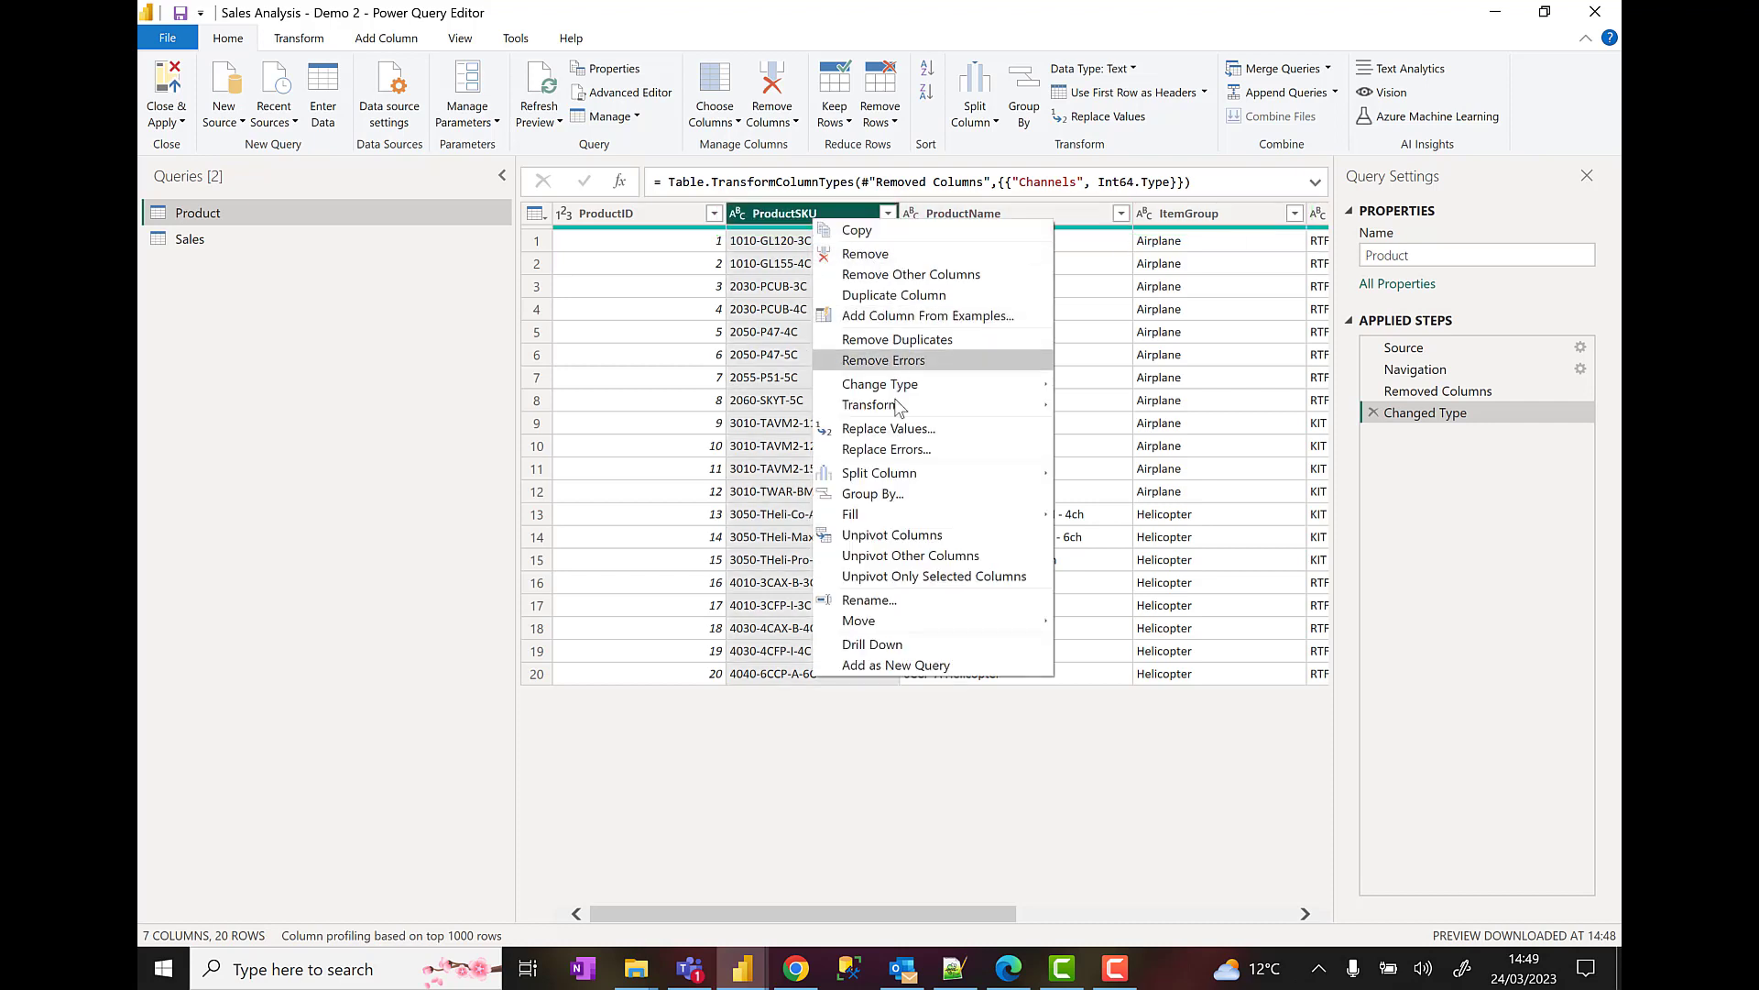
pyautogui.moveTo(797, 225)
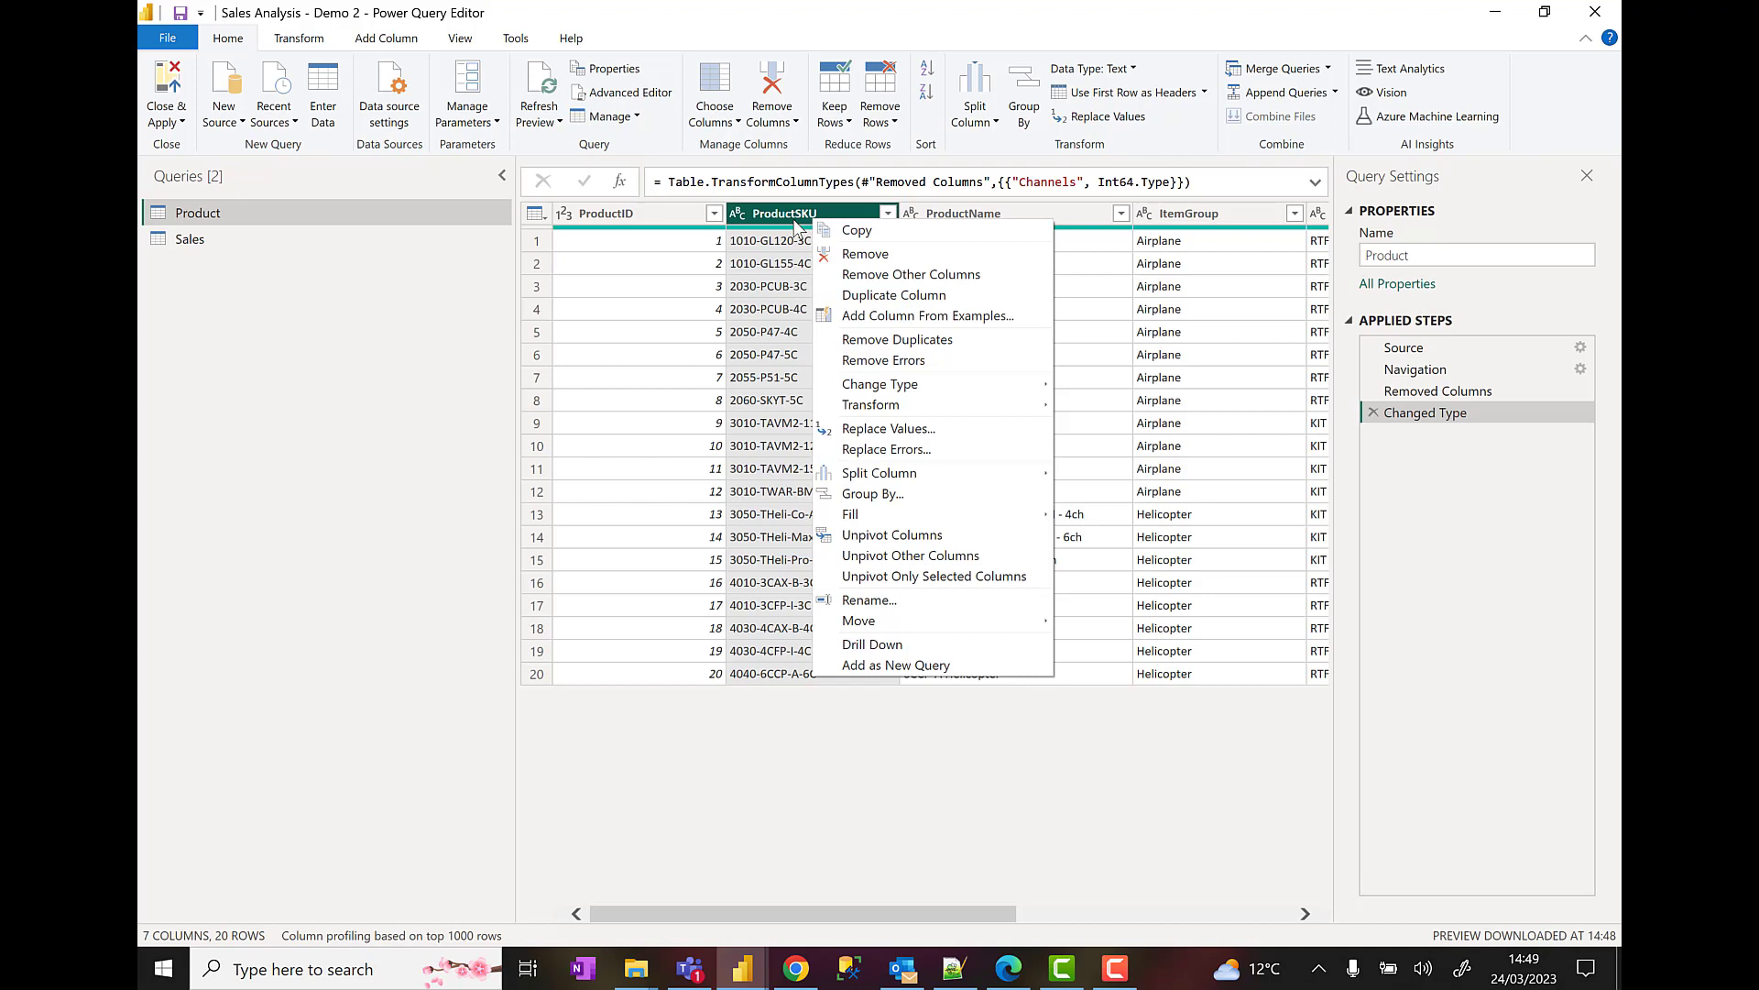
pyautogui.click(781, 213)
pyautogui.write('SKU')
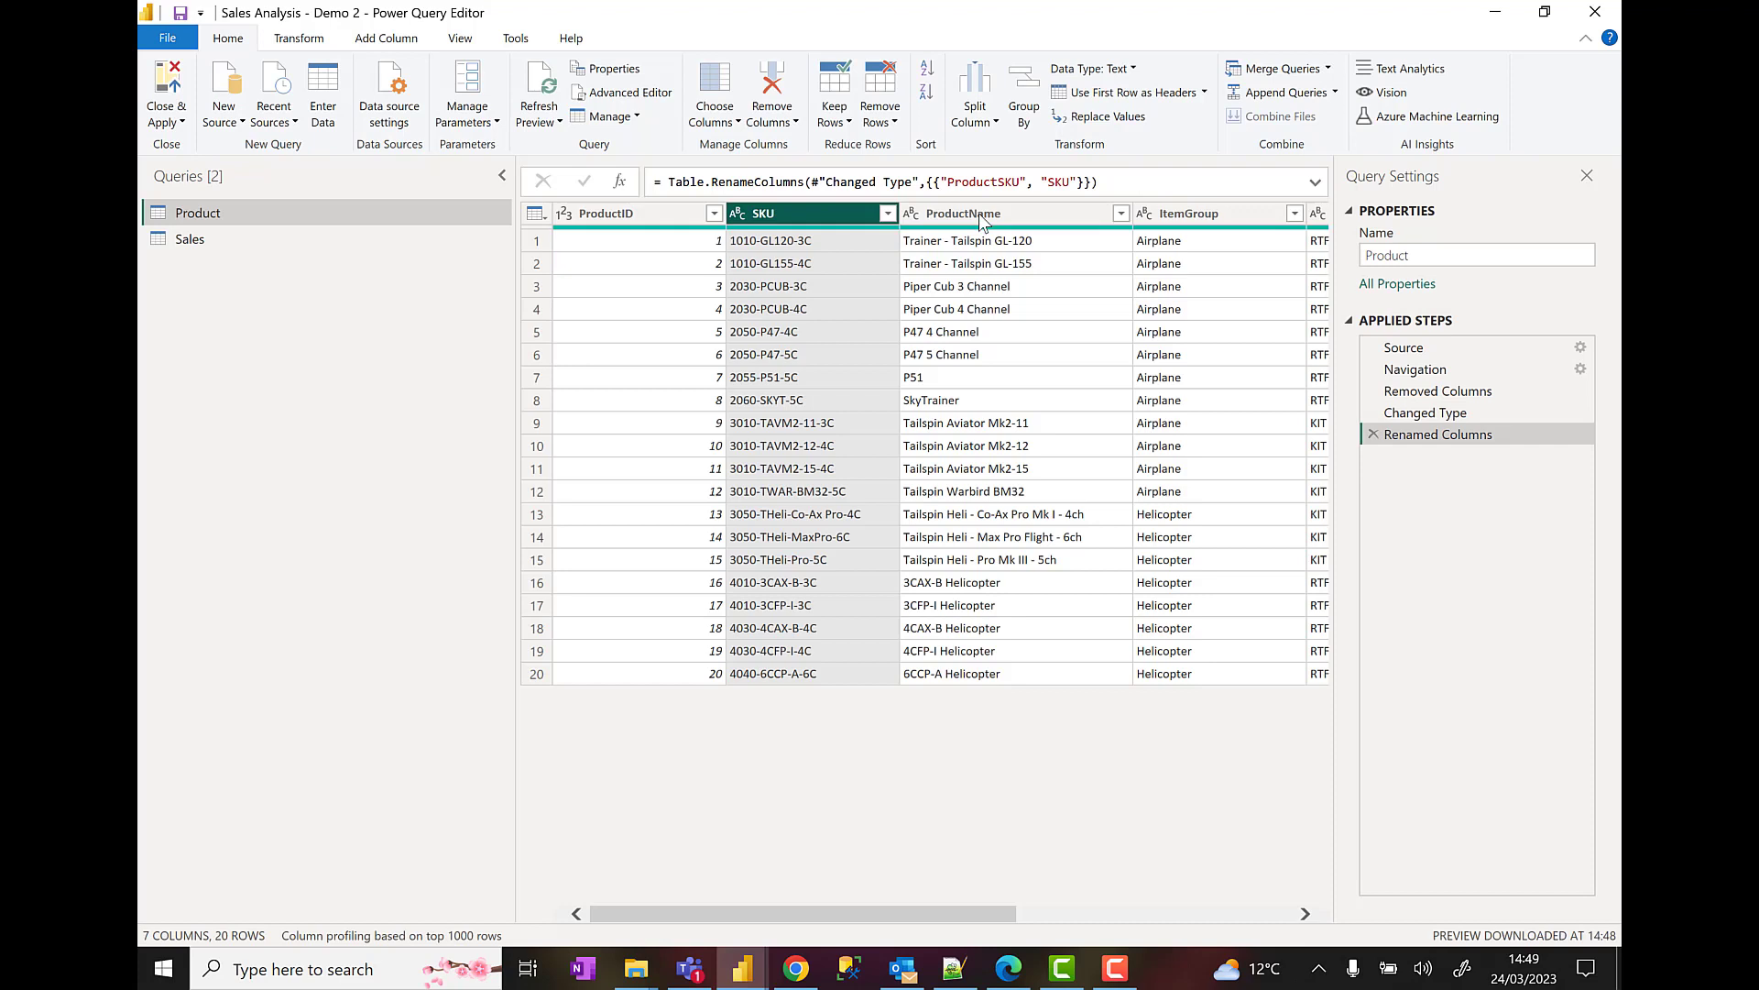
pyautogui.doubleClick(962, 214)
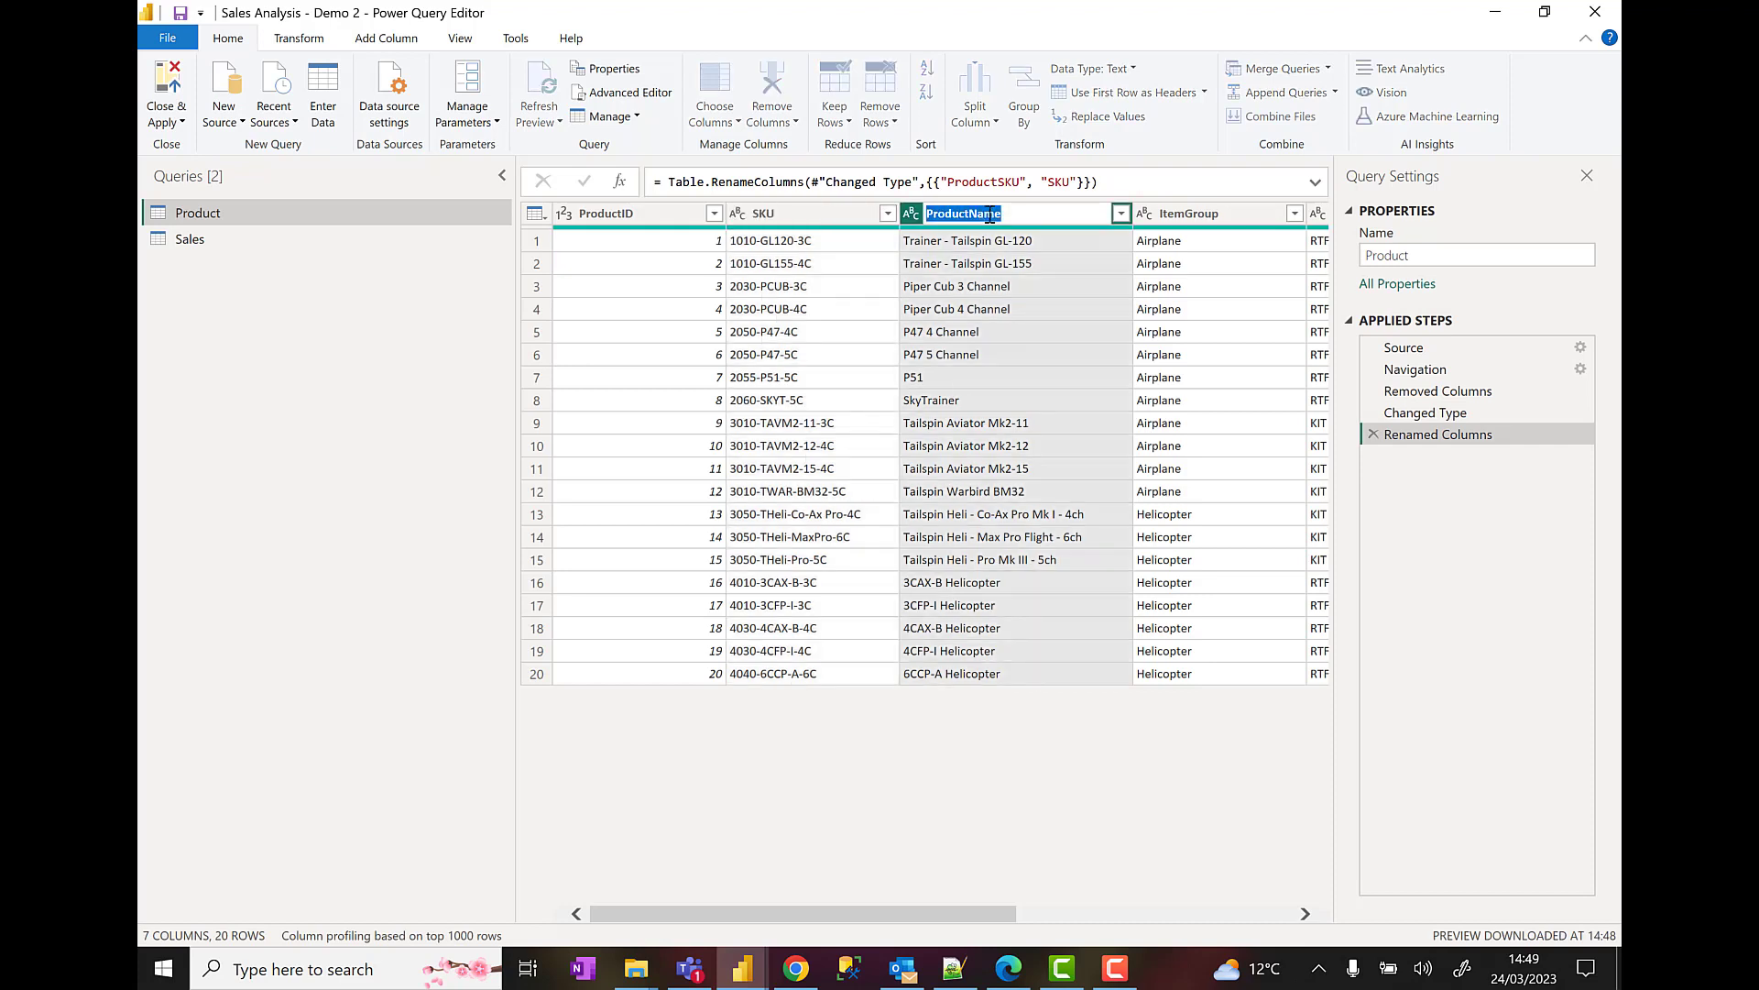
pyautogui.write('Product')
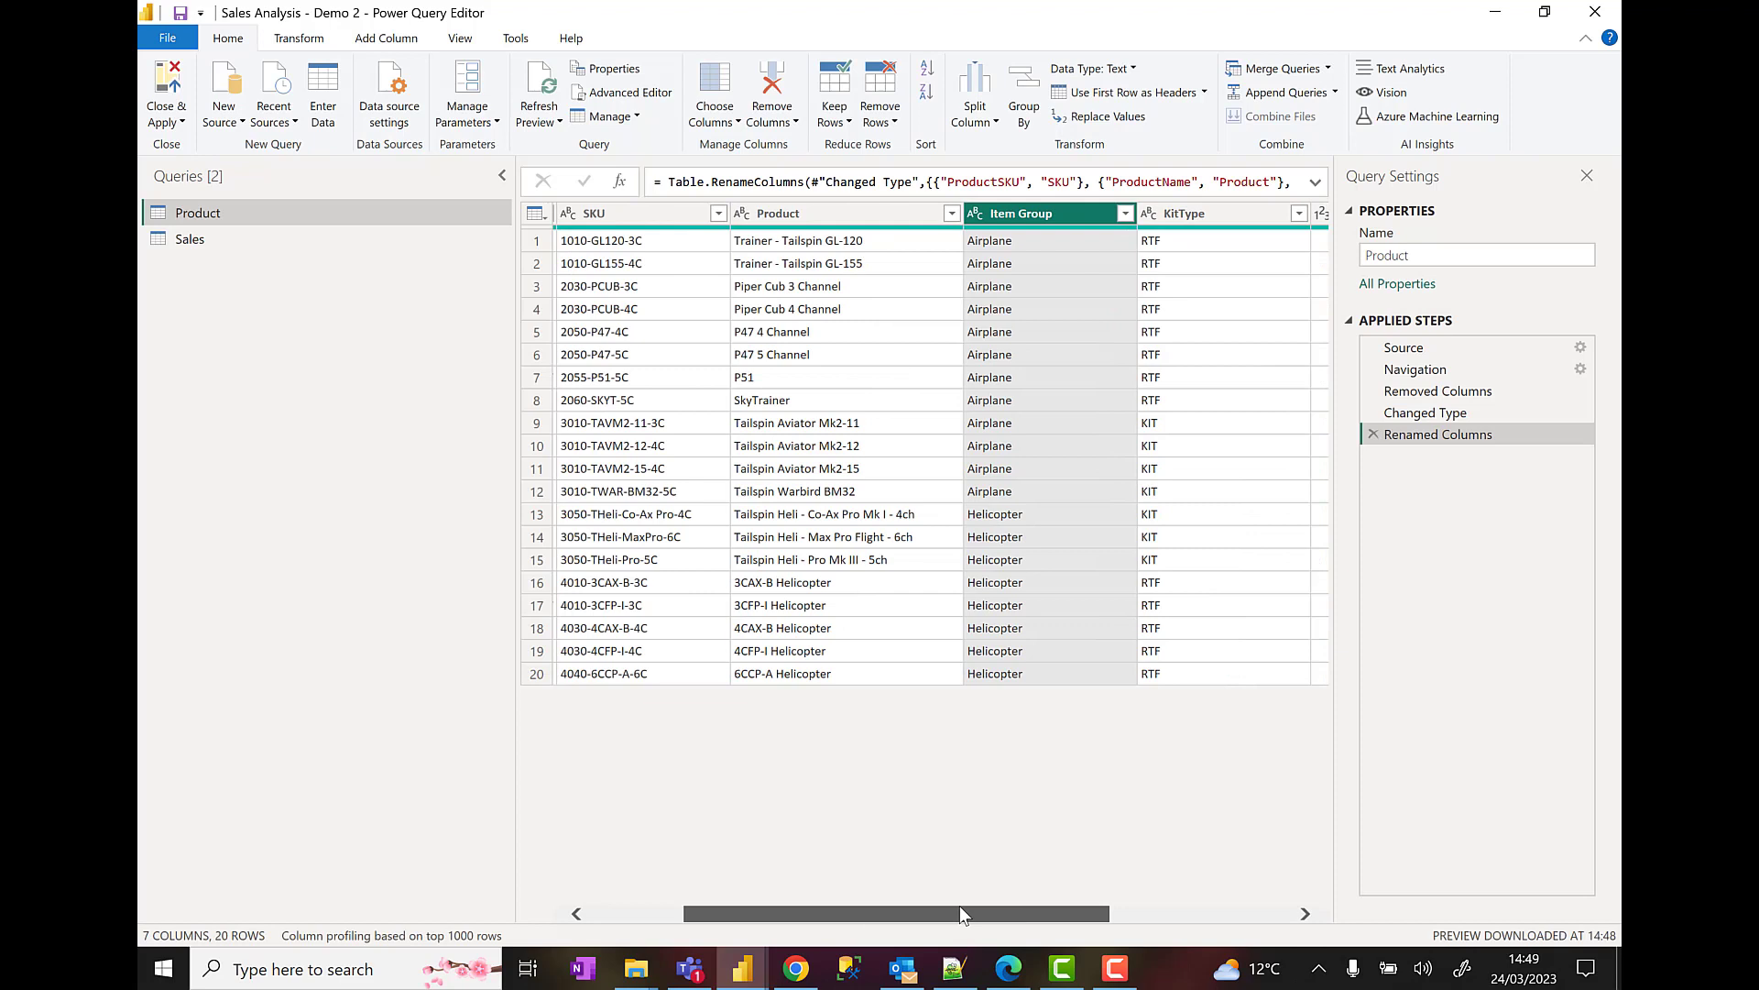
pyautogui.click(1190, 214)
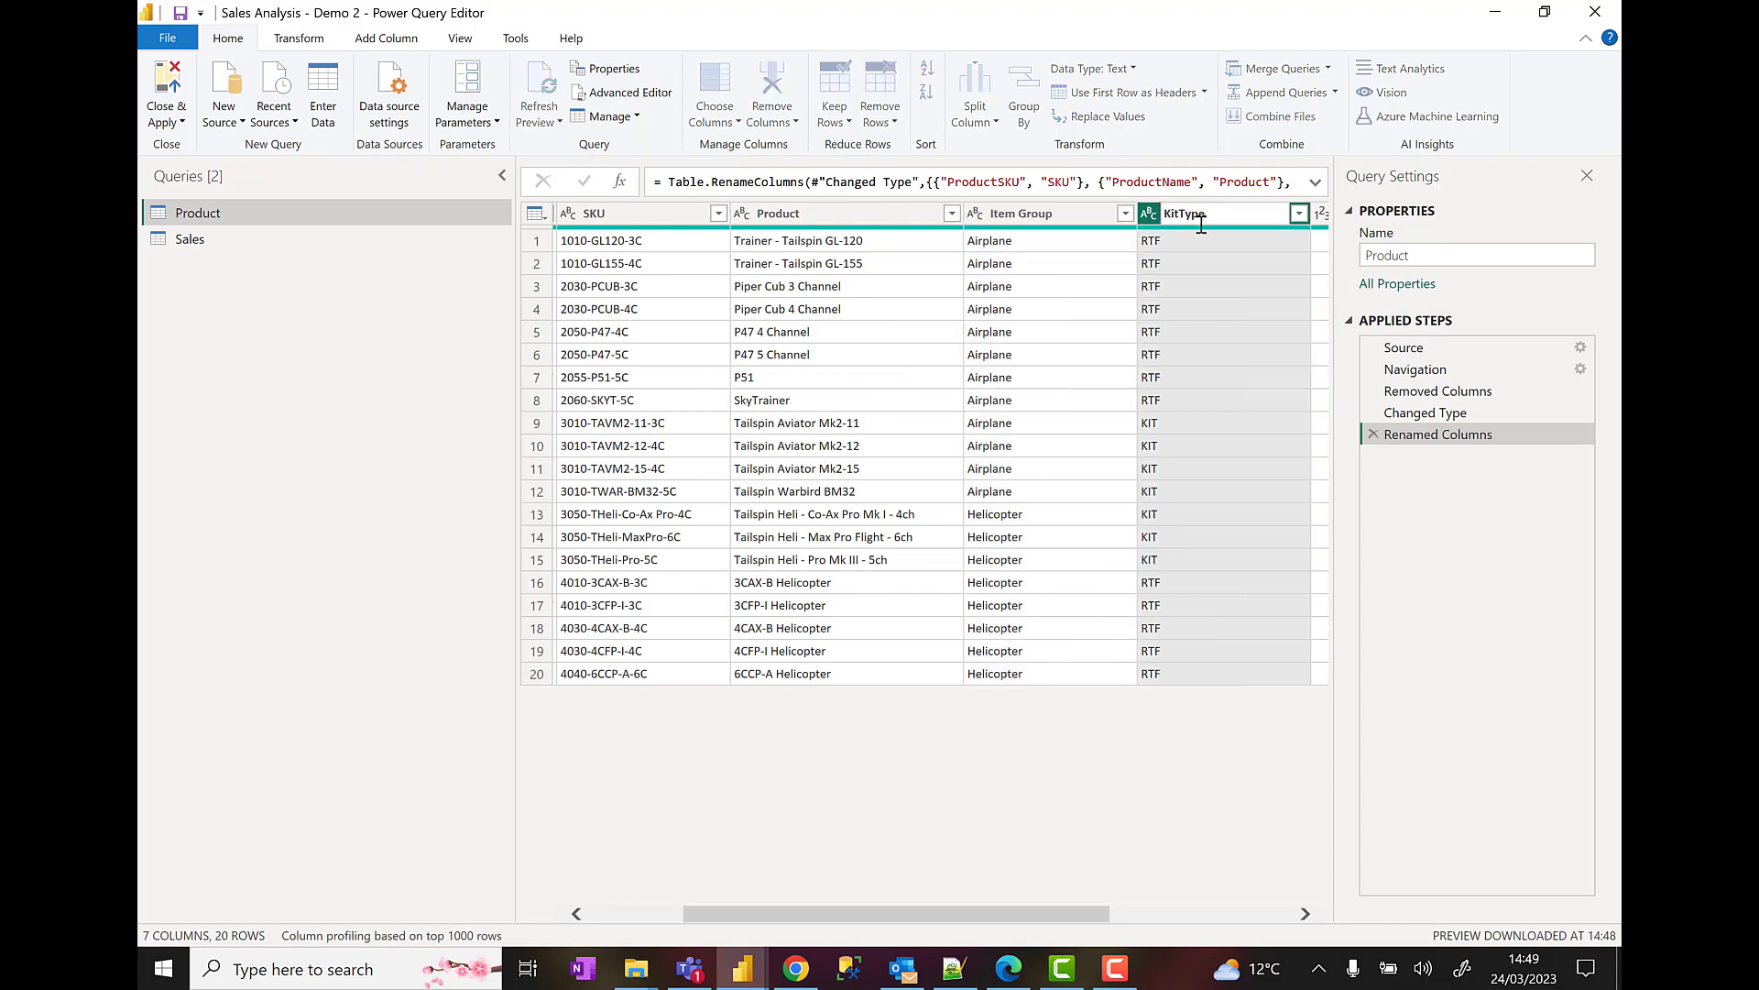
pyautogui.doubleClick(1184, 214)
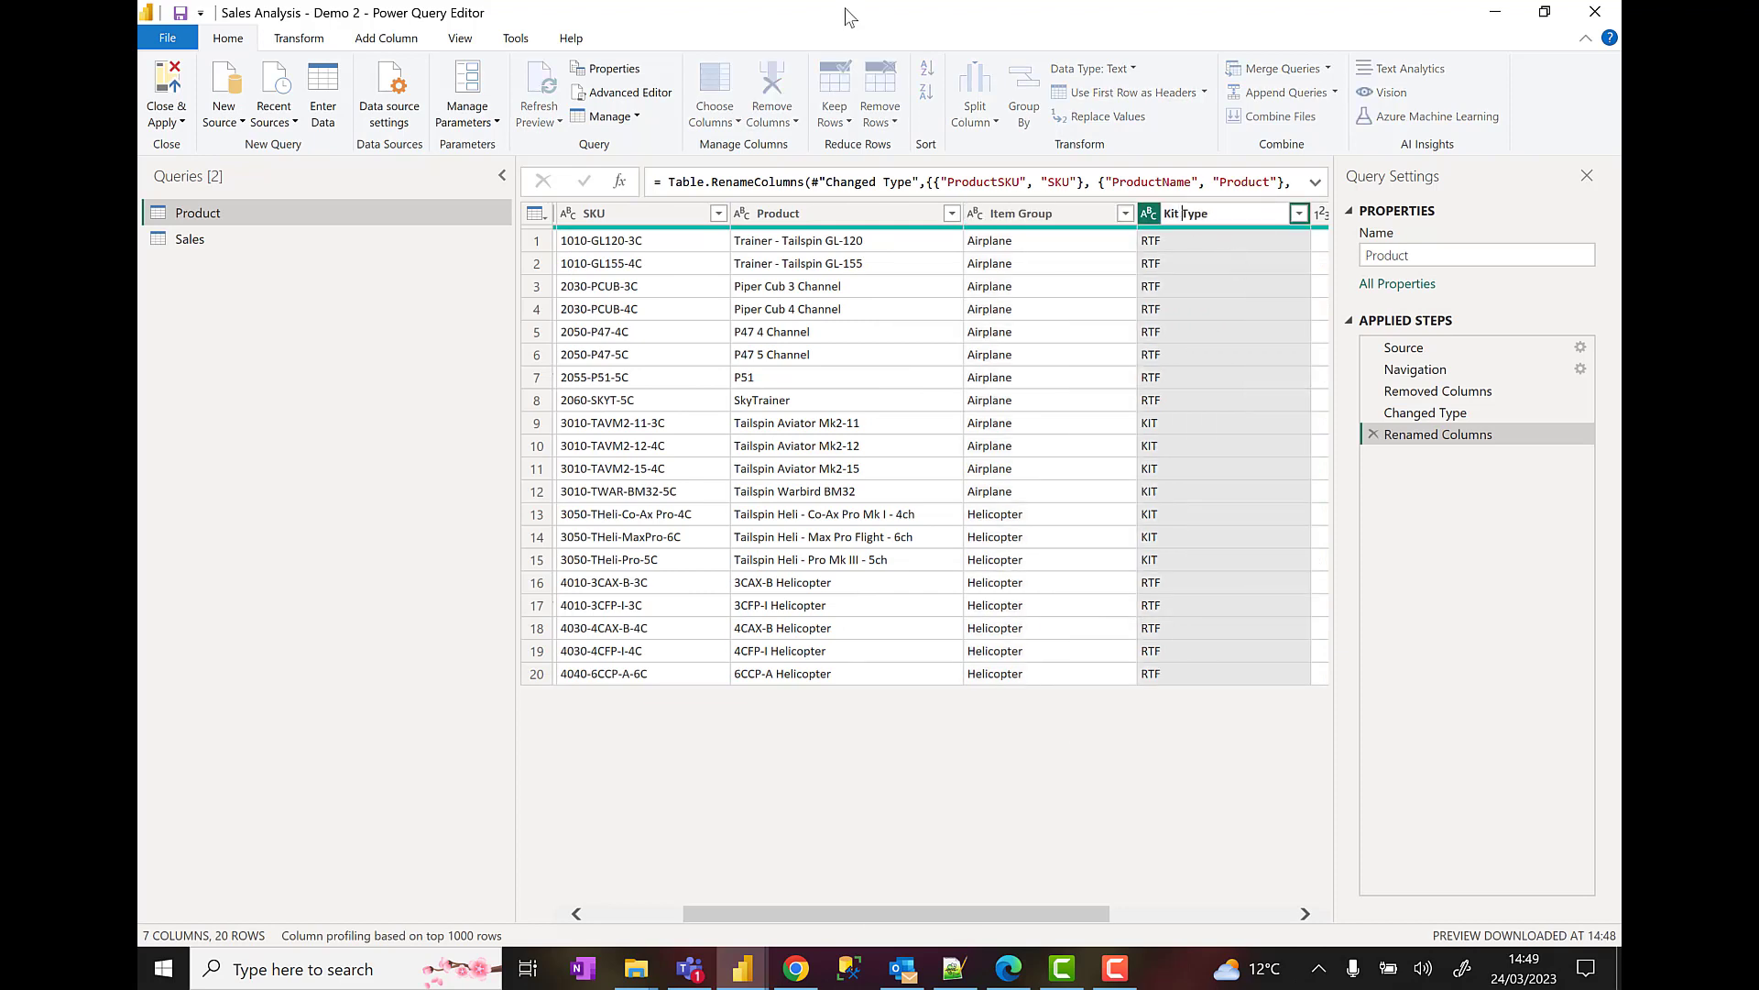
pyautogui.moveTo(873, 4)
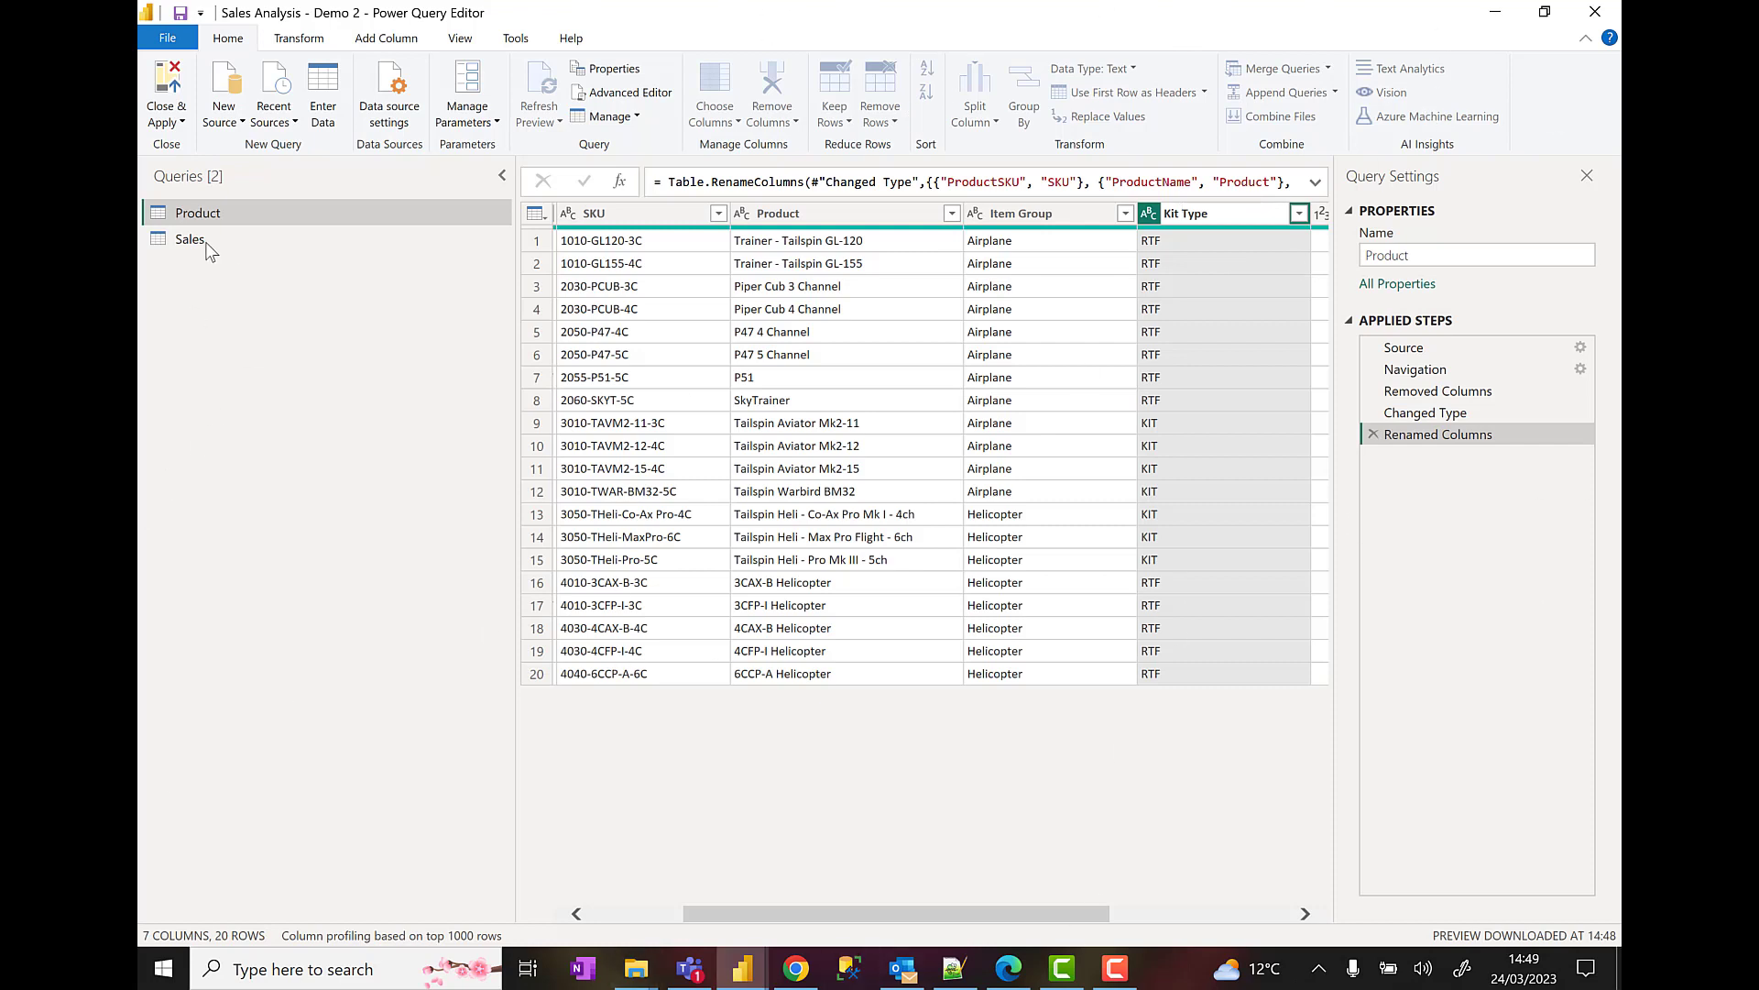
# - In the Sales query, keep only the OrderDate, ProductID, Quantity and UnitPrice columns
pyautogui.click(190, 239)
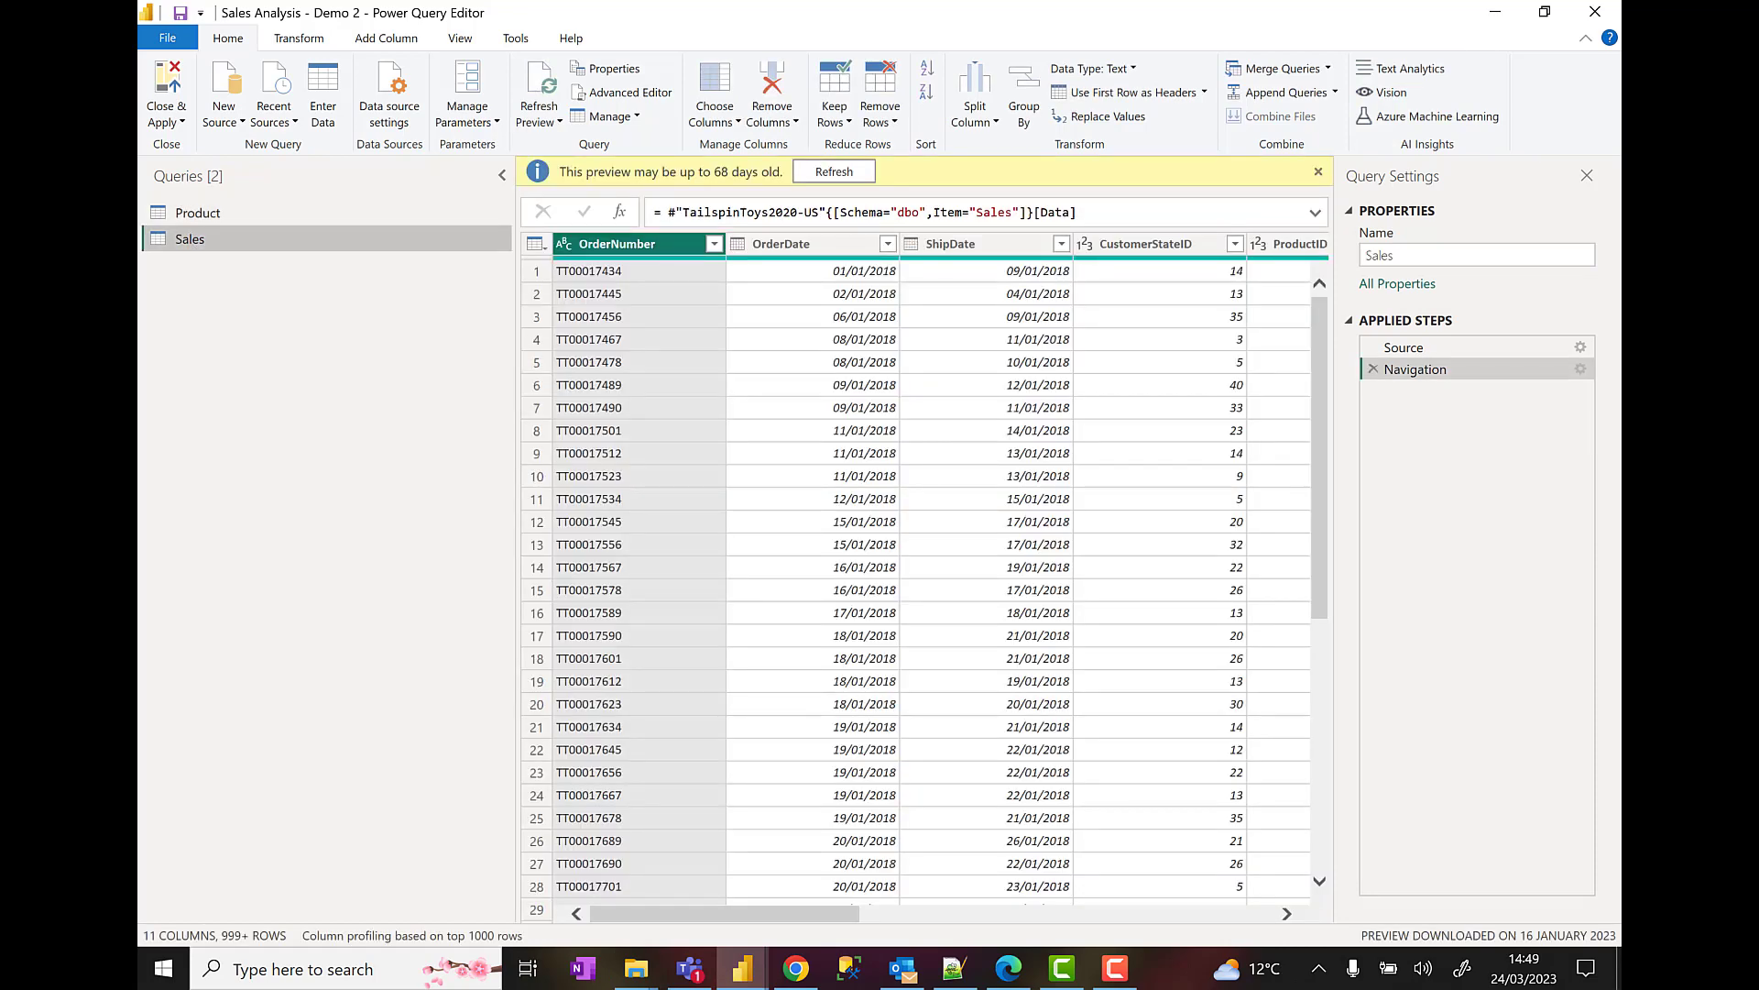
pyautogui.moveTo(714, 86)
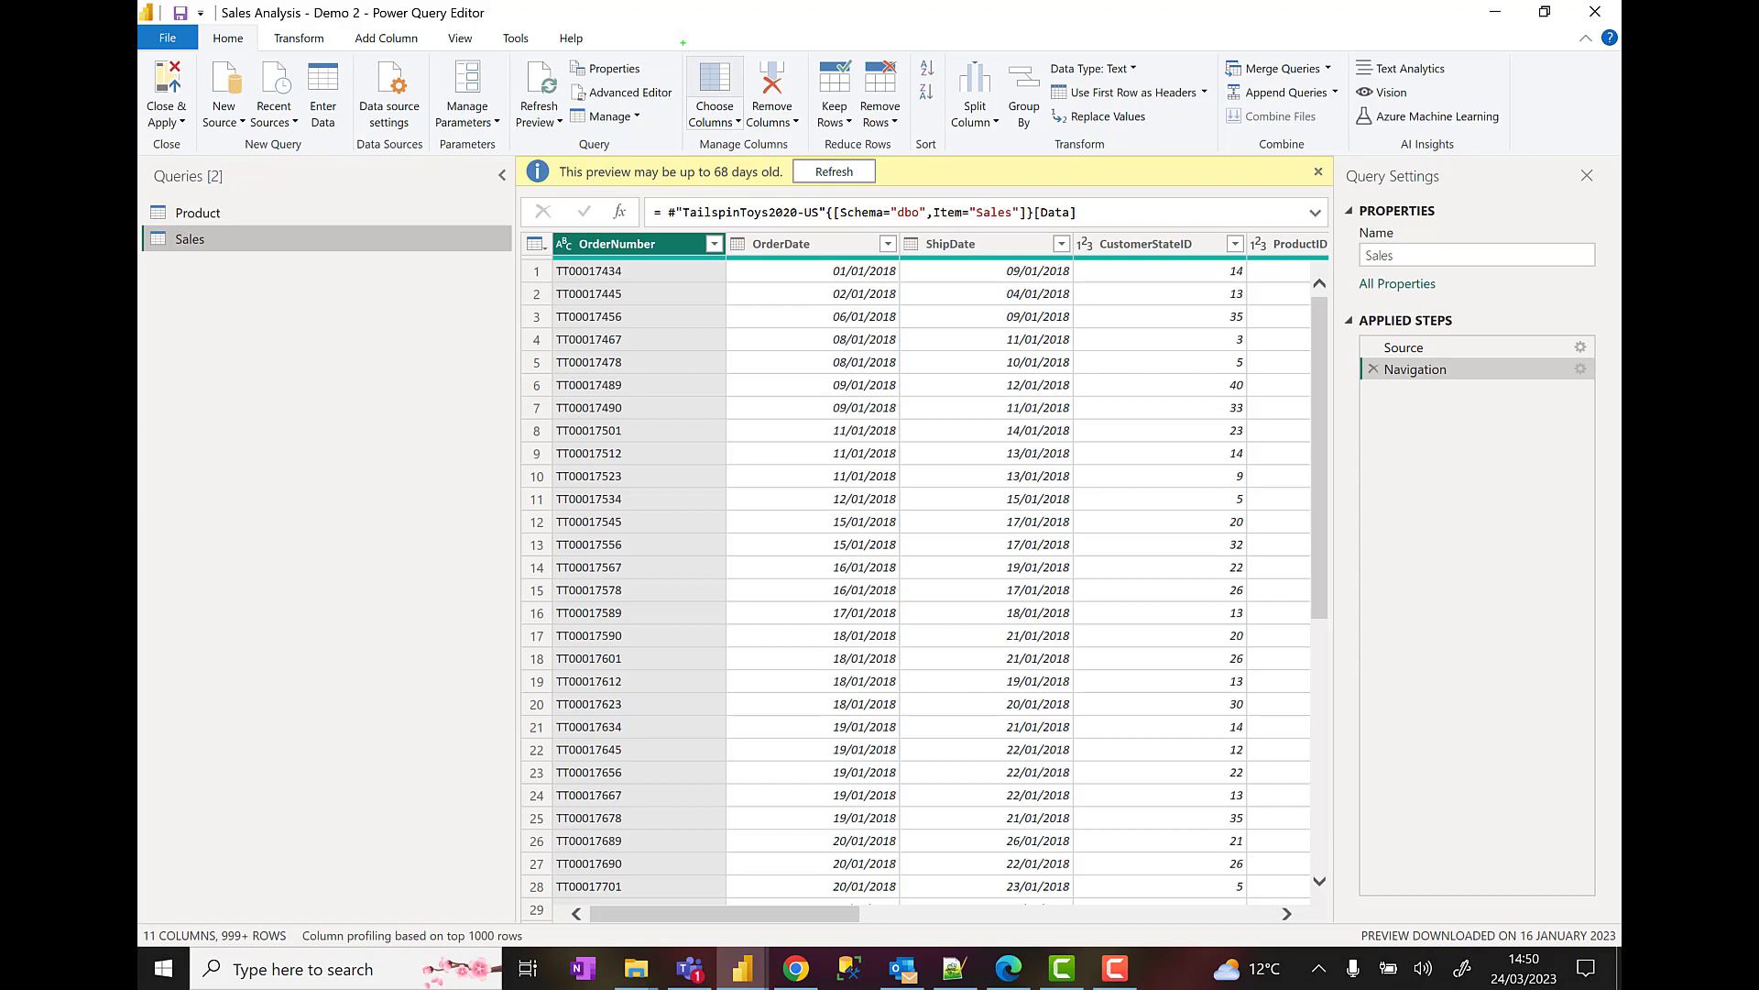
pyautogui.click(714, 86)
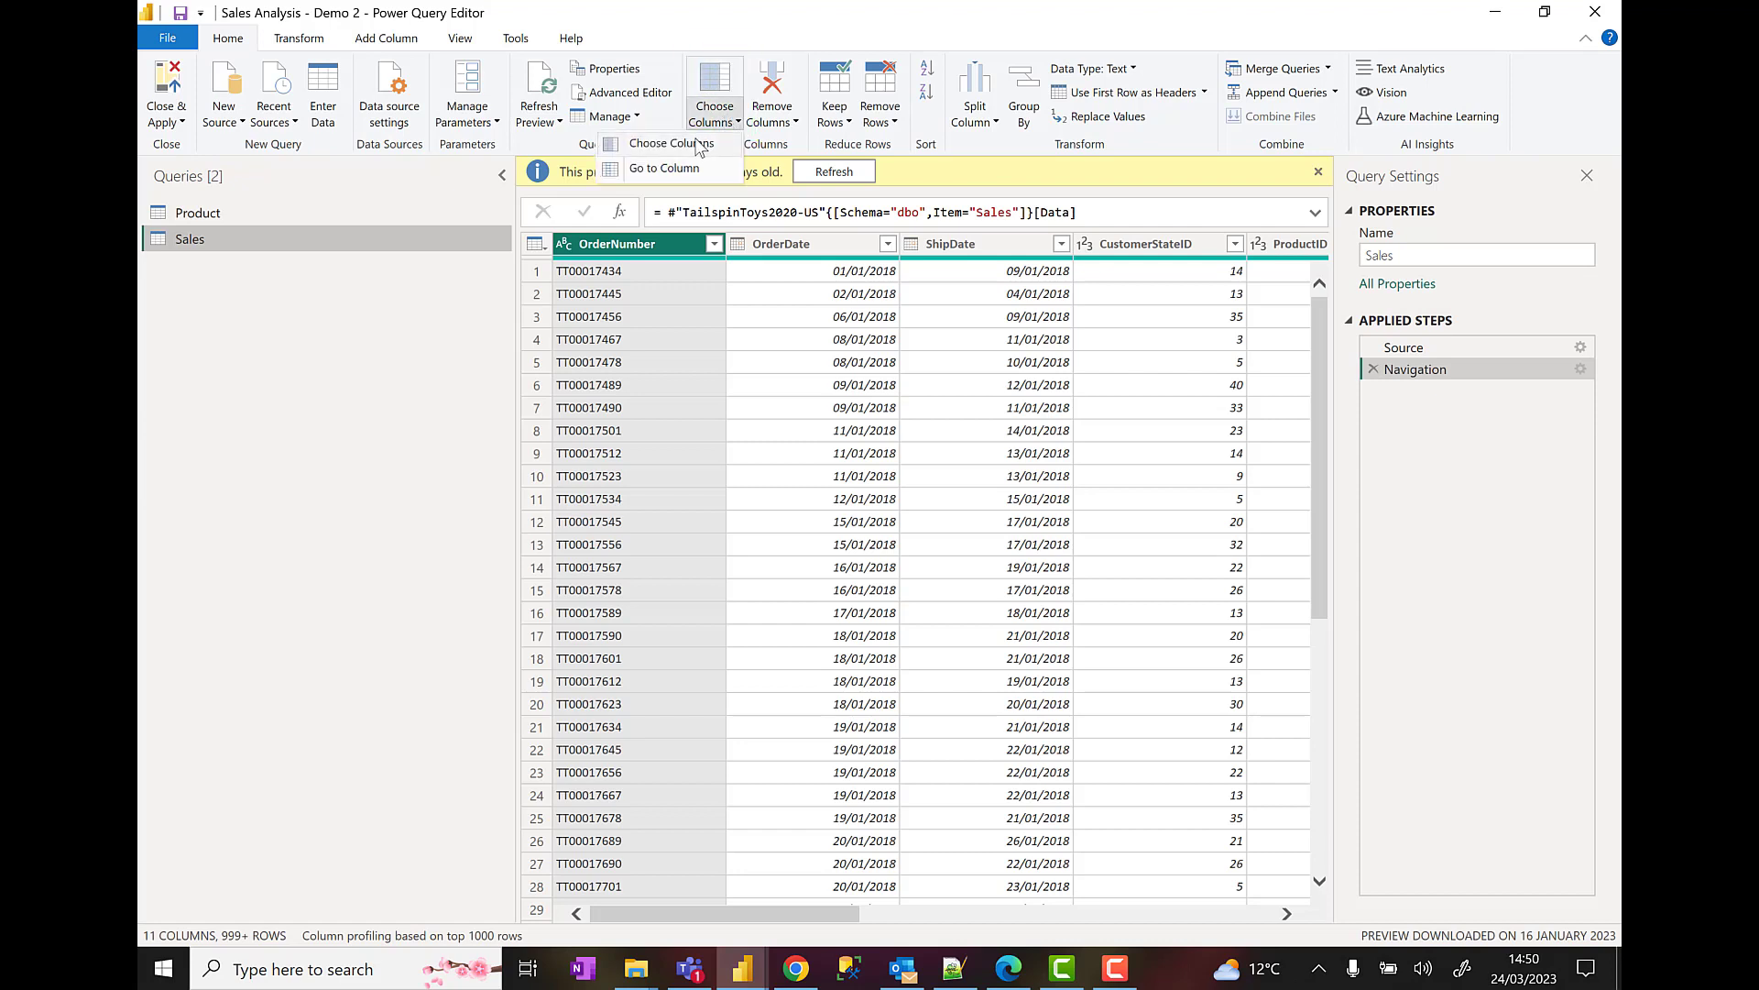
pyautogui.click(714, 91)
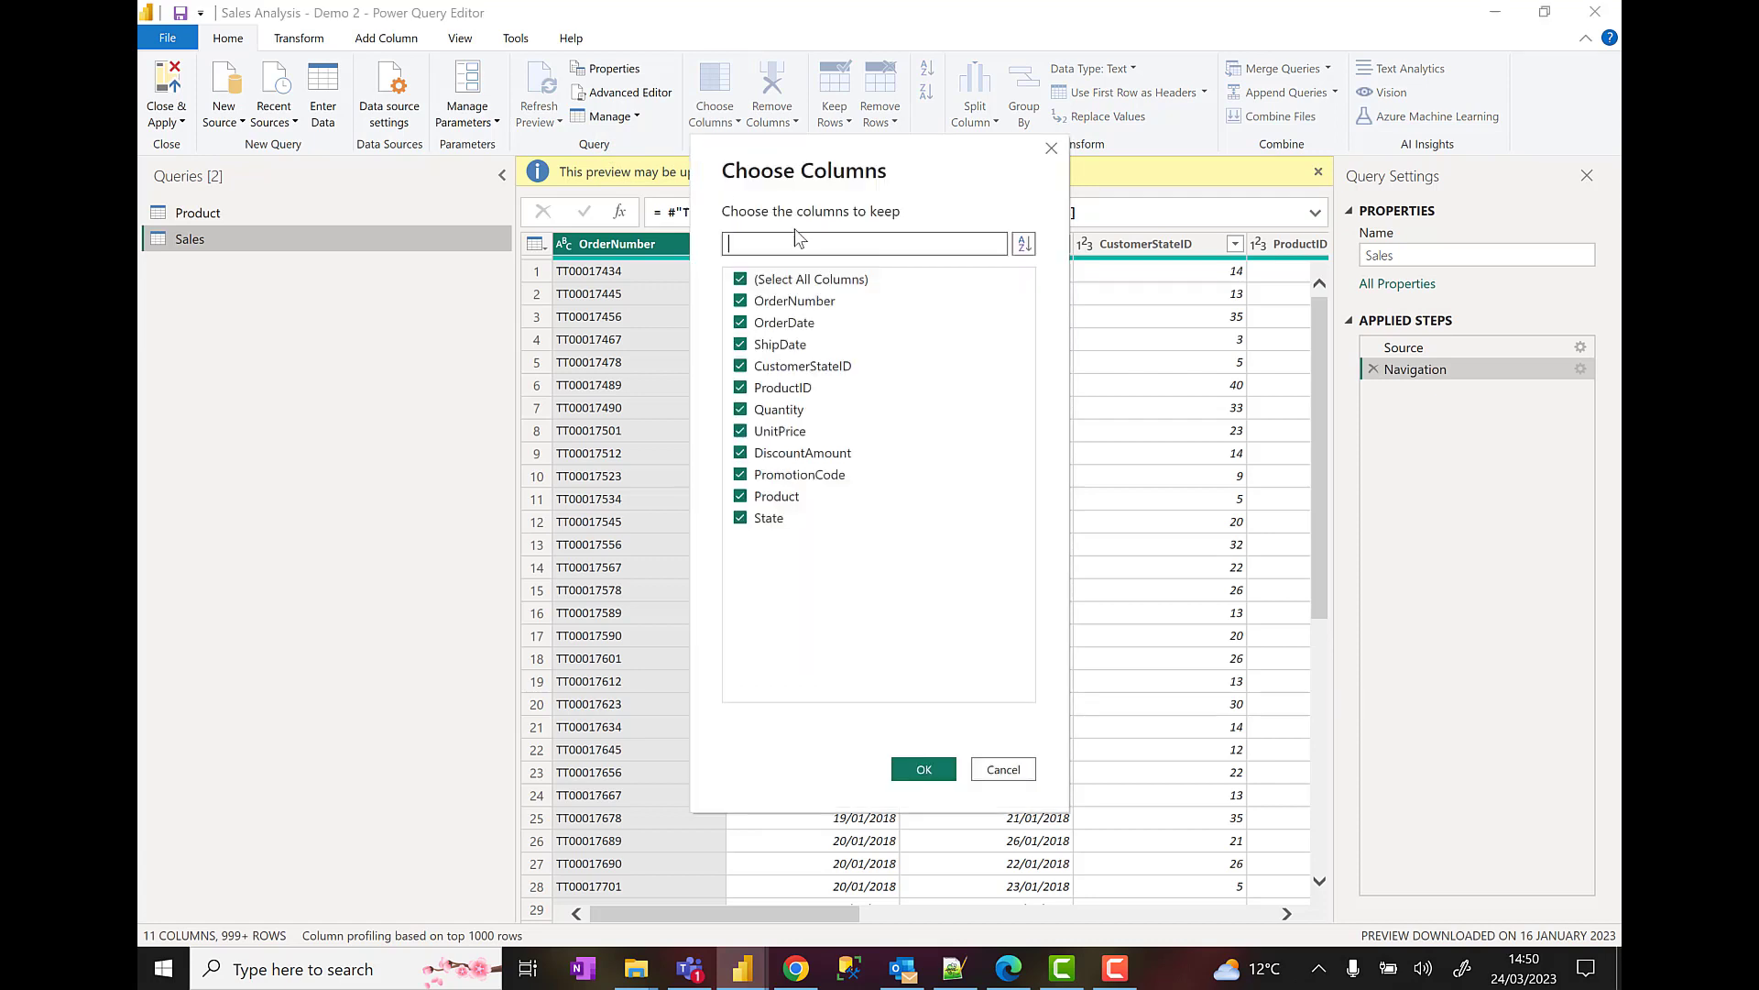
pyautogui.click(739, 279)
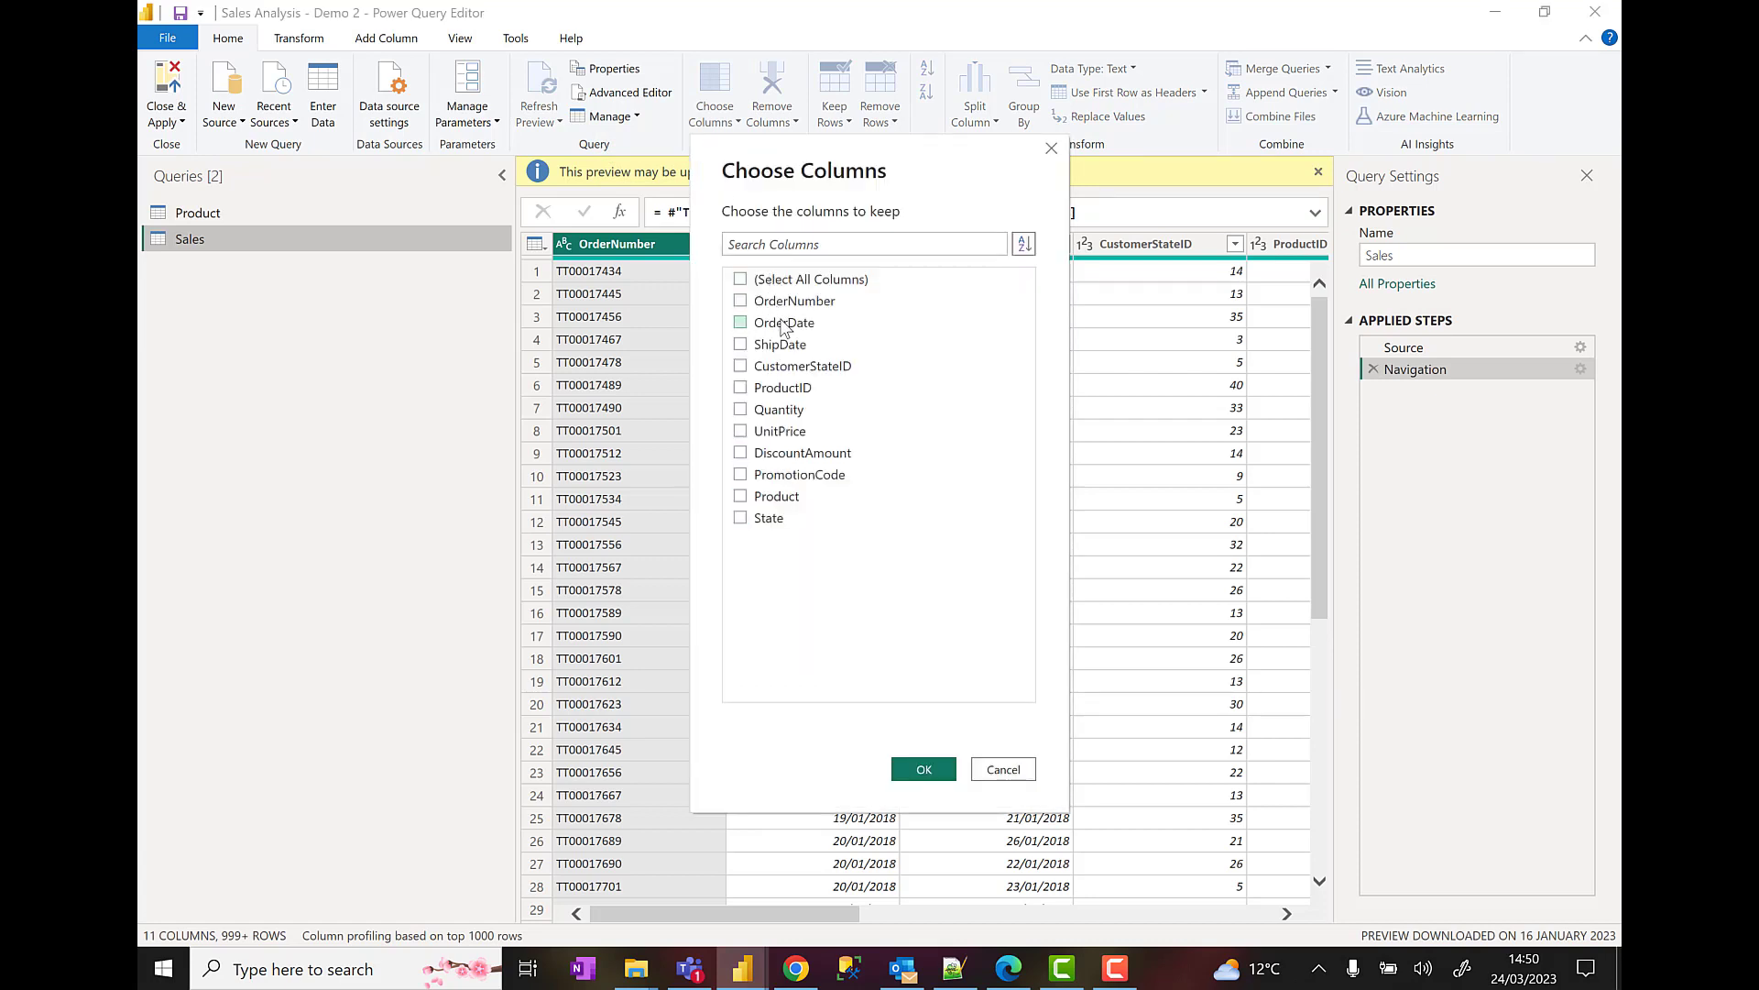
pyautogui.click(740, 322)
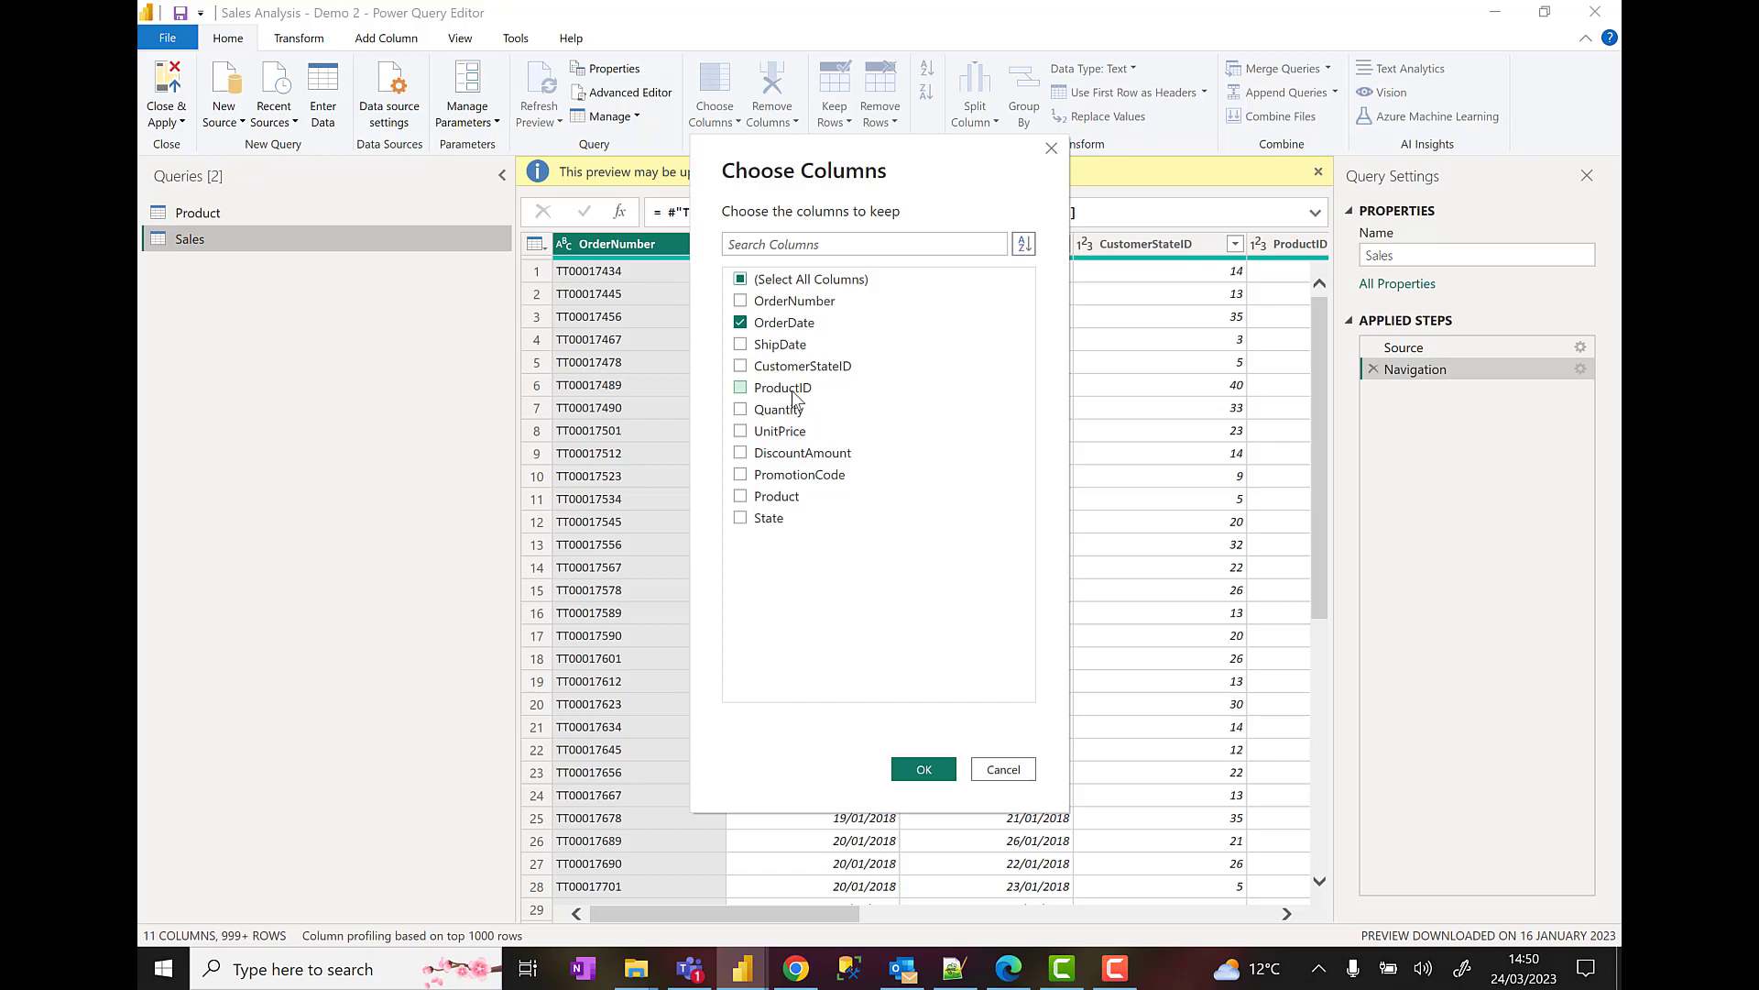
pyautogui.click(741, 387)
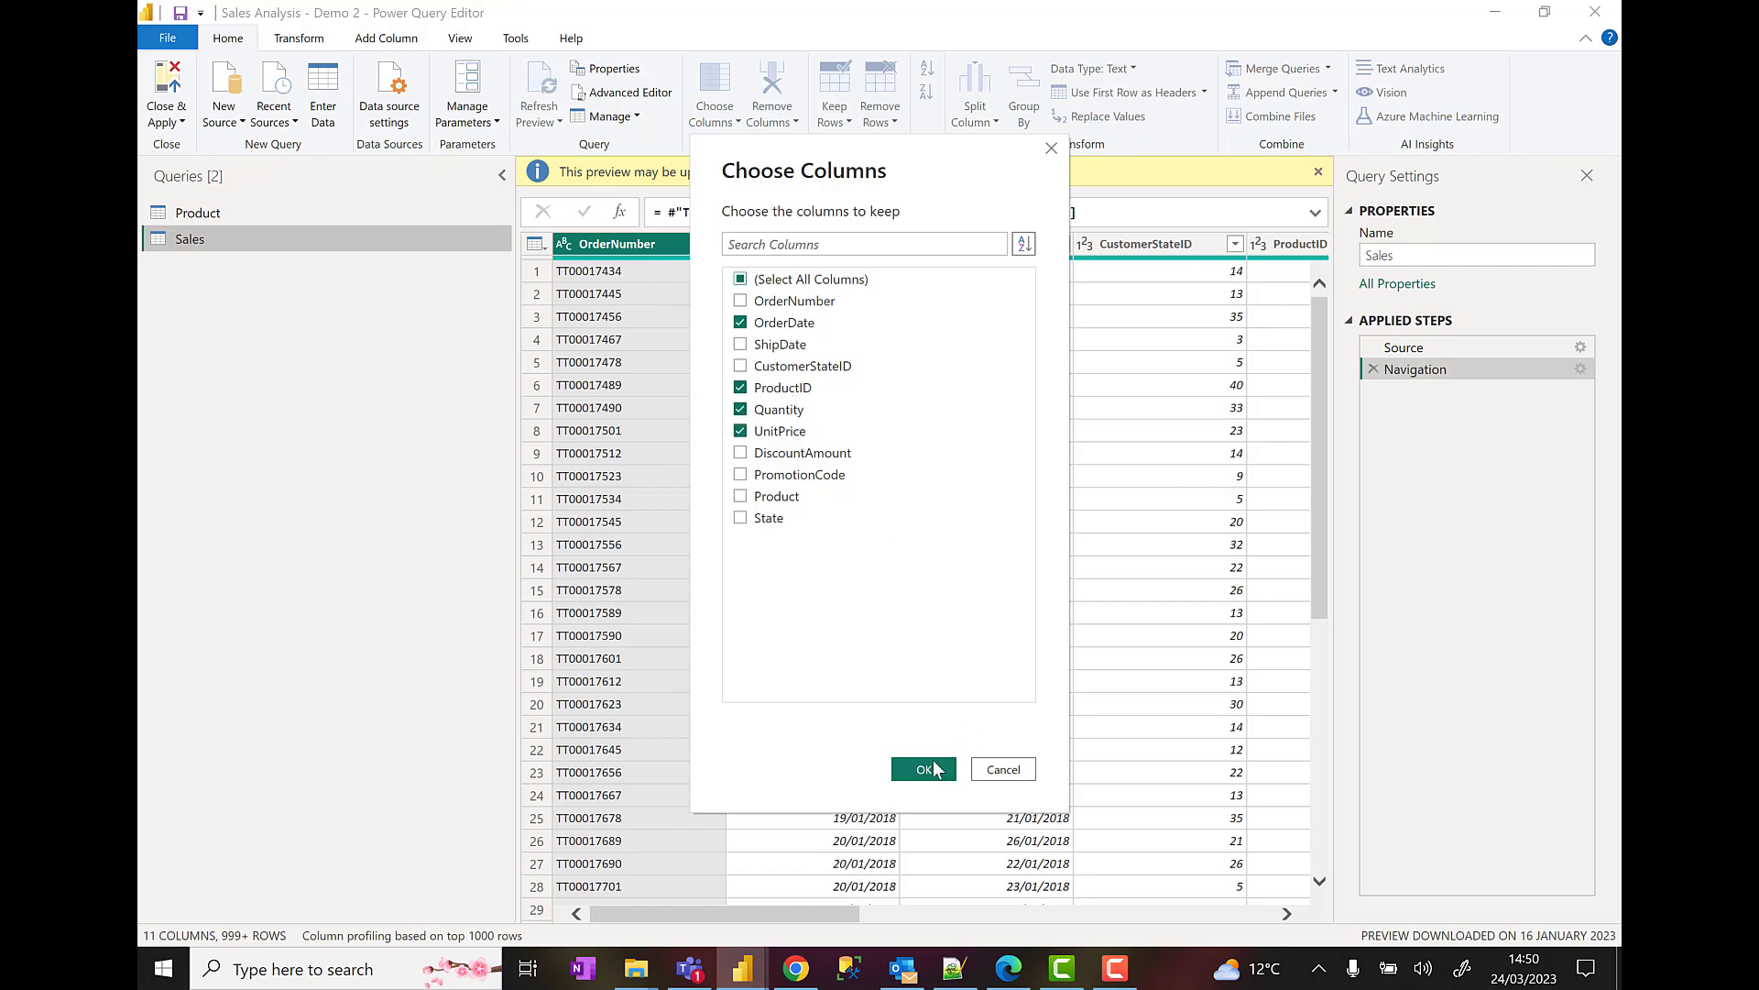
pyautogui.click(923, 768)
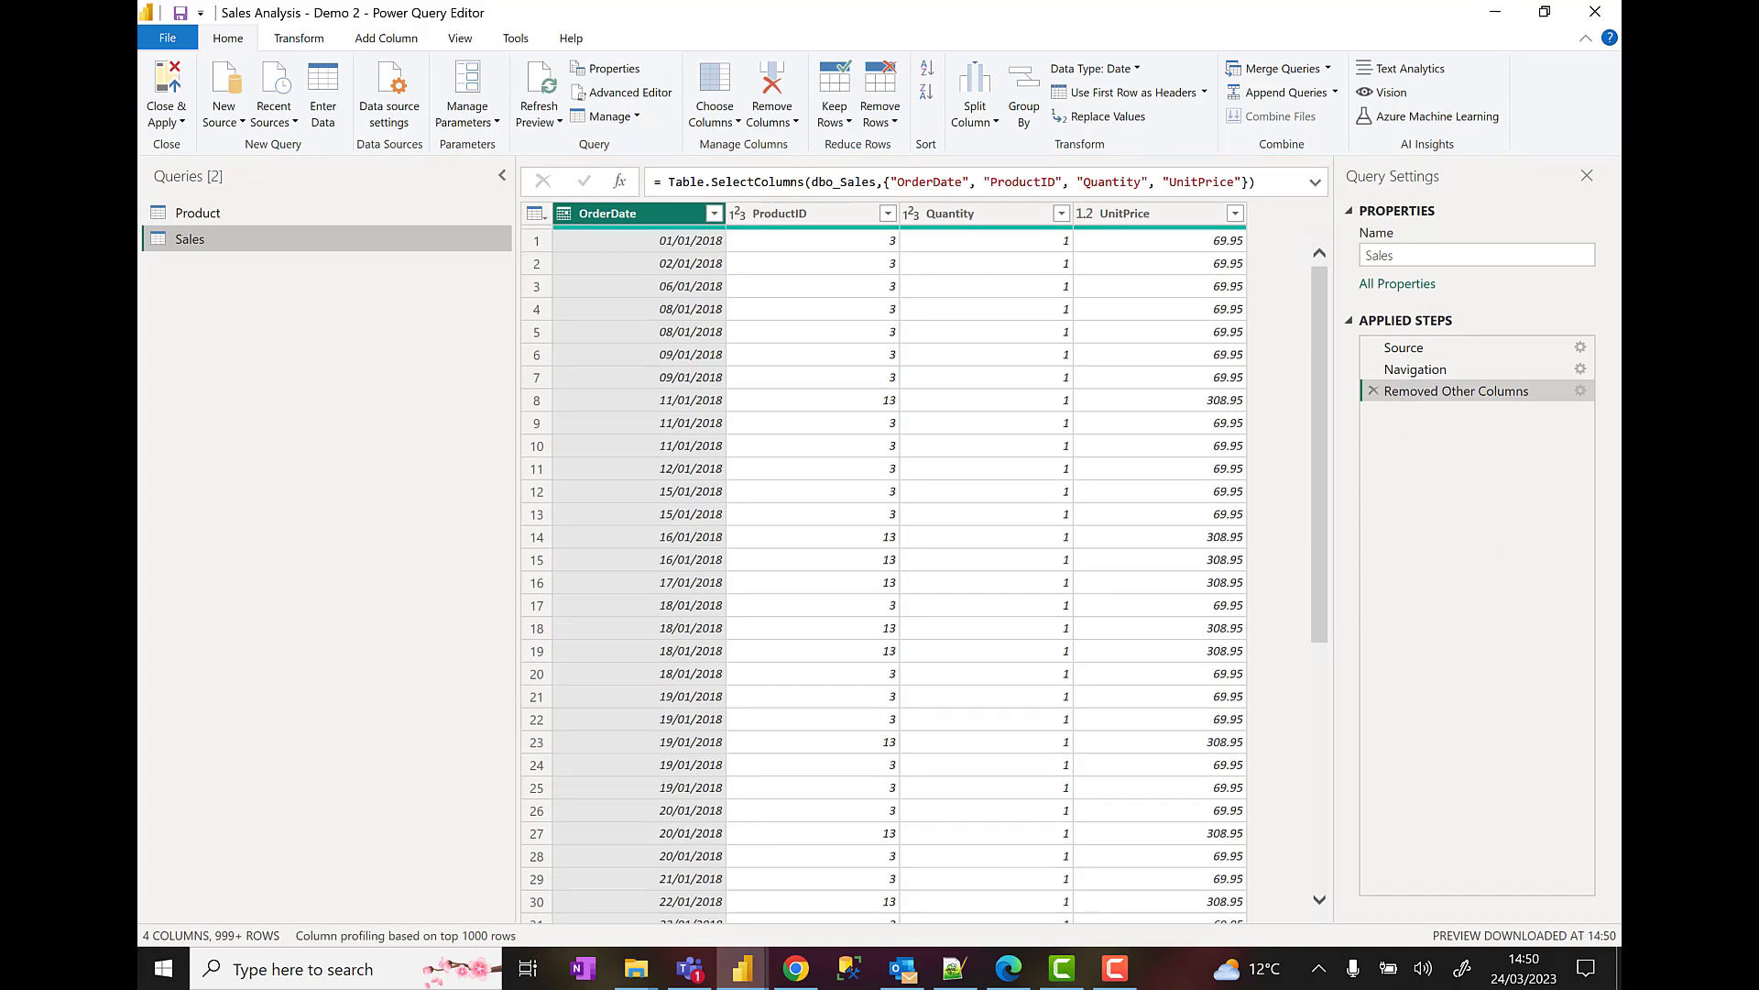
pyautogui.click(1459, 391)
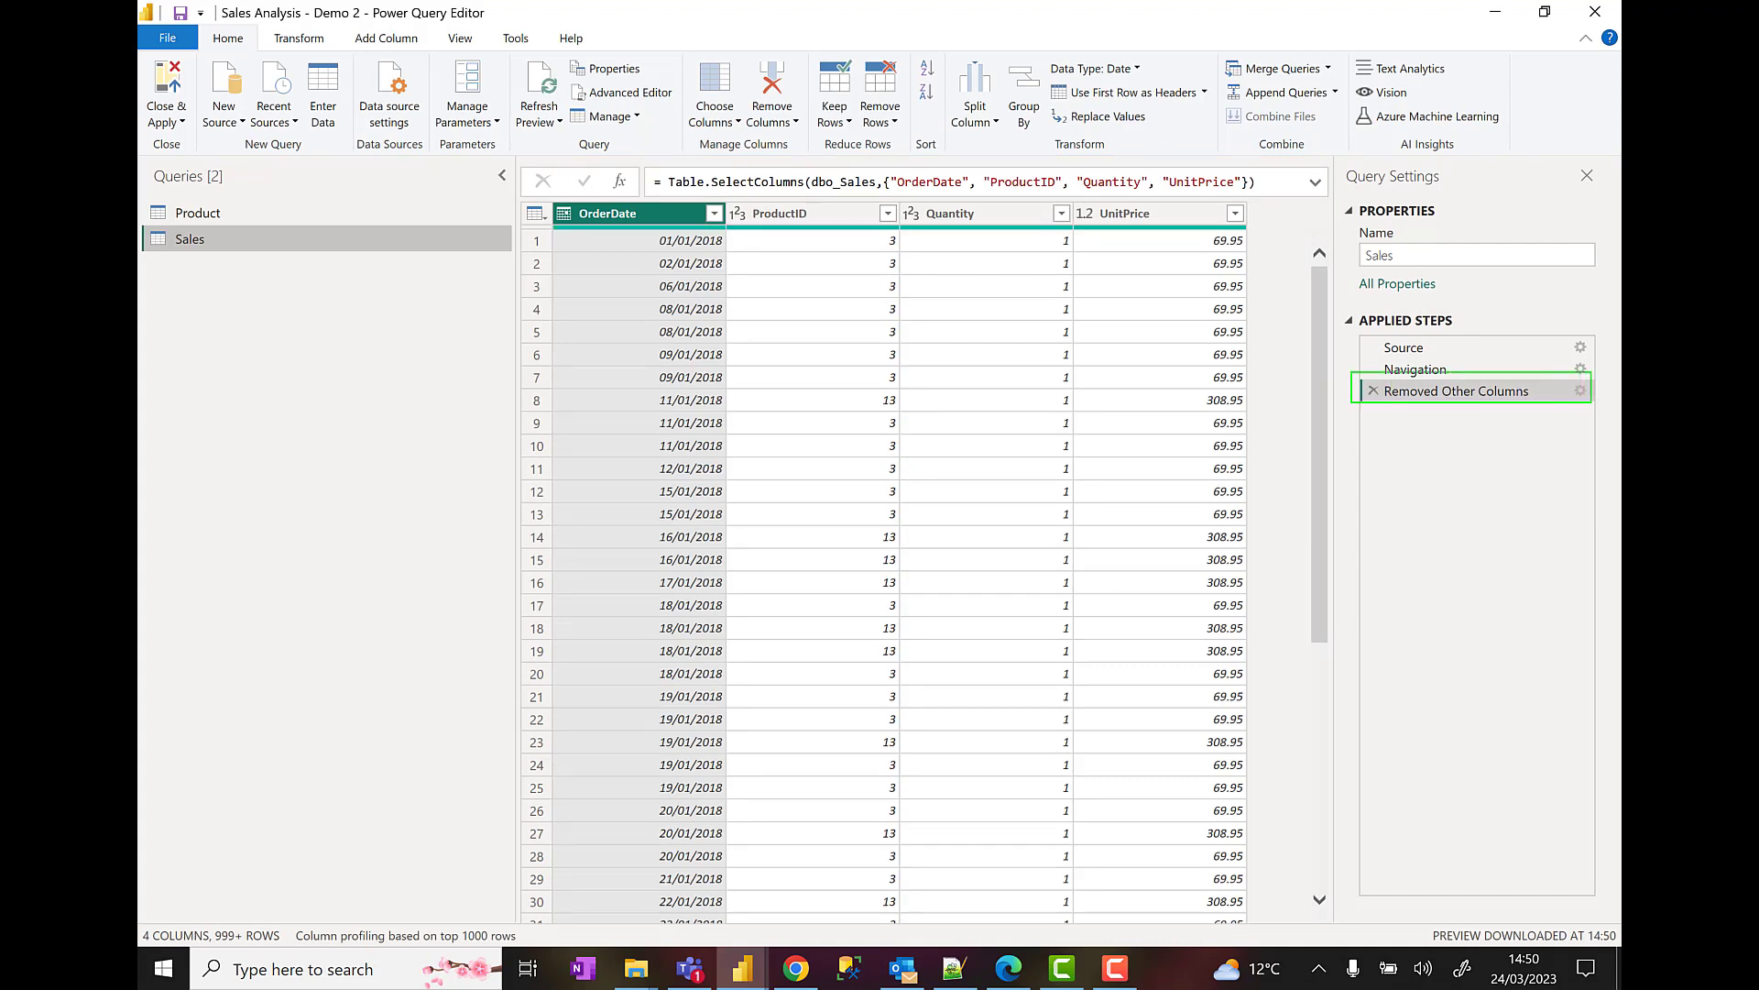
# - Set UnitPrice to Fixed decimal number and rename it Unit Price
pyautogui.click(1459, 389)
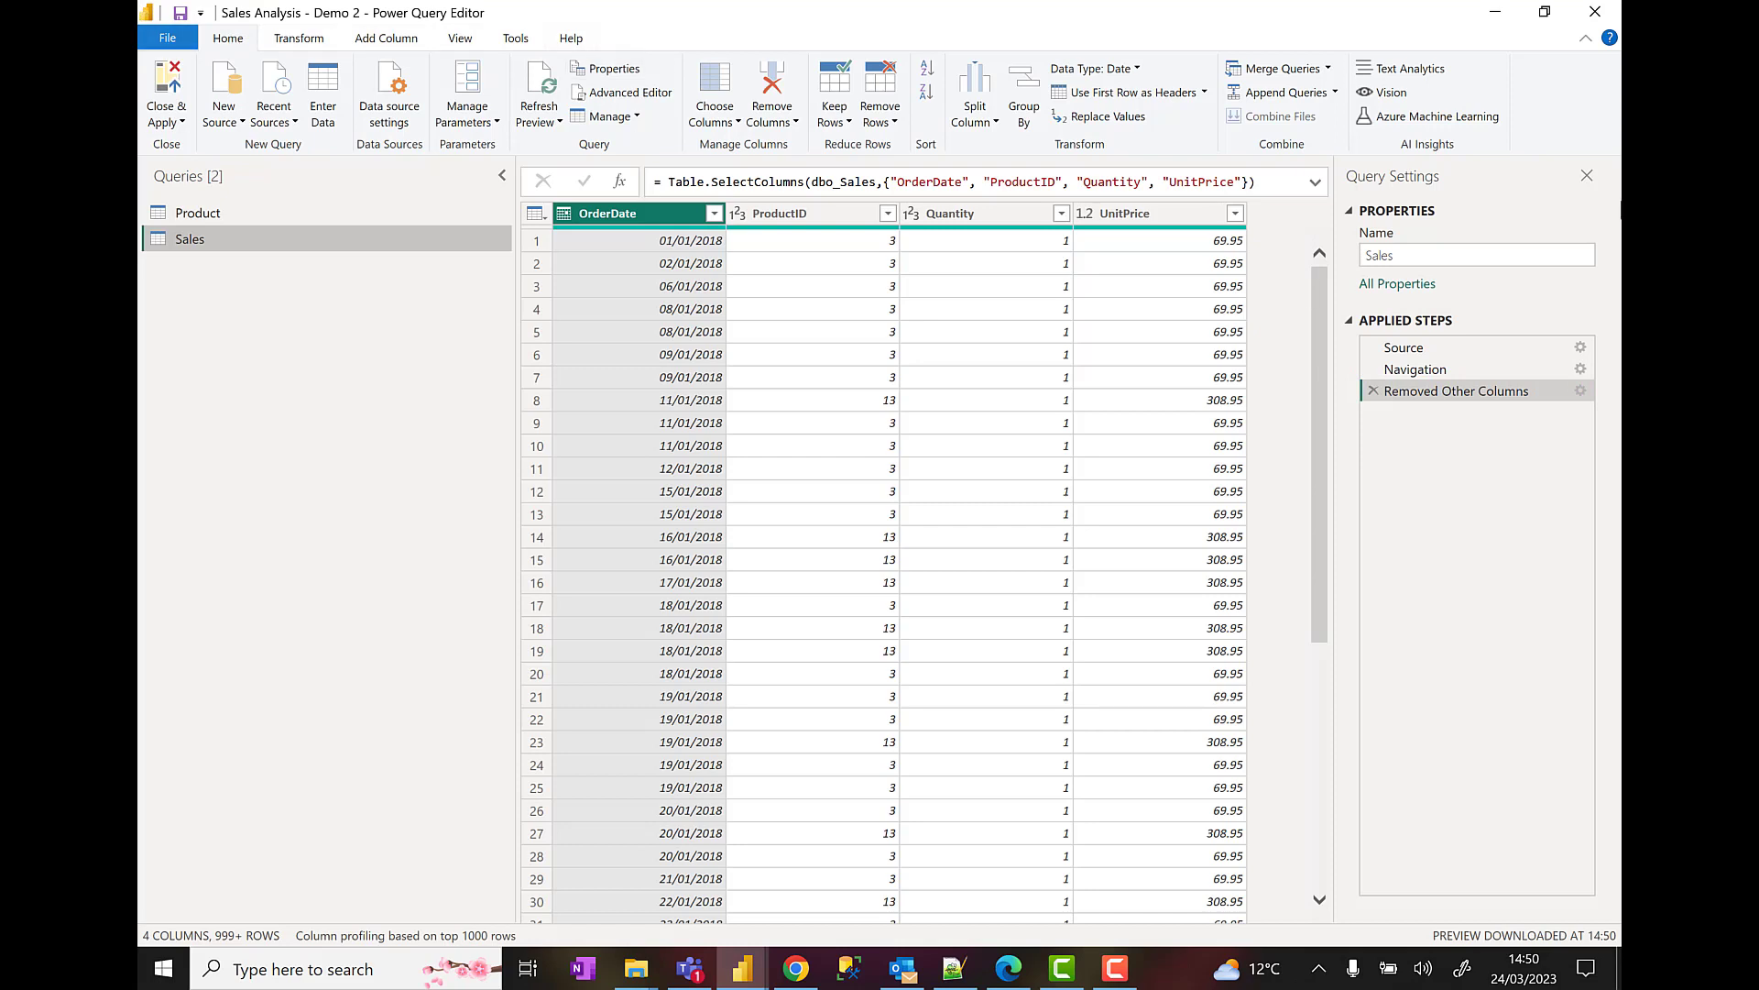
pyautogui.moveTo(1221, 239)
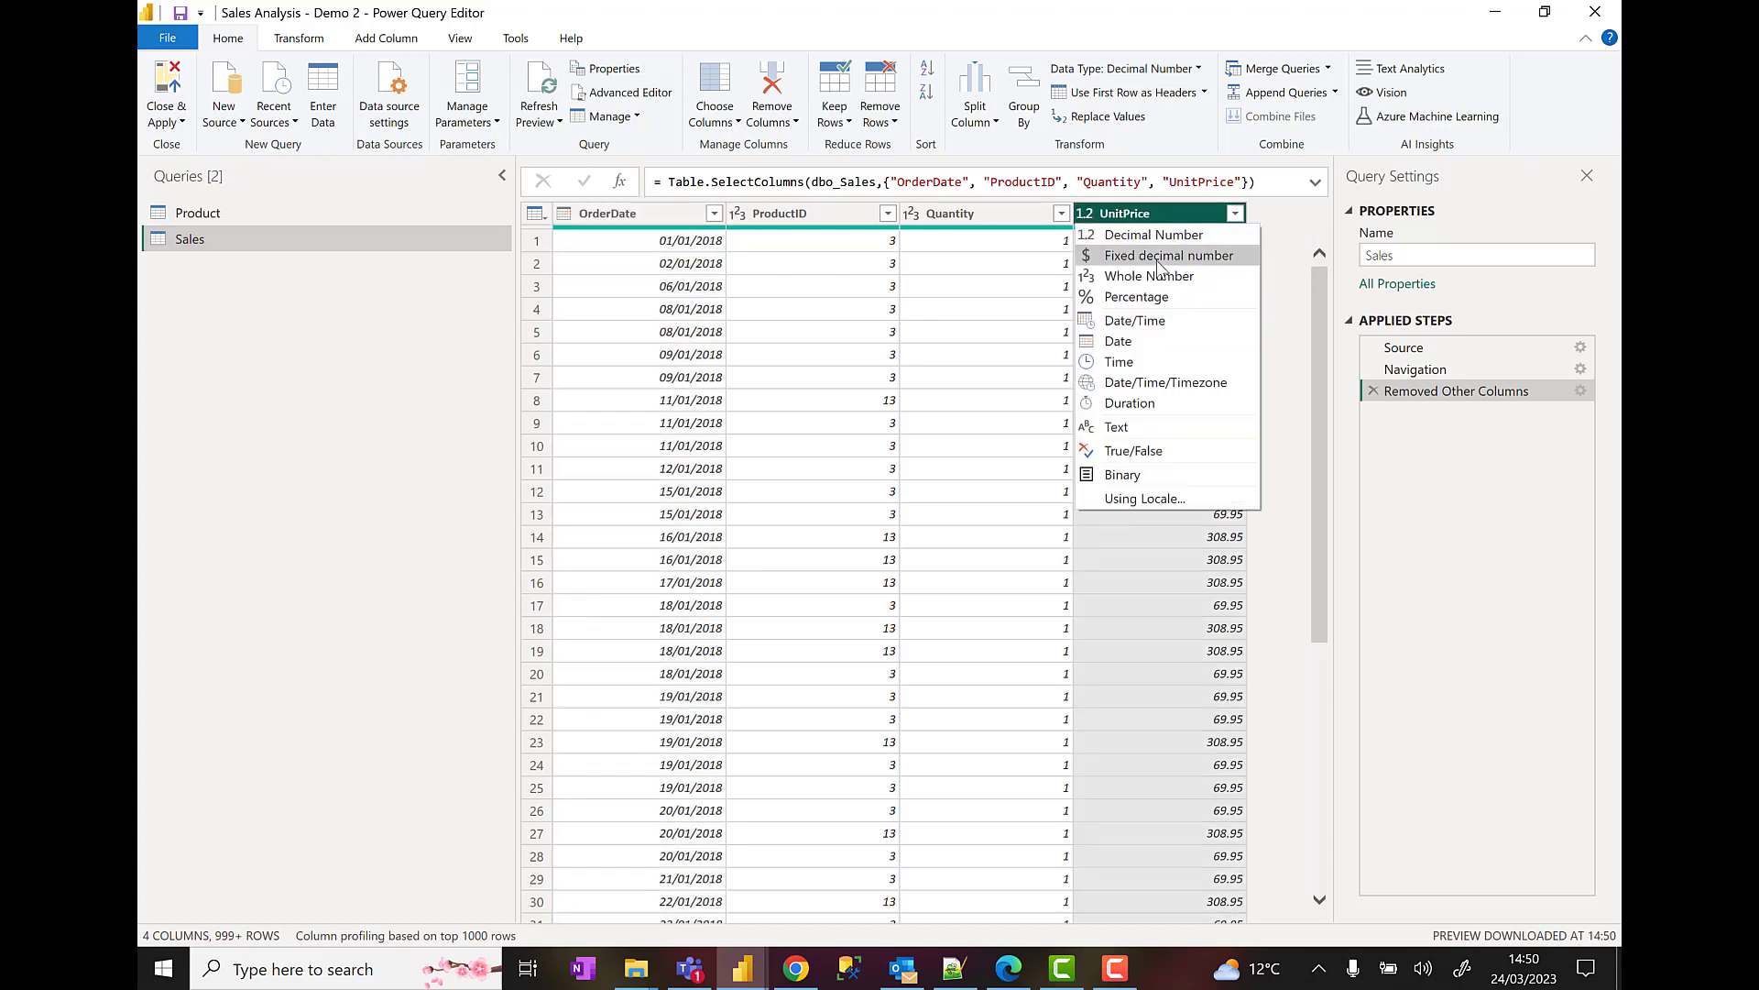
pyautogui.click(1168, 255)
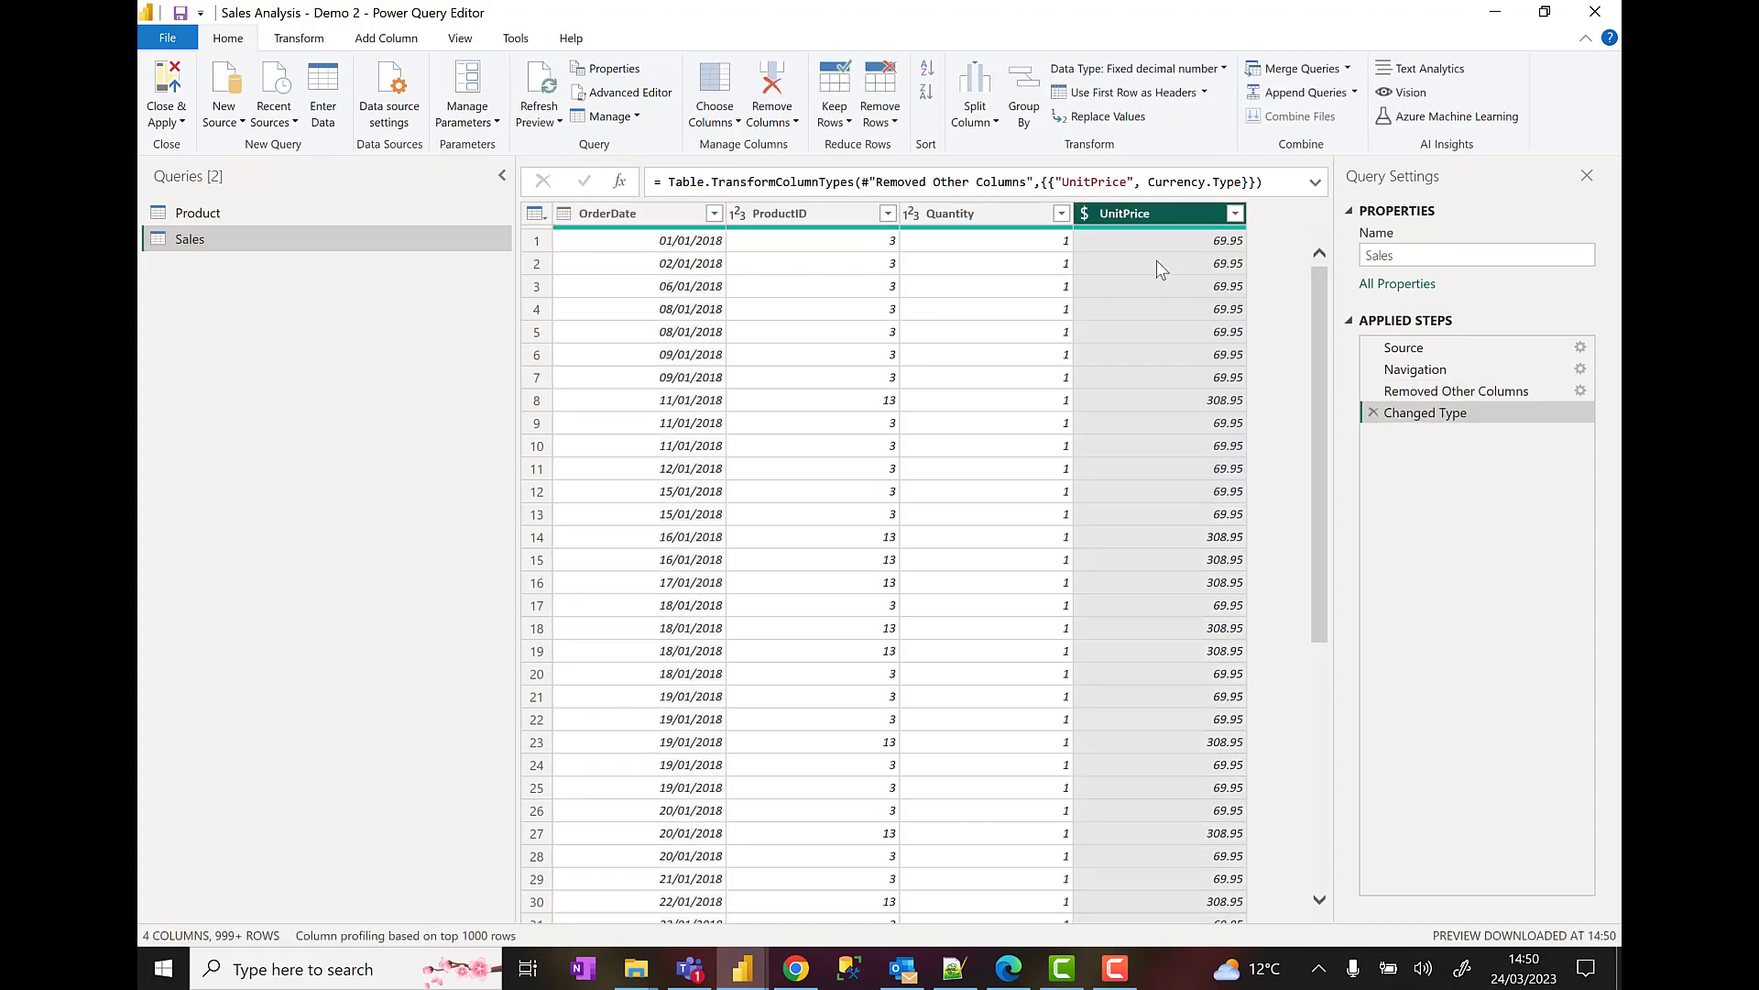
pyautogui.doubleClick(1124, 213)
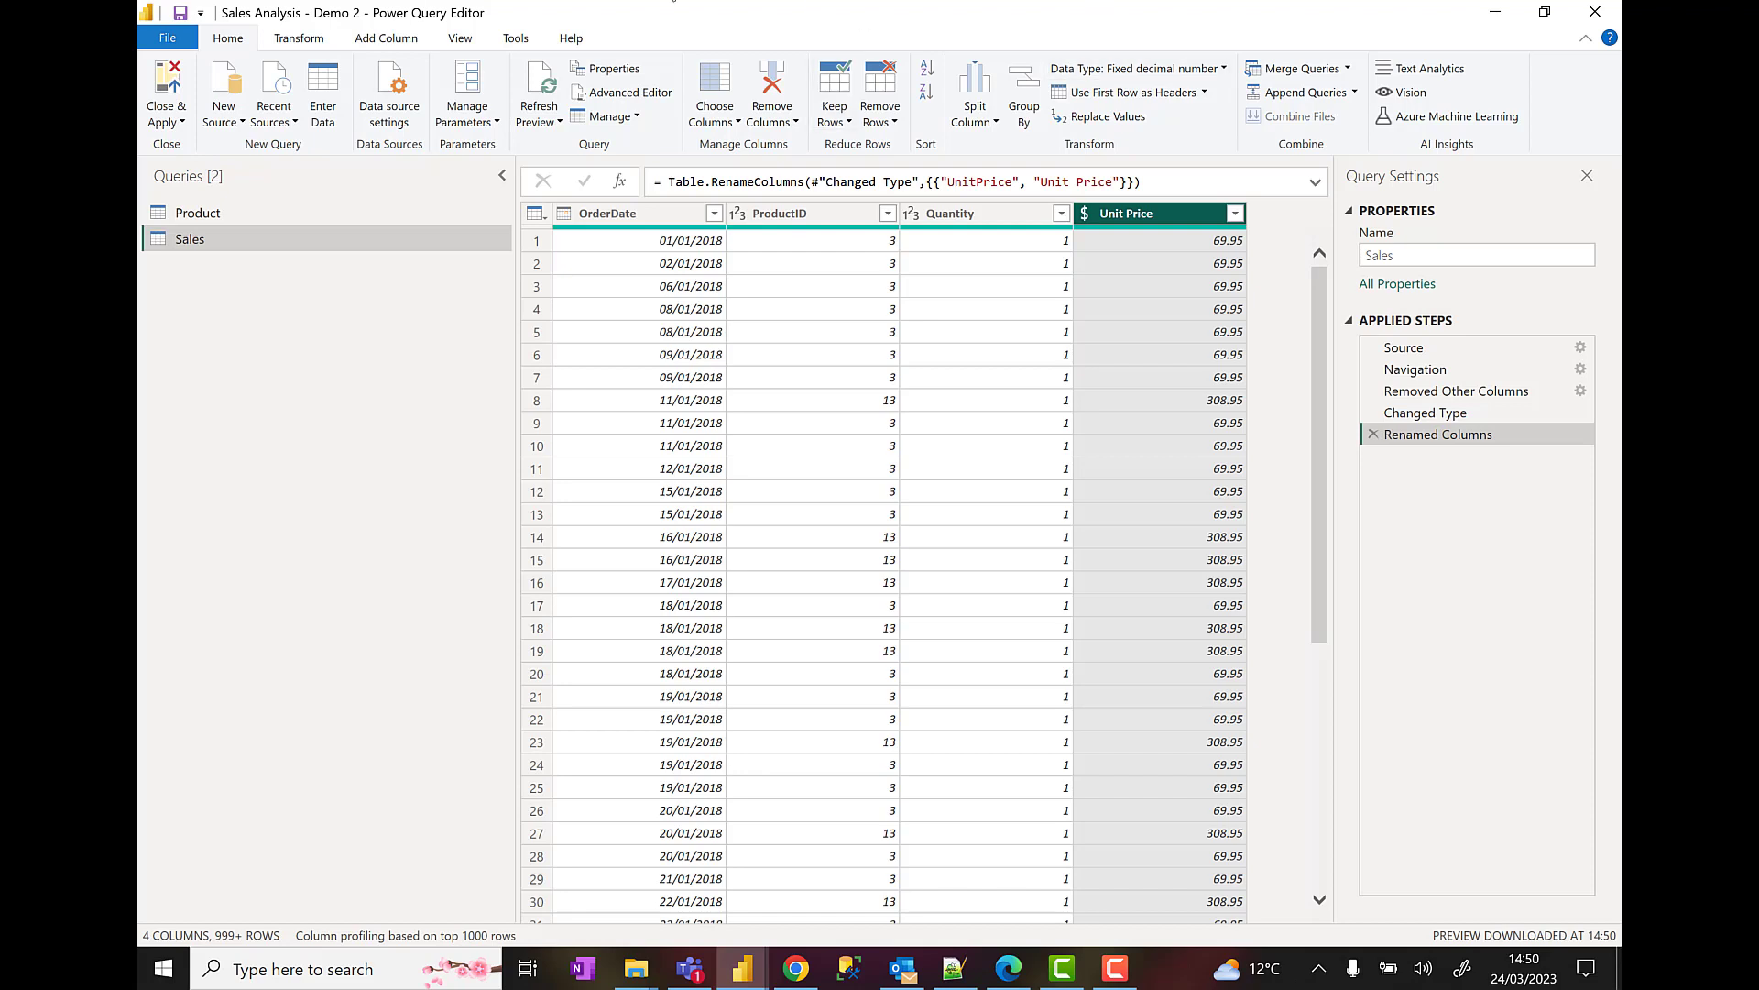
pyautogui.click(386, 37)
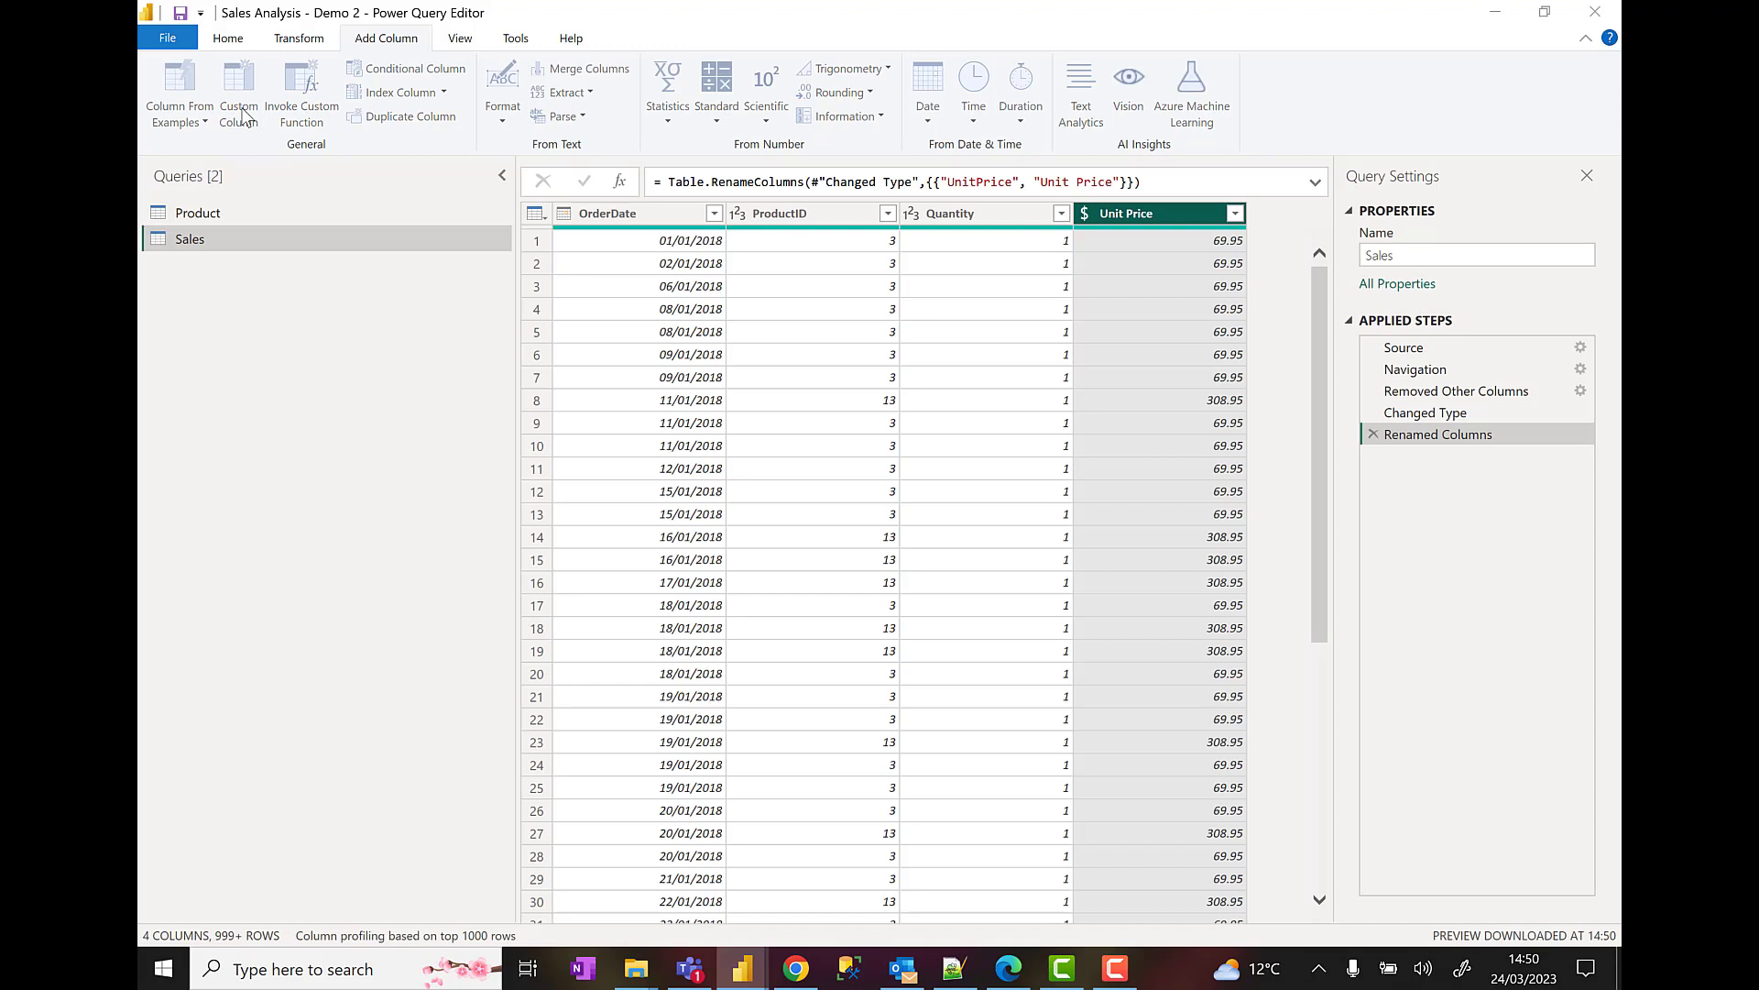
# - Add a custom Sales column with formula [Quantity]*[Unit Price], typed as Fixed decimal number
pyautogui.click(238, 92)
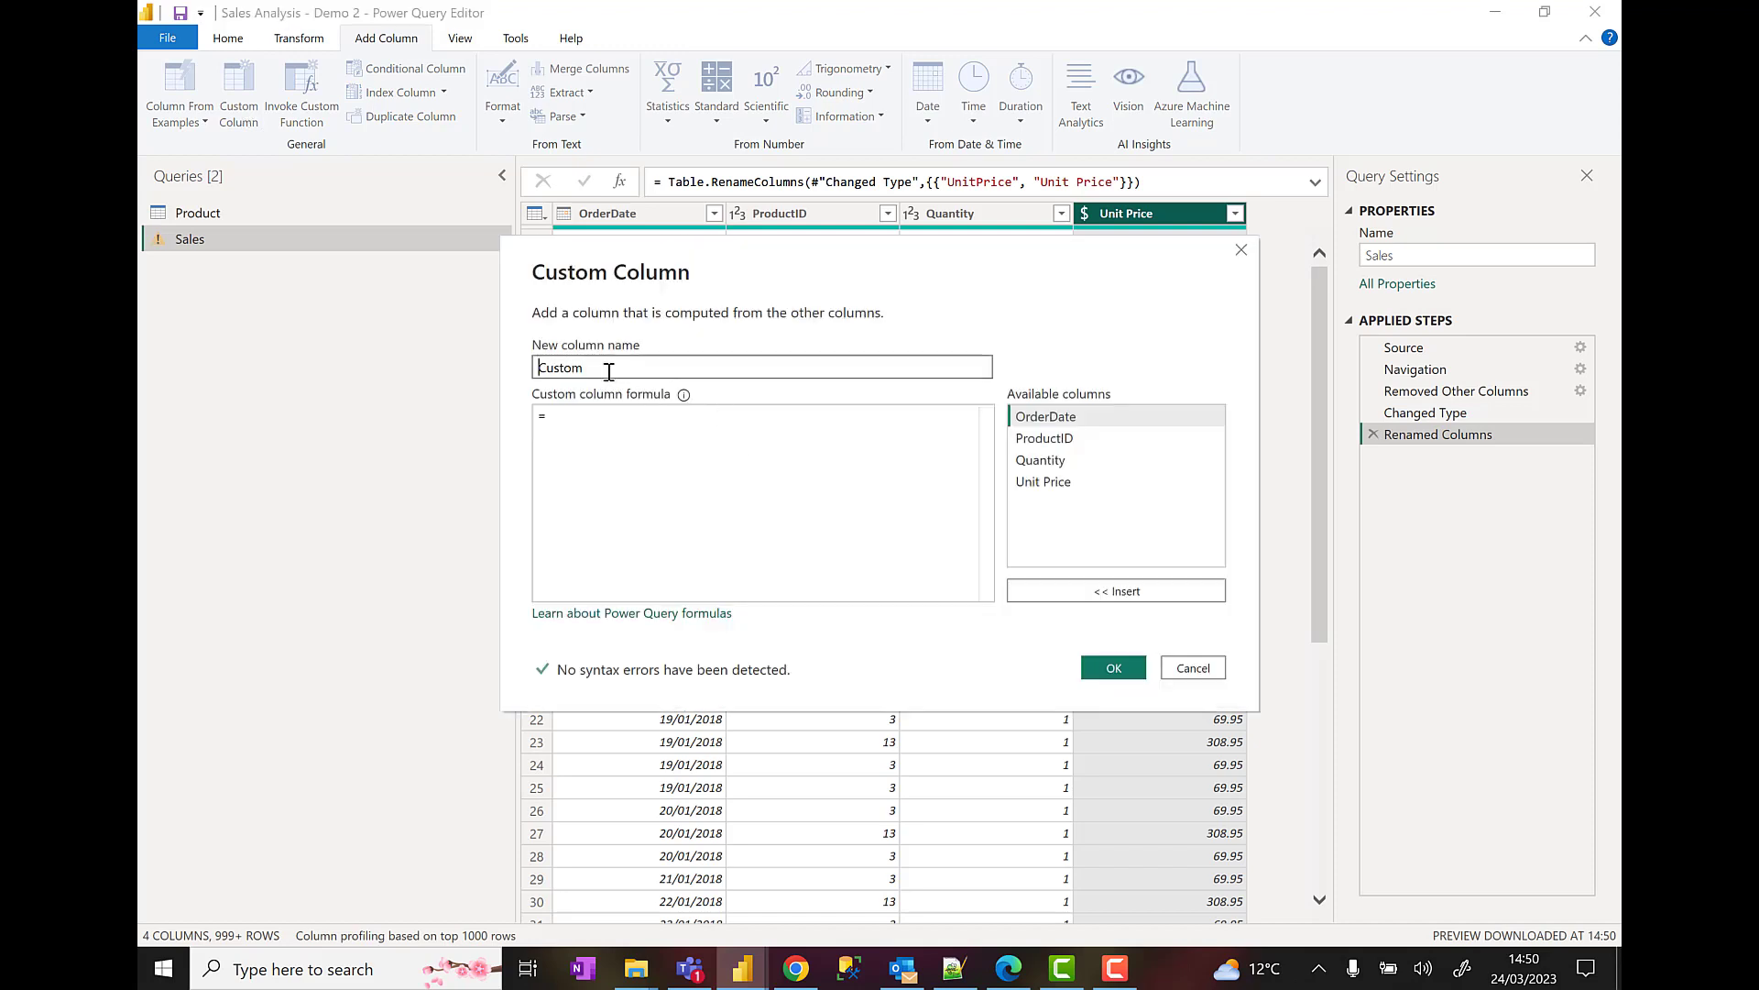
pyautogui.write('SAle')
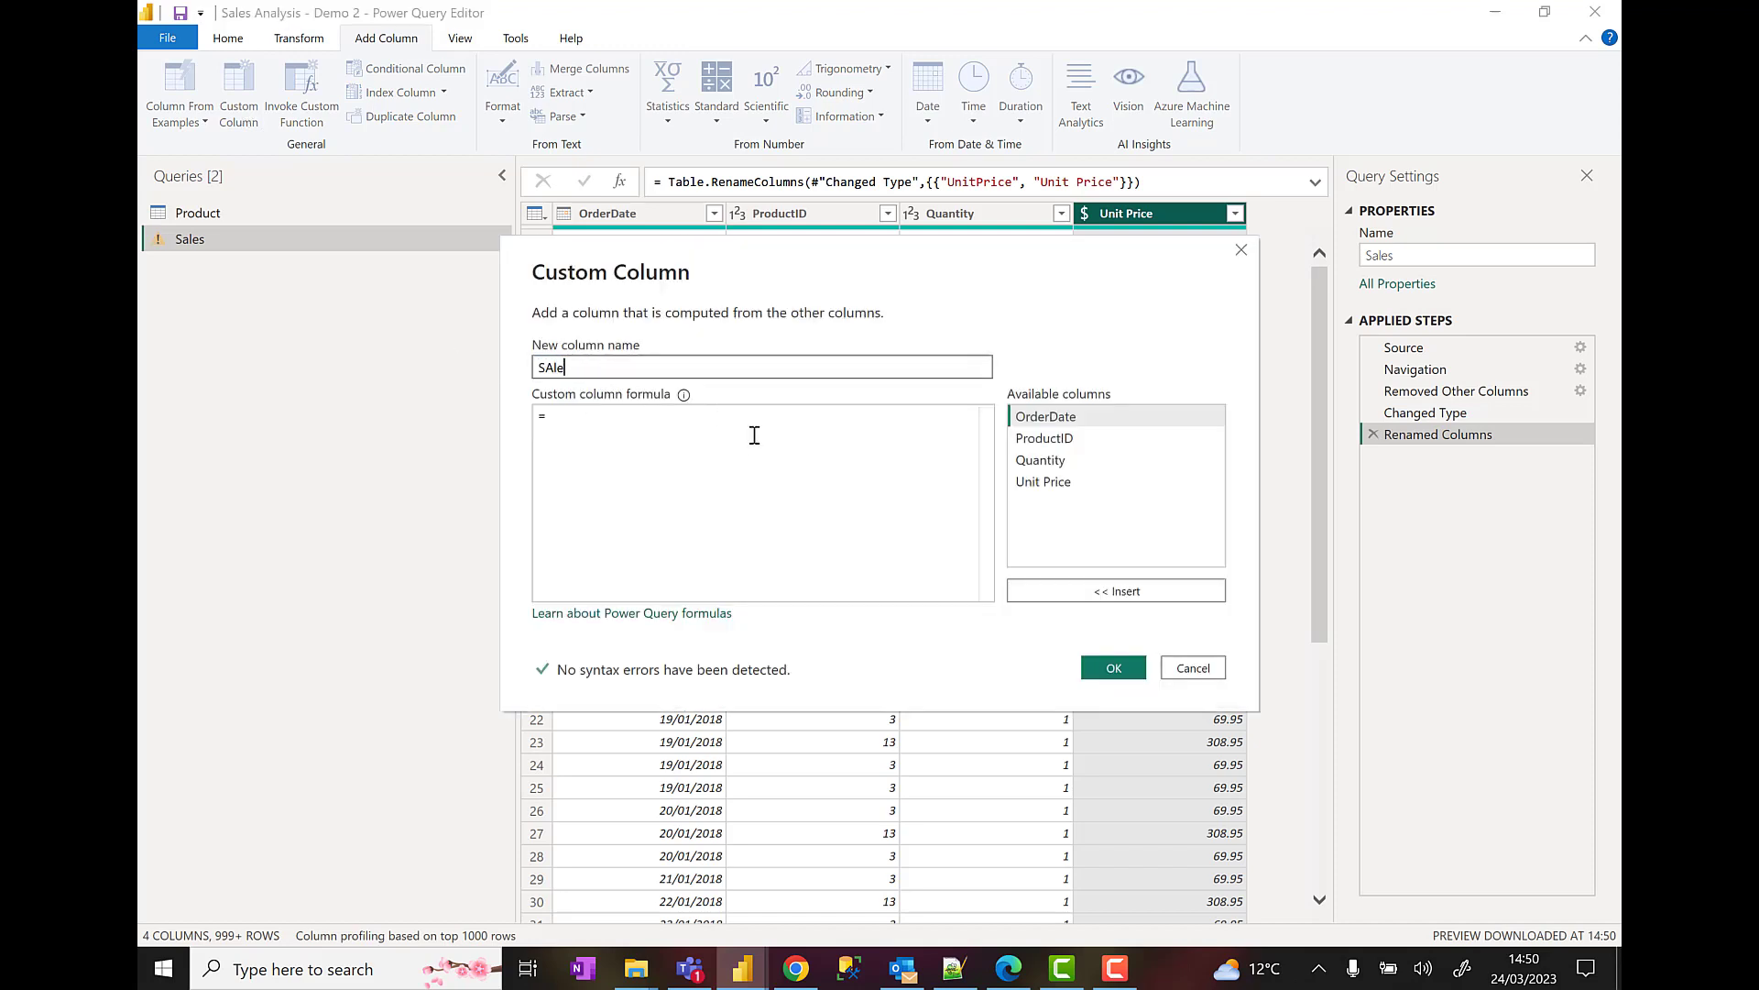
pyautogui.write('Sales')
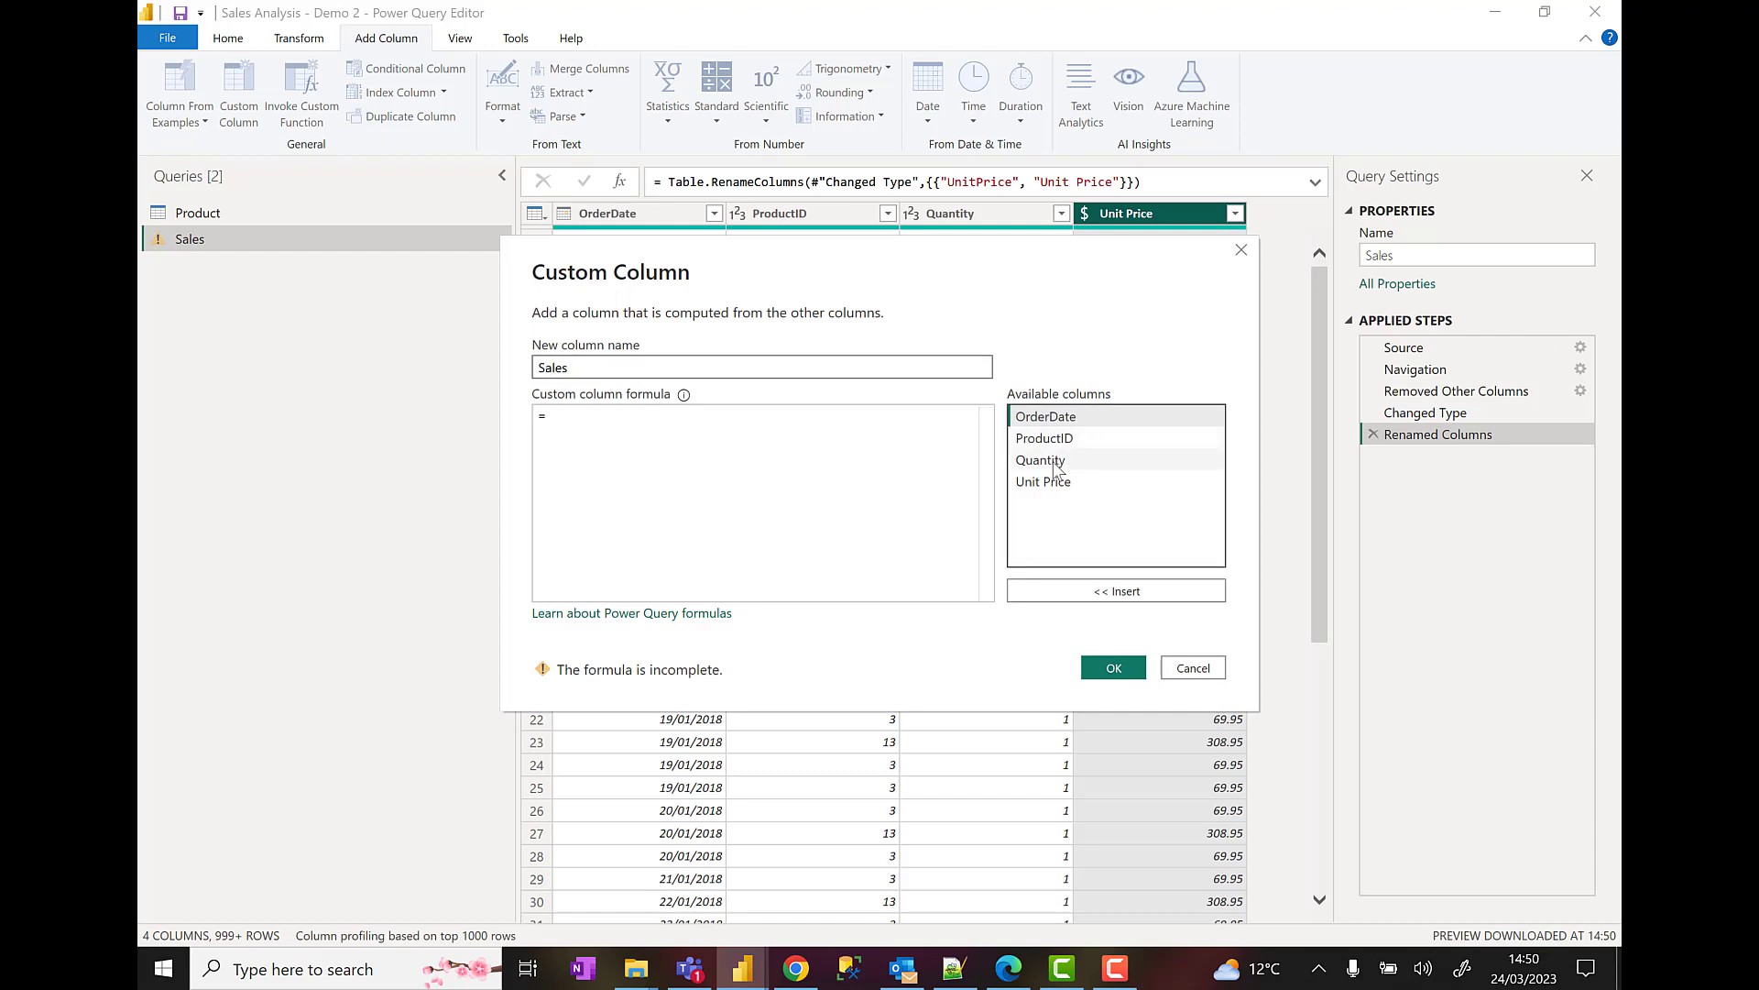
pyautogui.write('[Quantity]*')
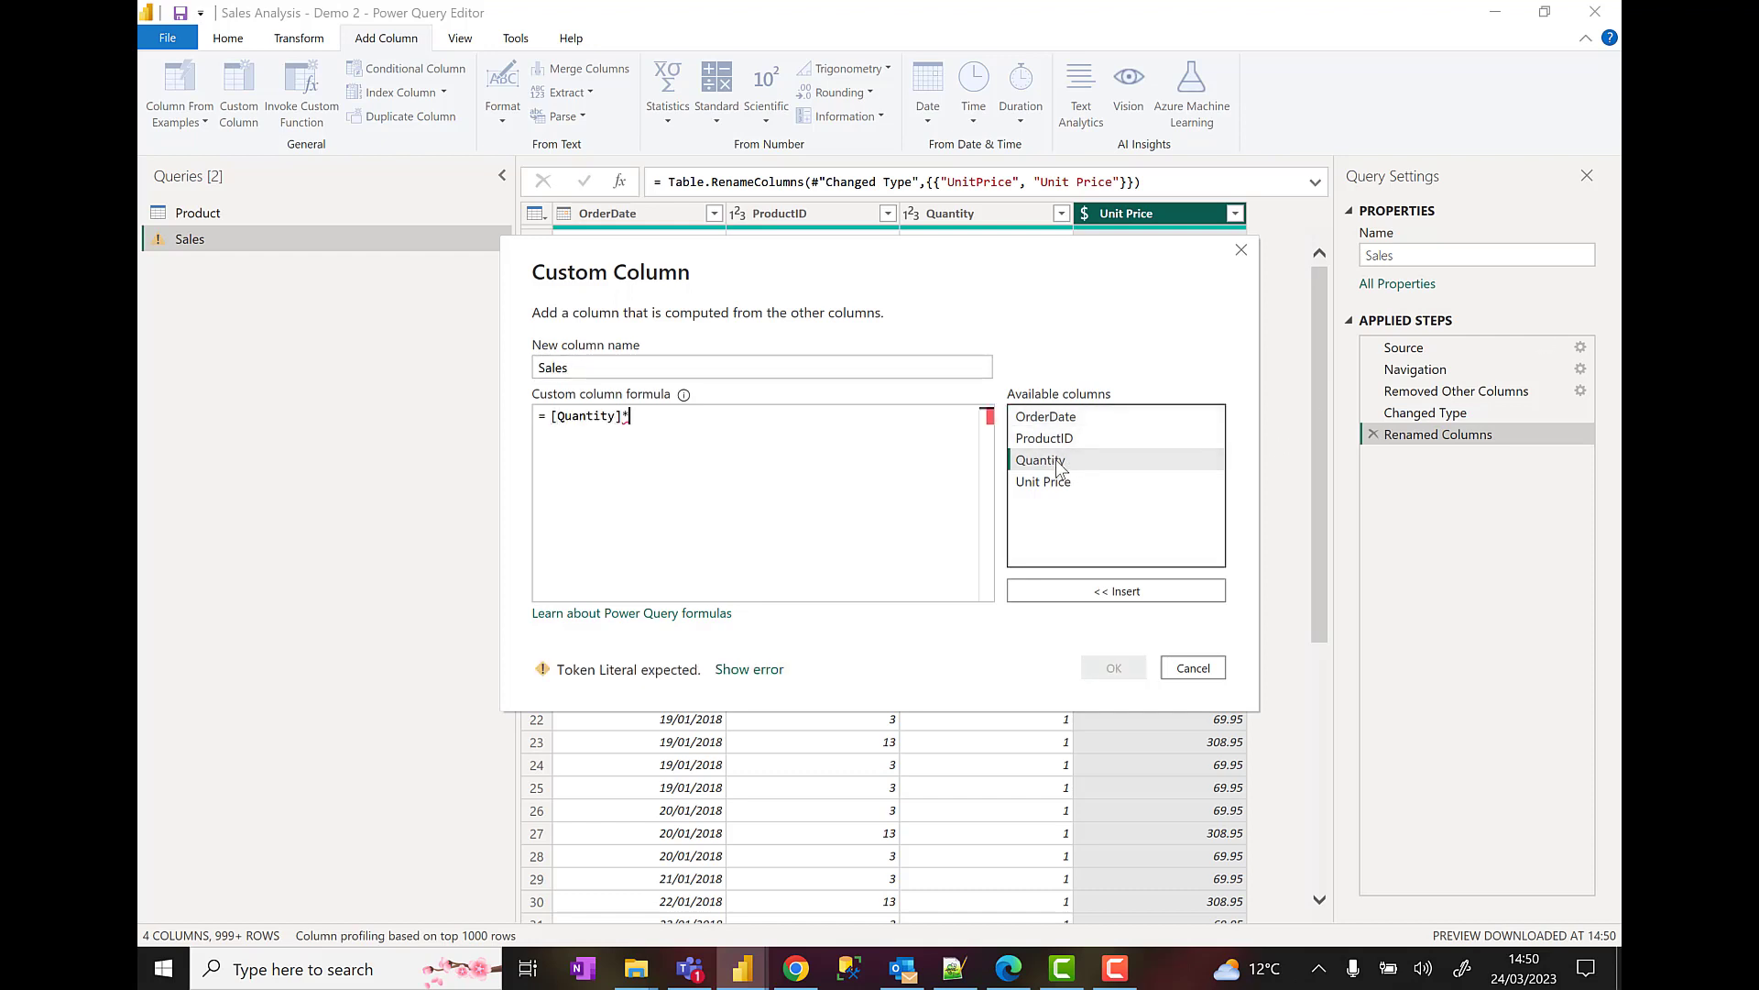
pyautogui.doubleClick(1042, 481)
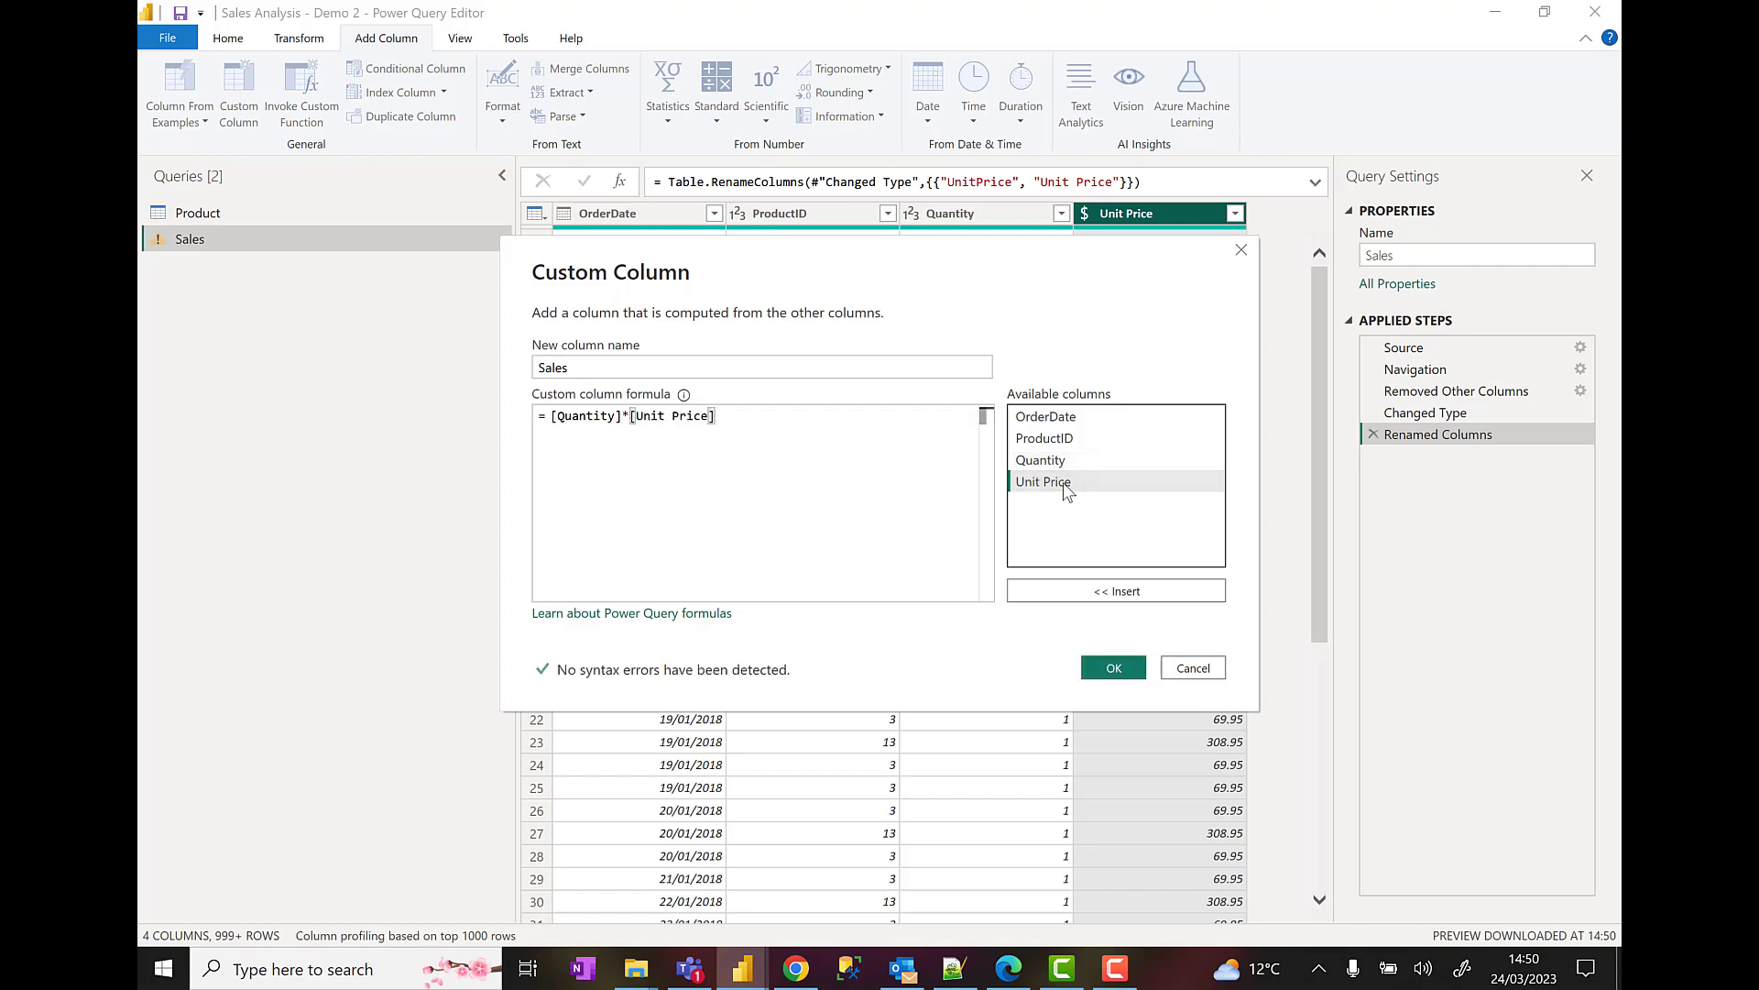
pyautogui.click(1111, 668)
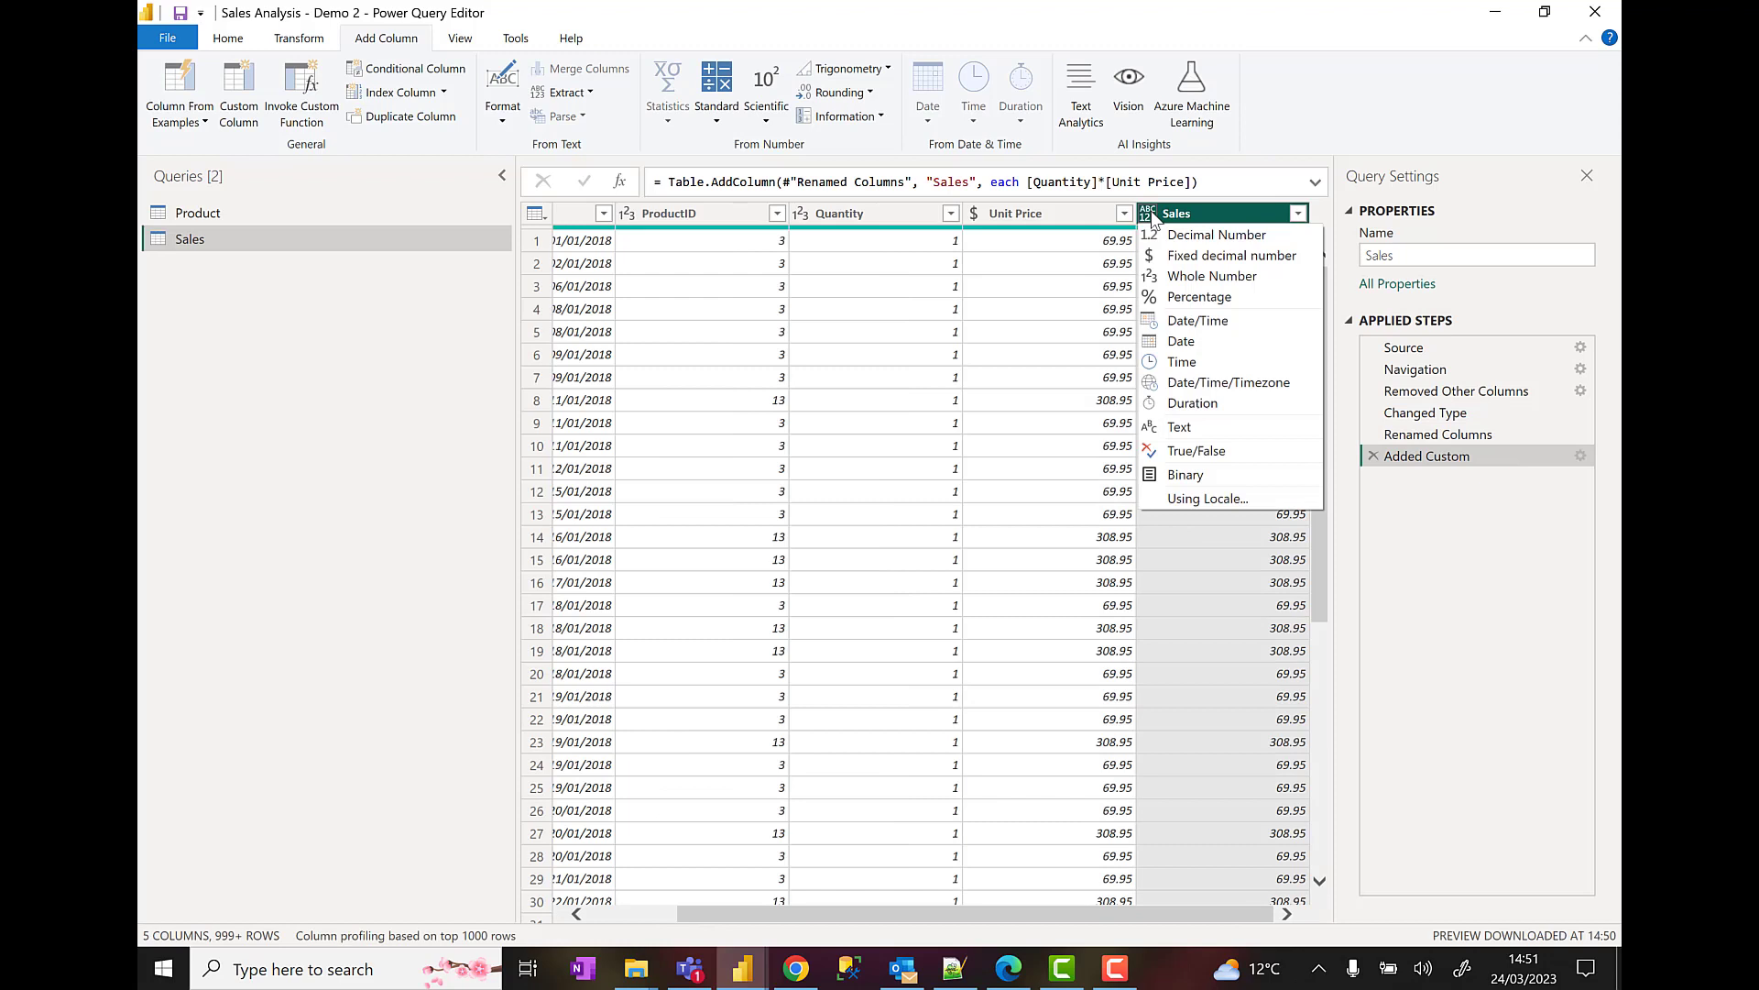
pyautogui.click(1231, 255)
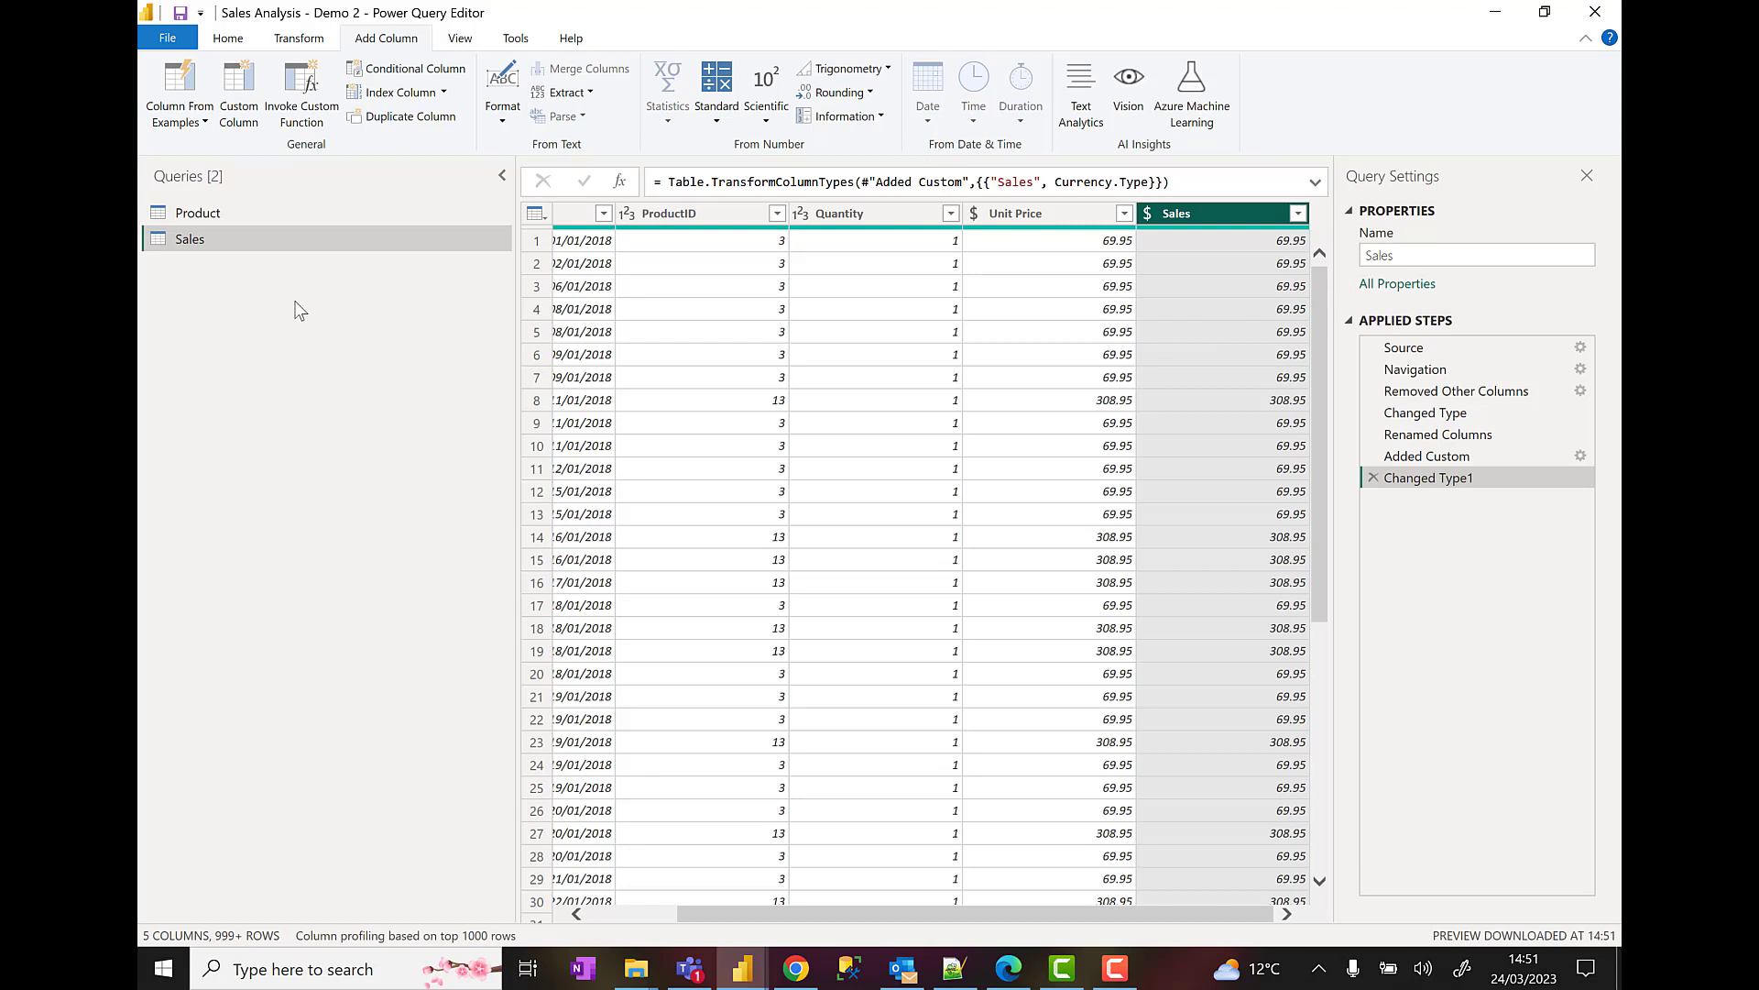
pyautogui.moveTo(214, 500)
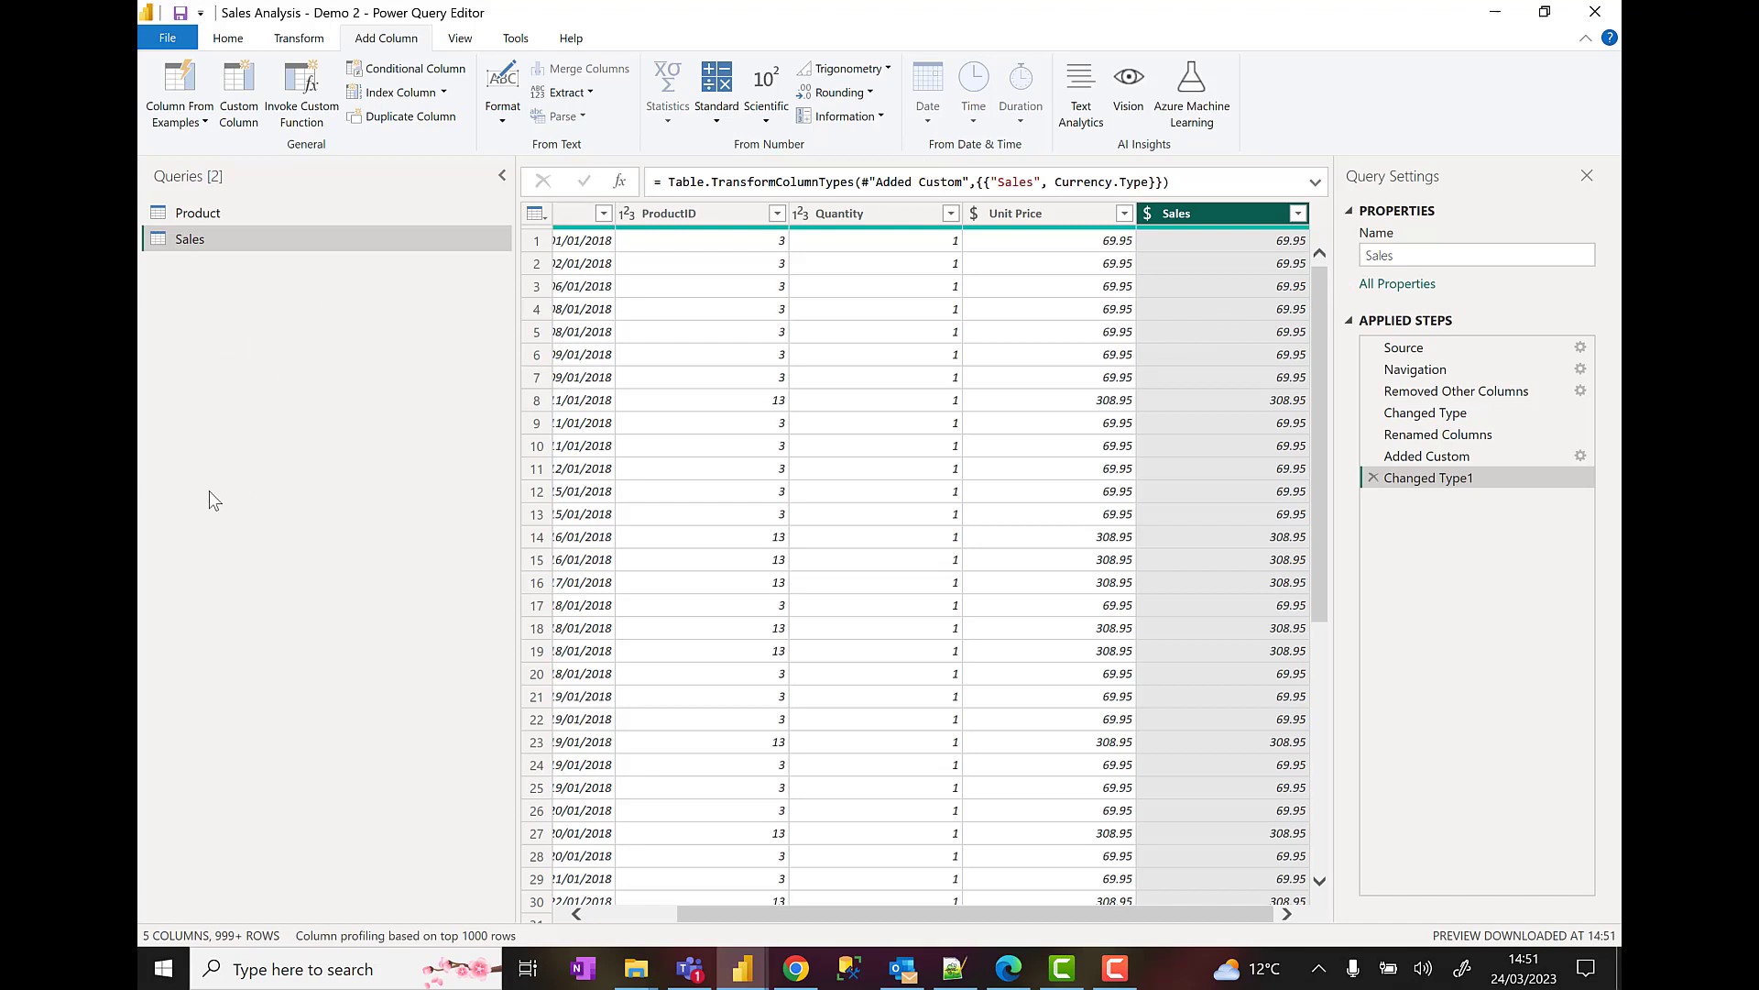
pyautogui.moveTo(741, 275)
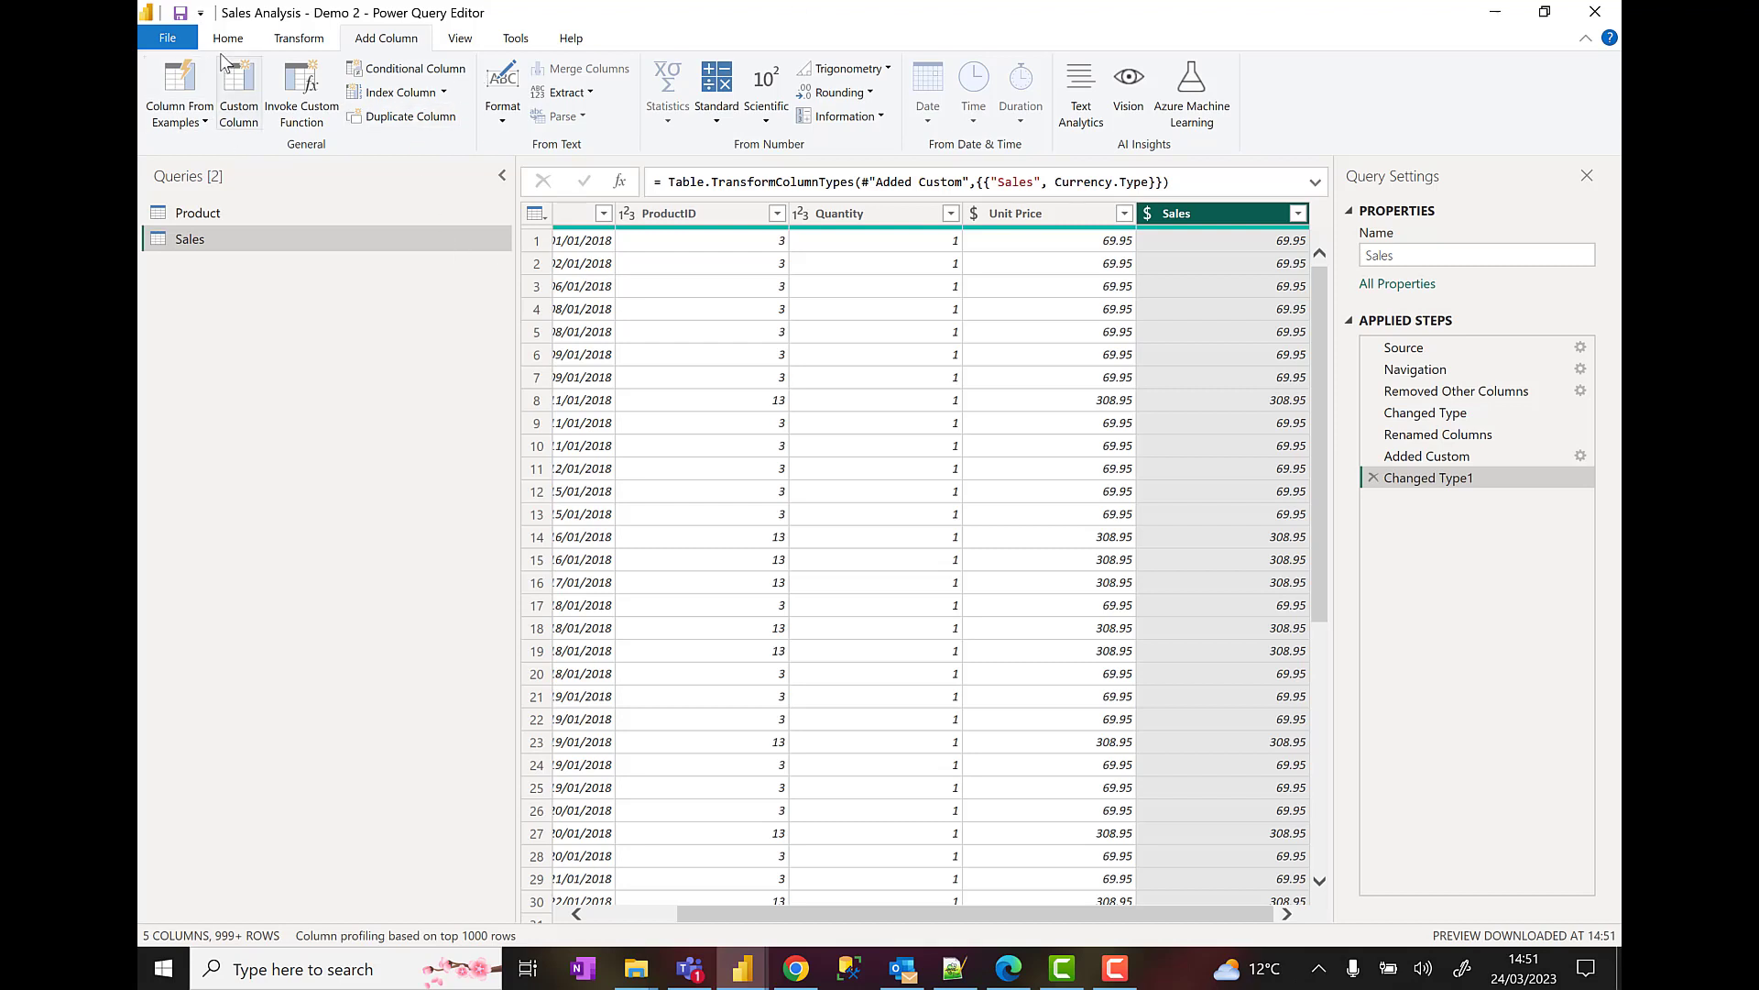
# - Add an Excel source, browsing PL-300 > Allfiles > Demo > Data to ProductCost.xlsx
pyautogui.click(228, 39)
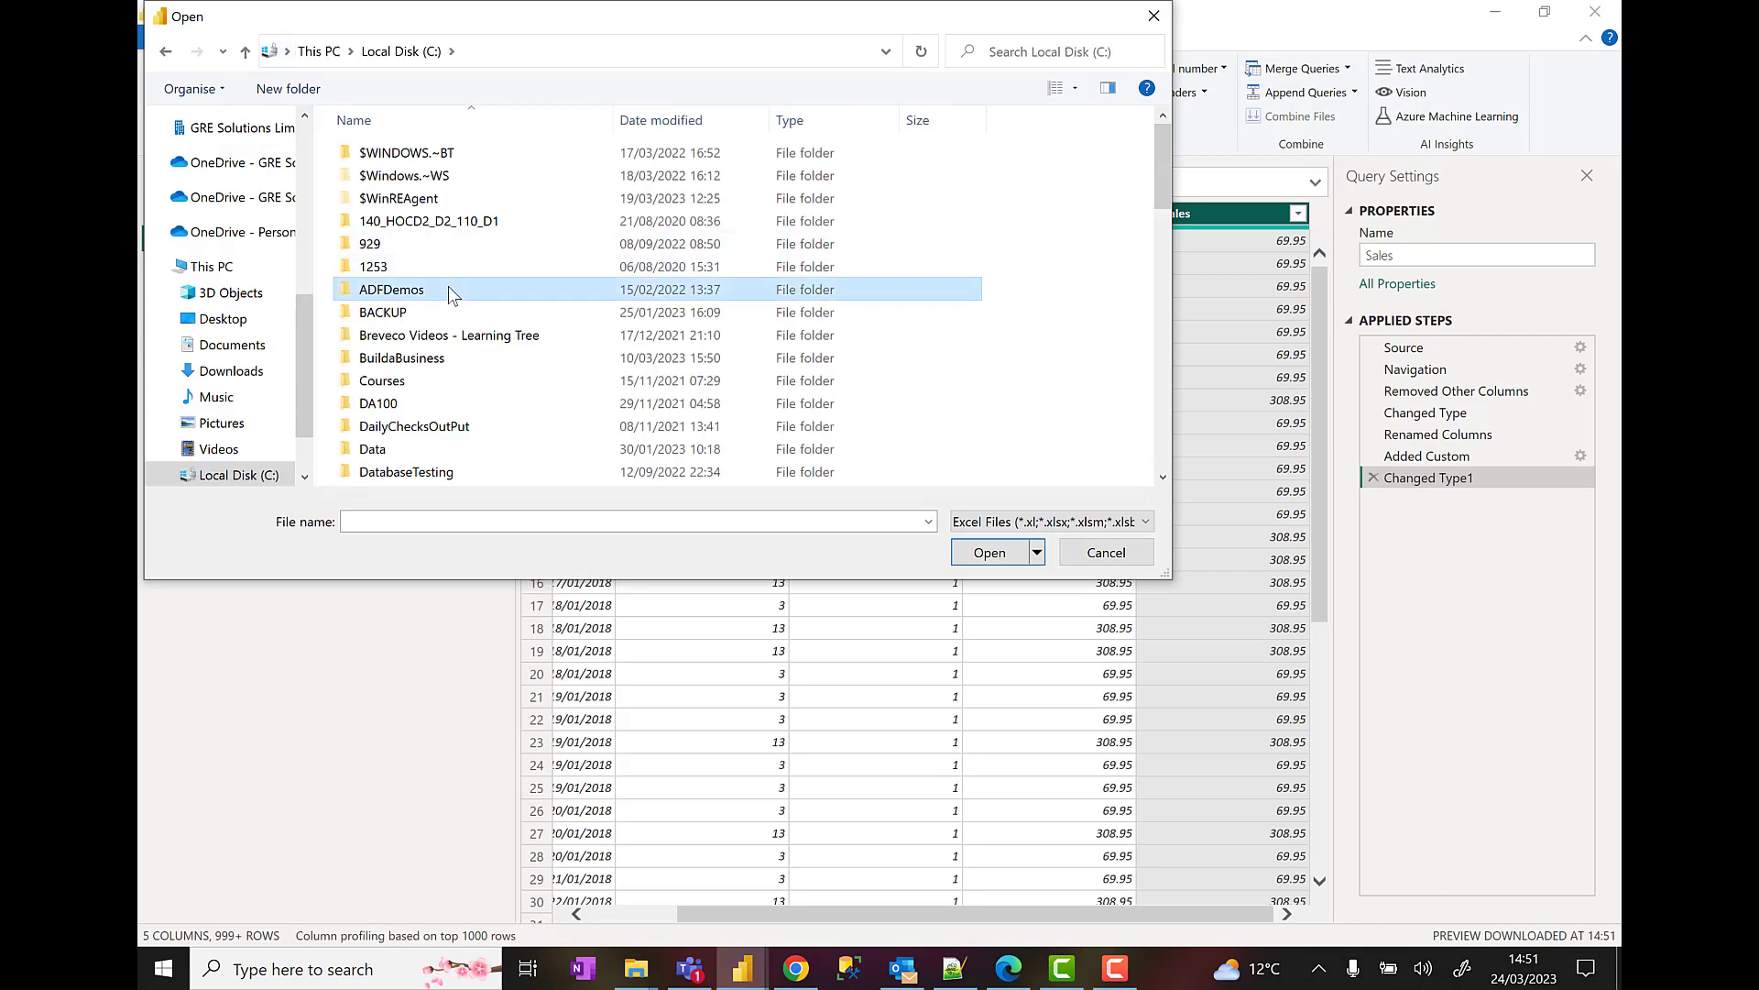
pyautogui.scroll(-3)
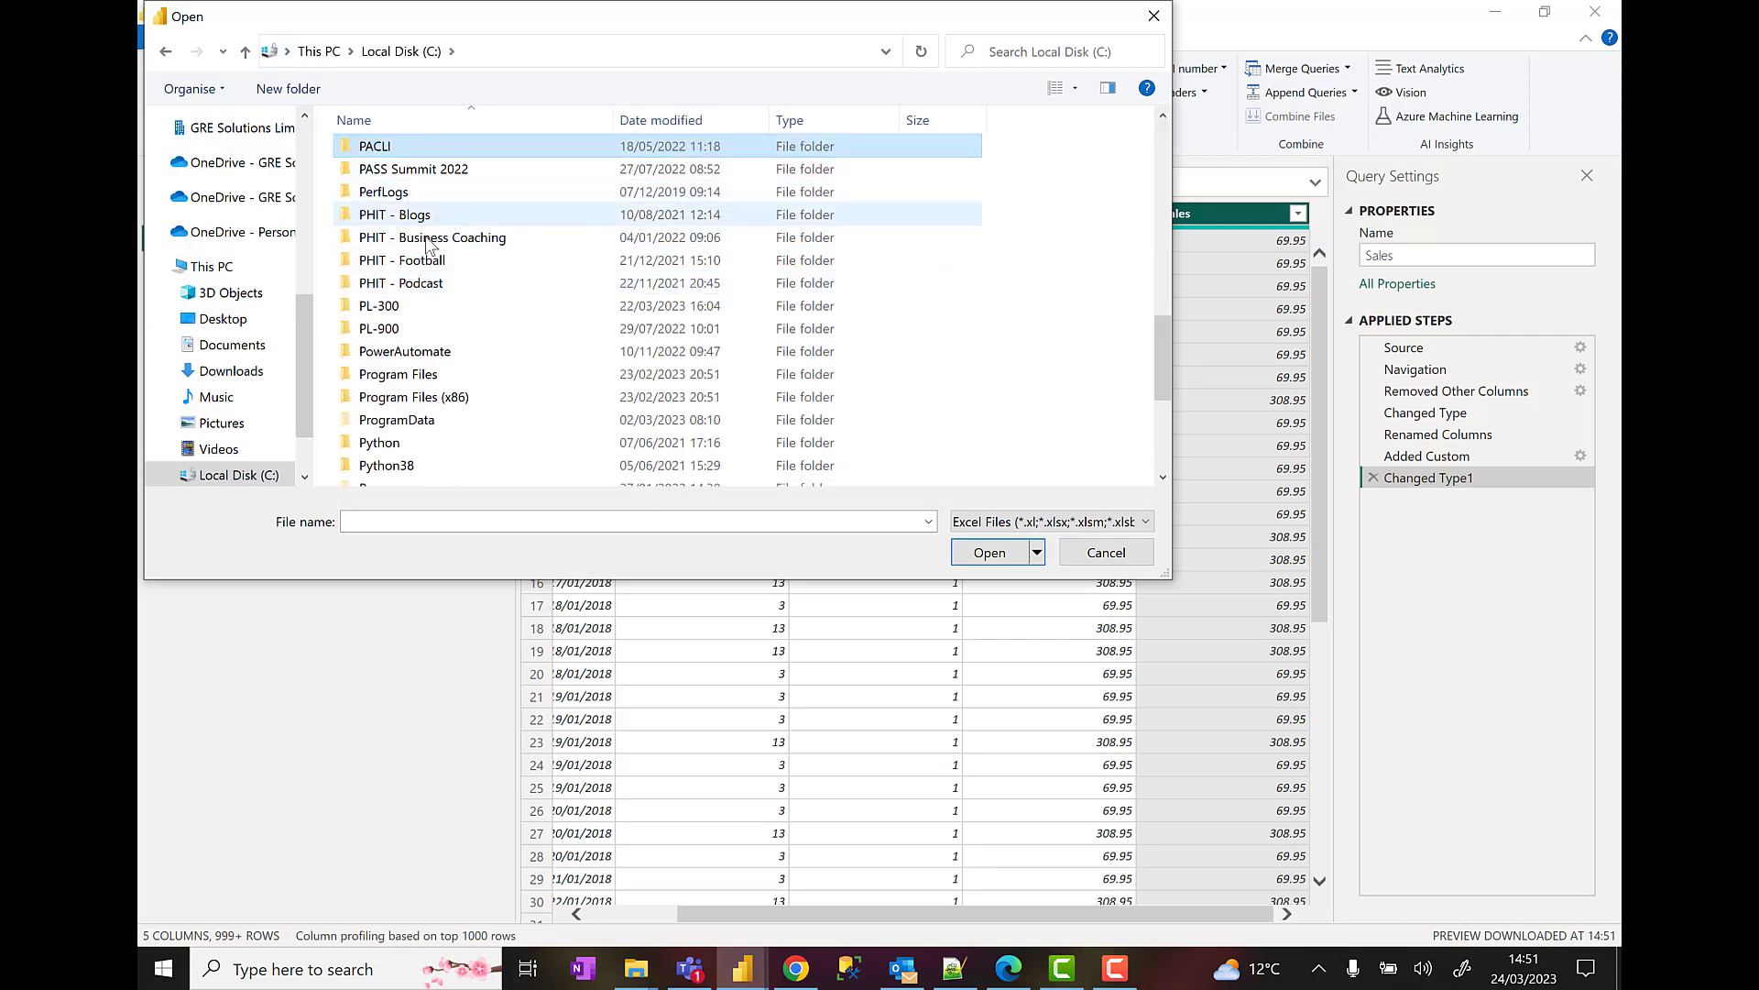
pyautogui.doubleClick(379, 305)
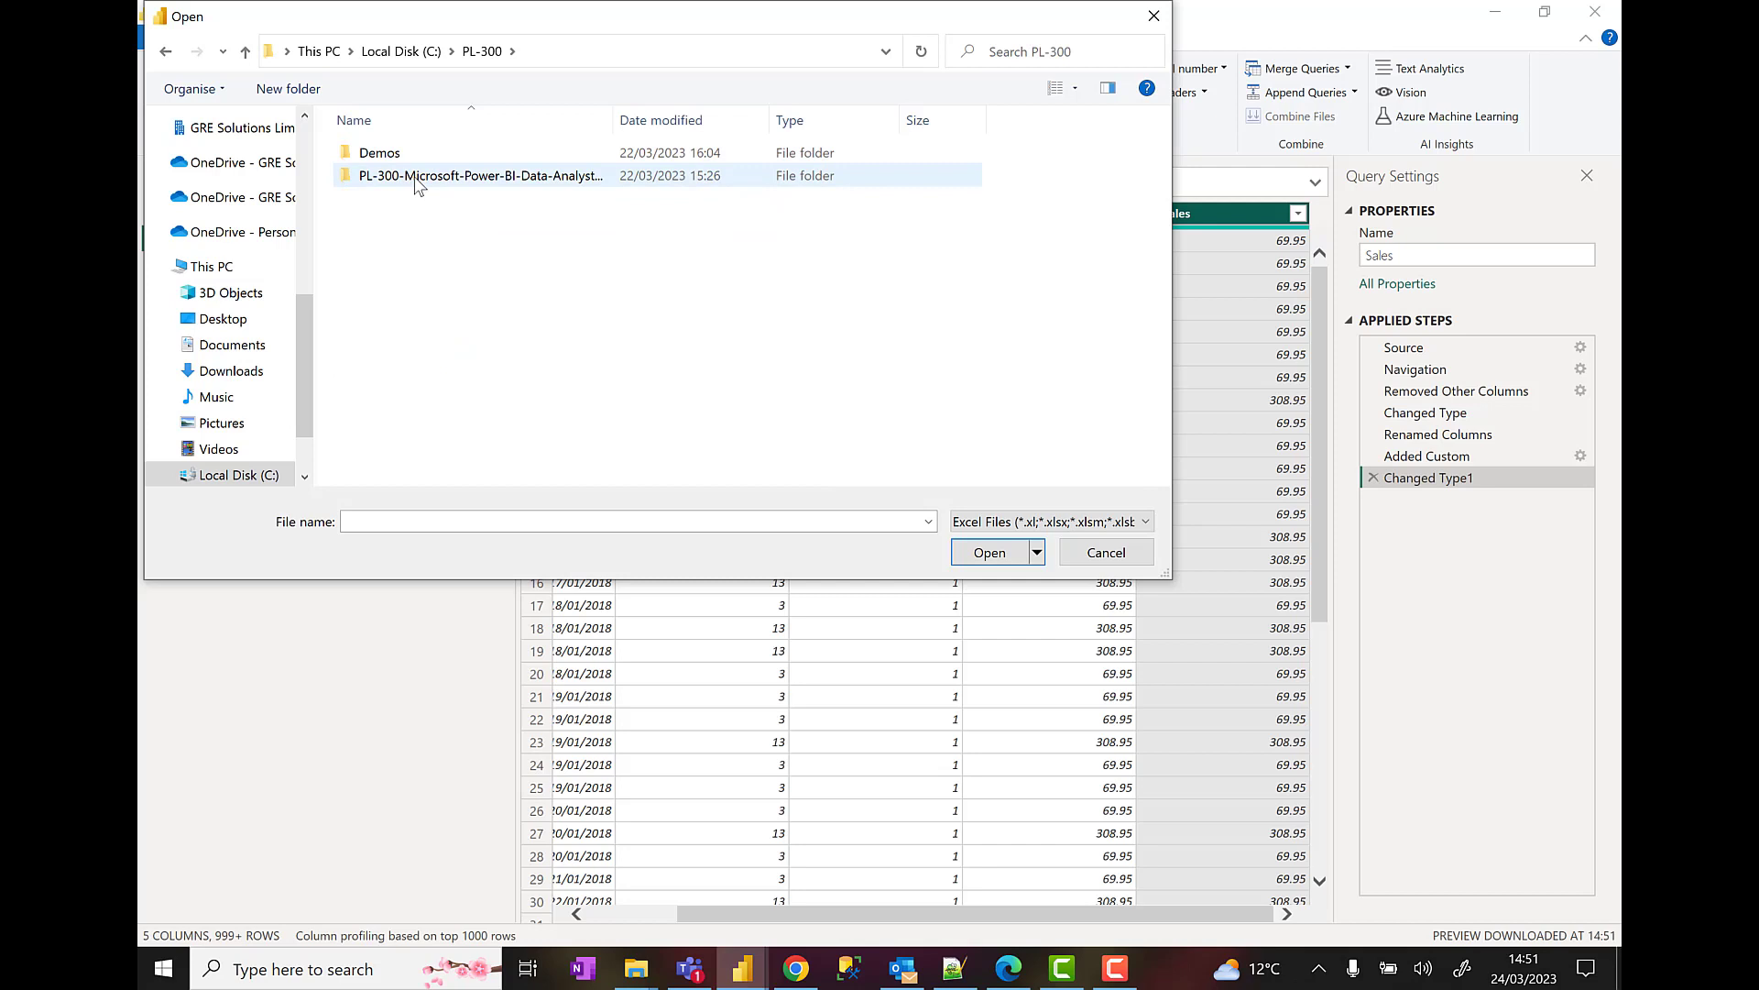
pyautogui.doubleClick(485, 176)
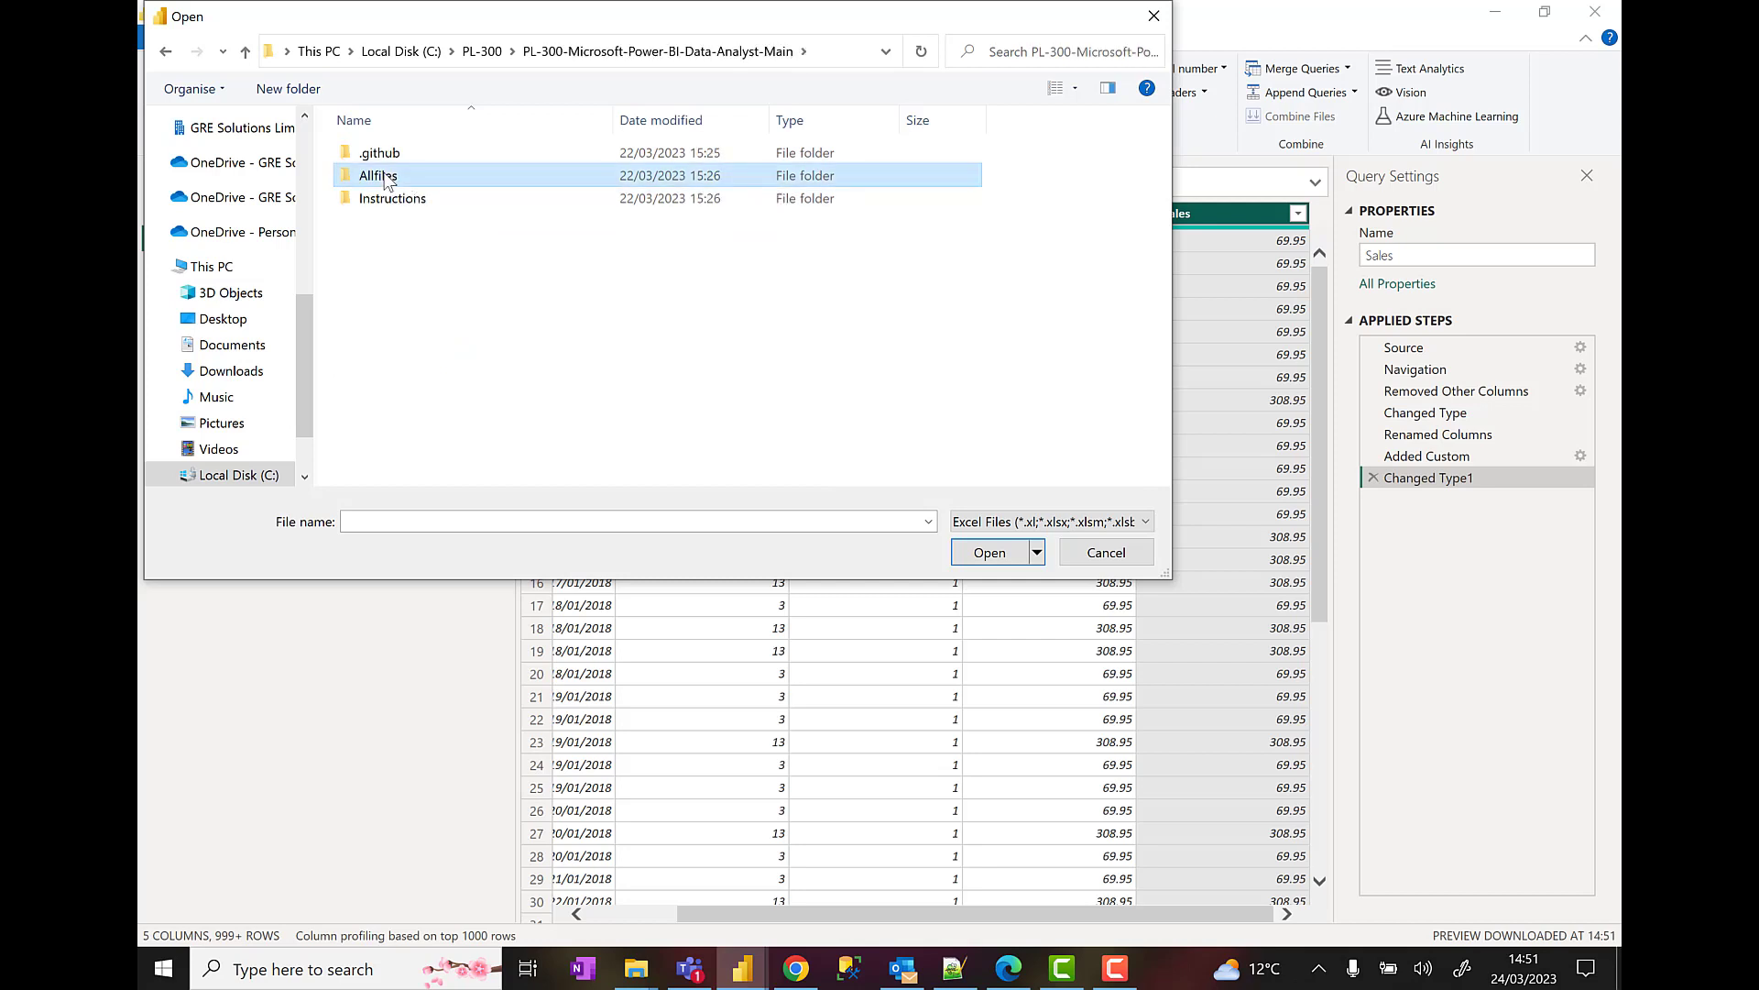
pyautogui.doubleClick(374, 175)
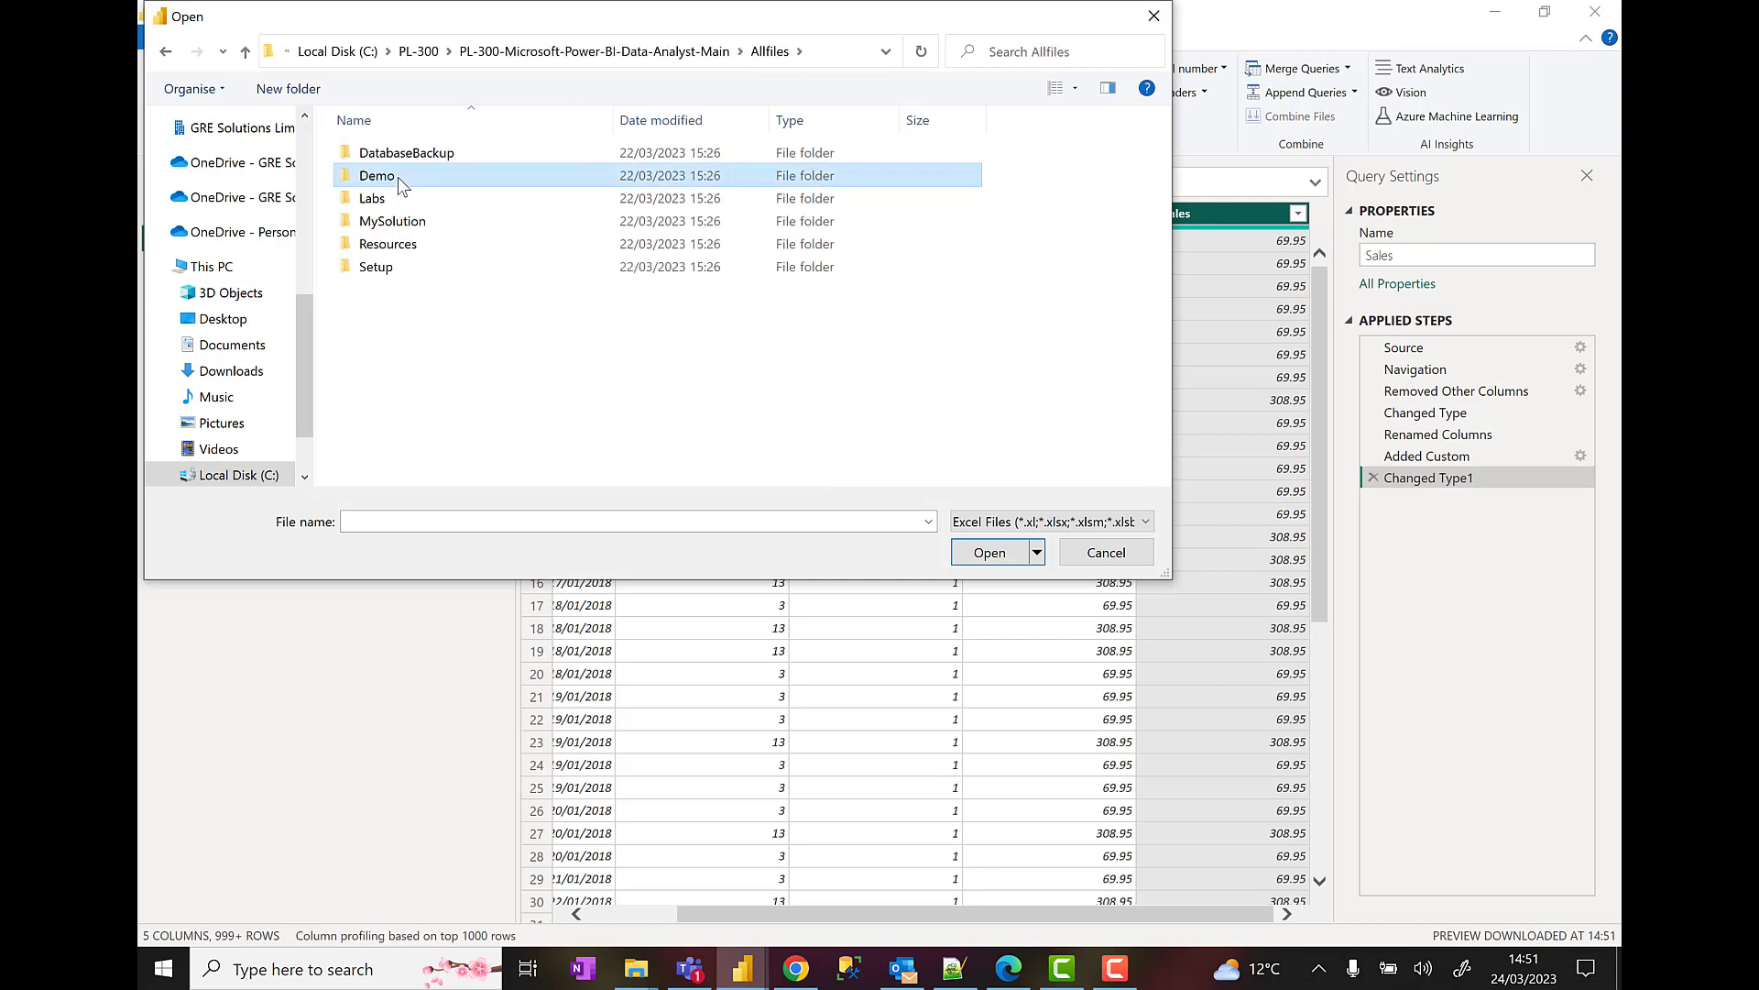
pyautogui.doubleClick(377, 175)
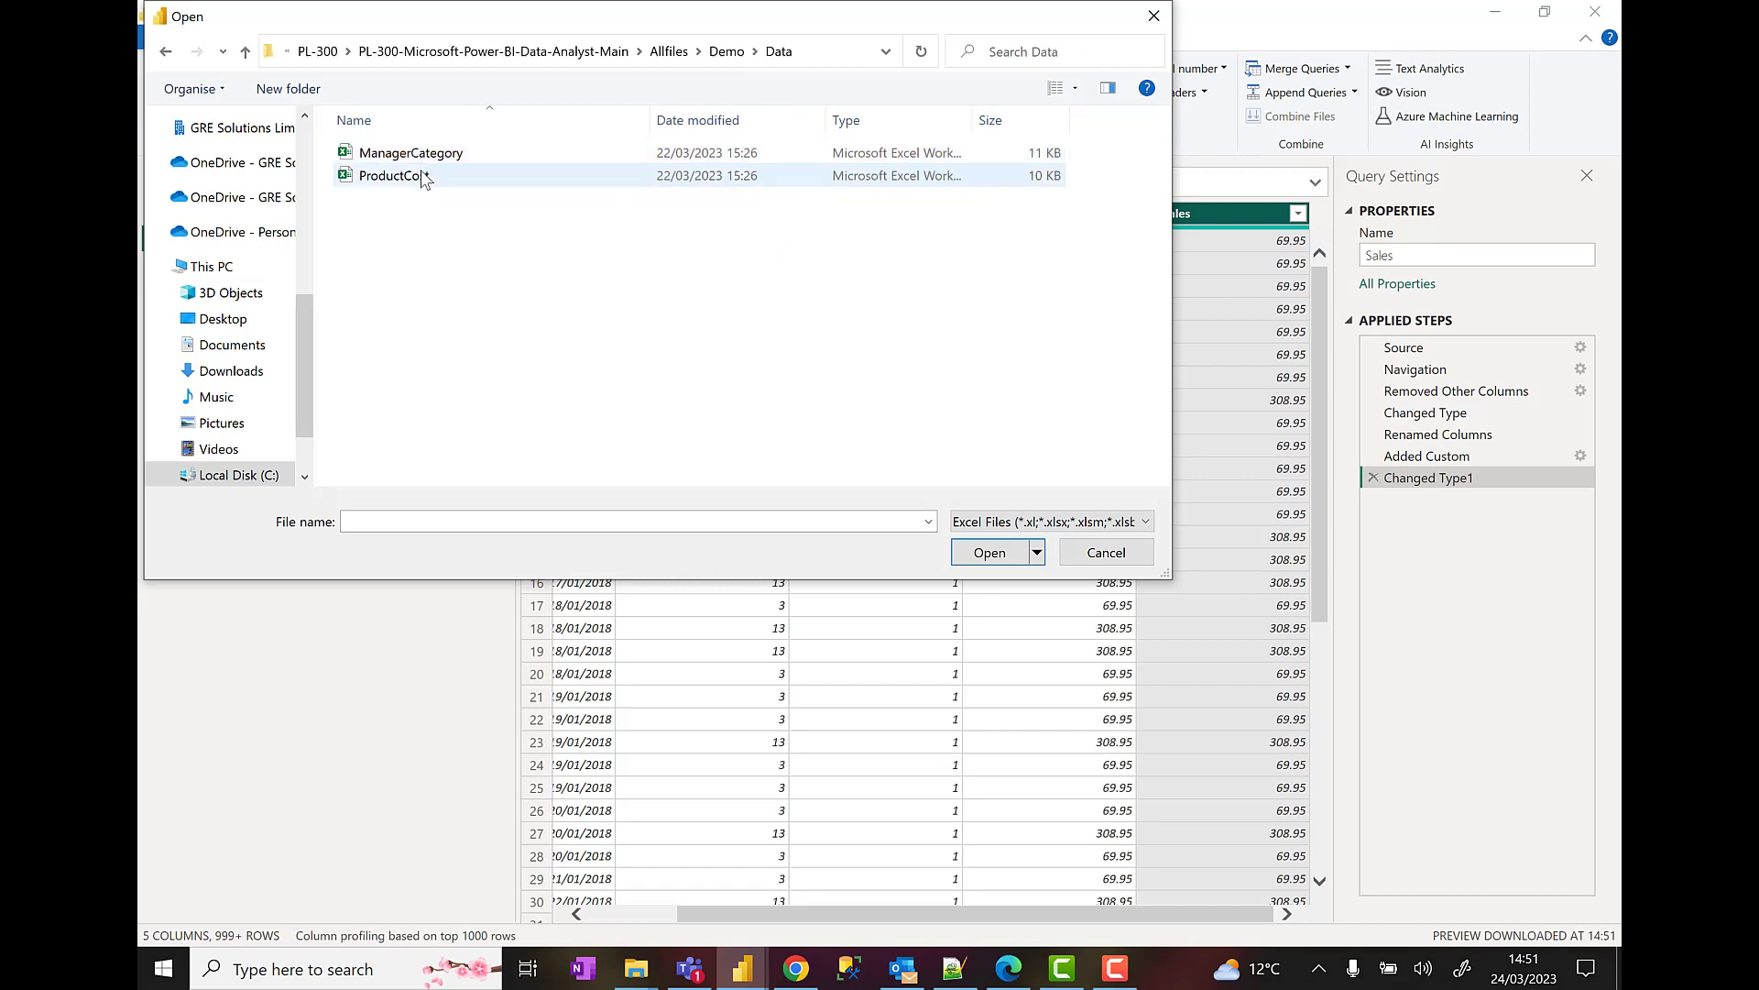
pyautogui.click(394, 176)
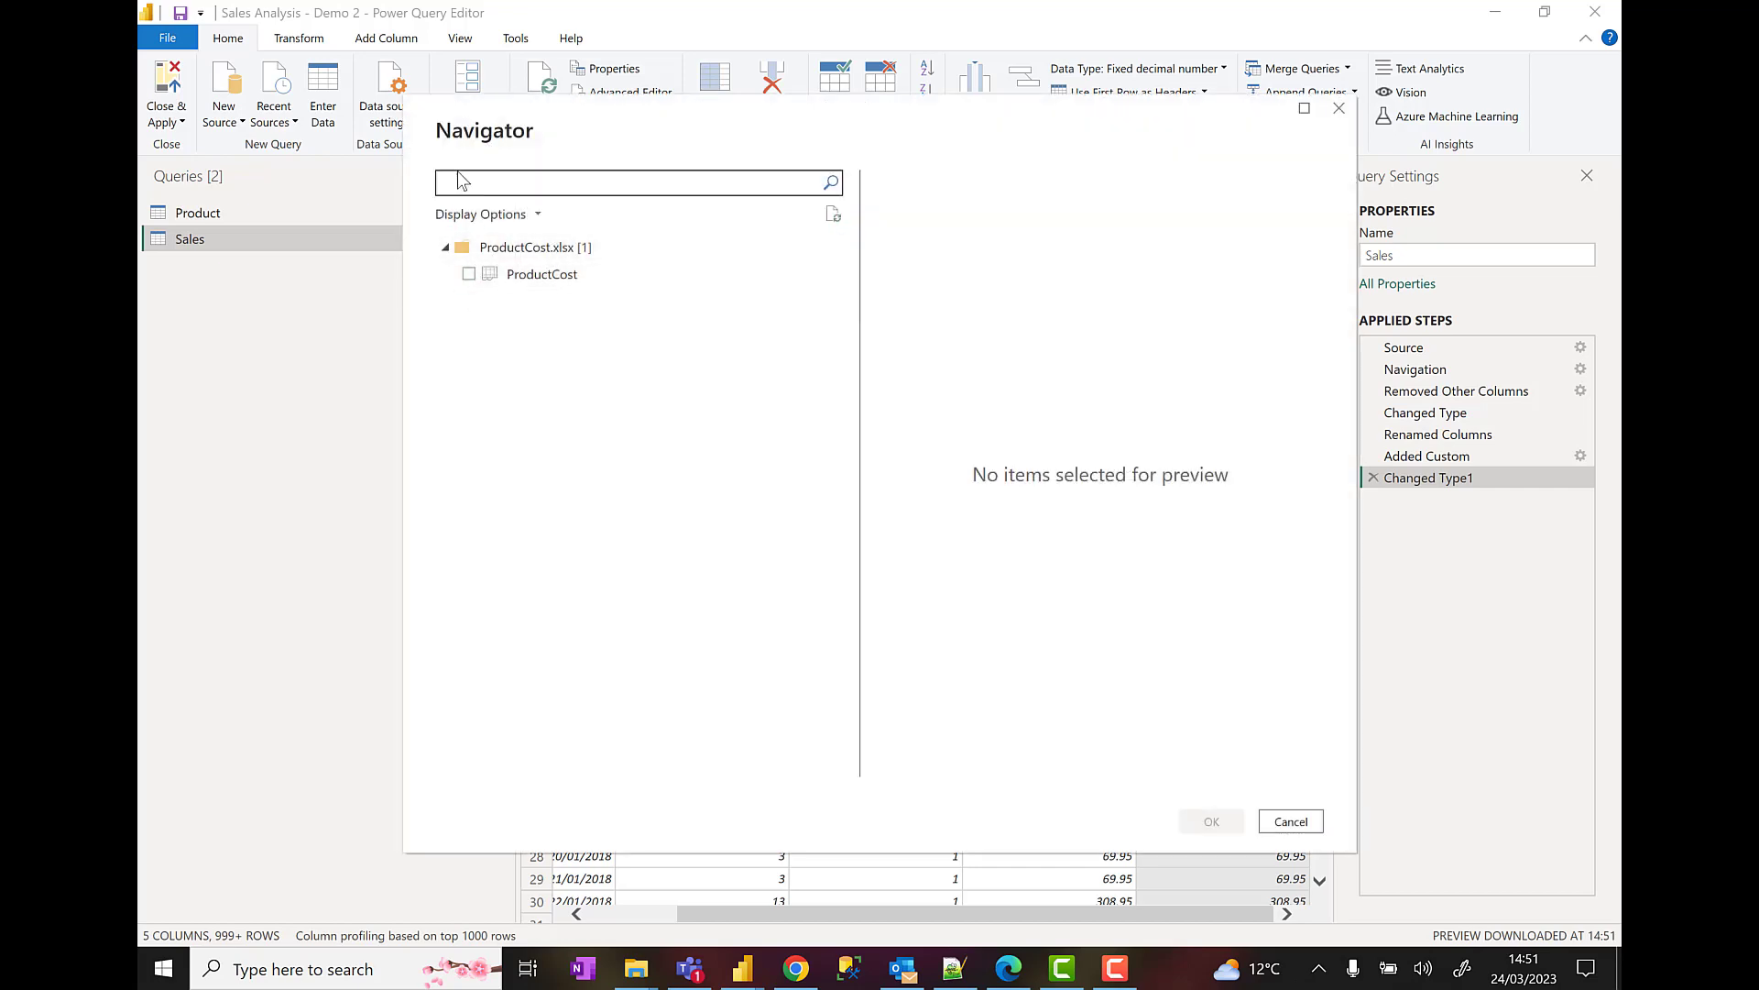
# - Import the ProductCost table from the Navigator as a new query
pyautogui.click(634, 182)
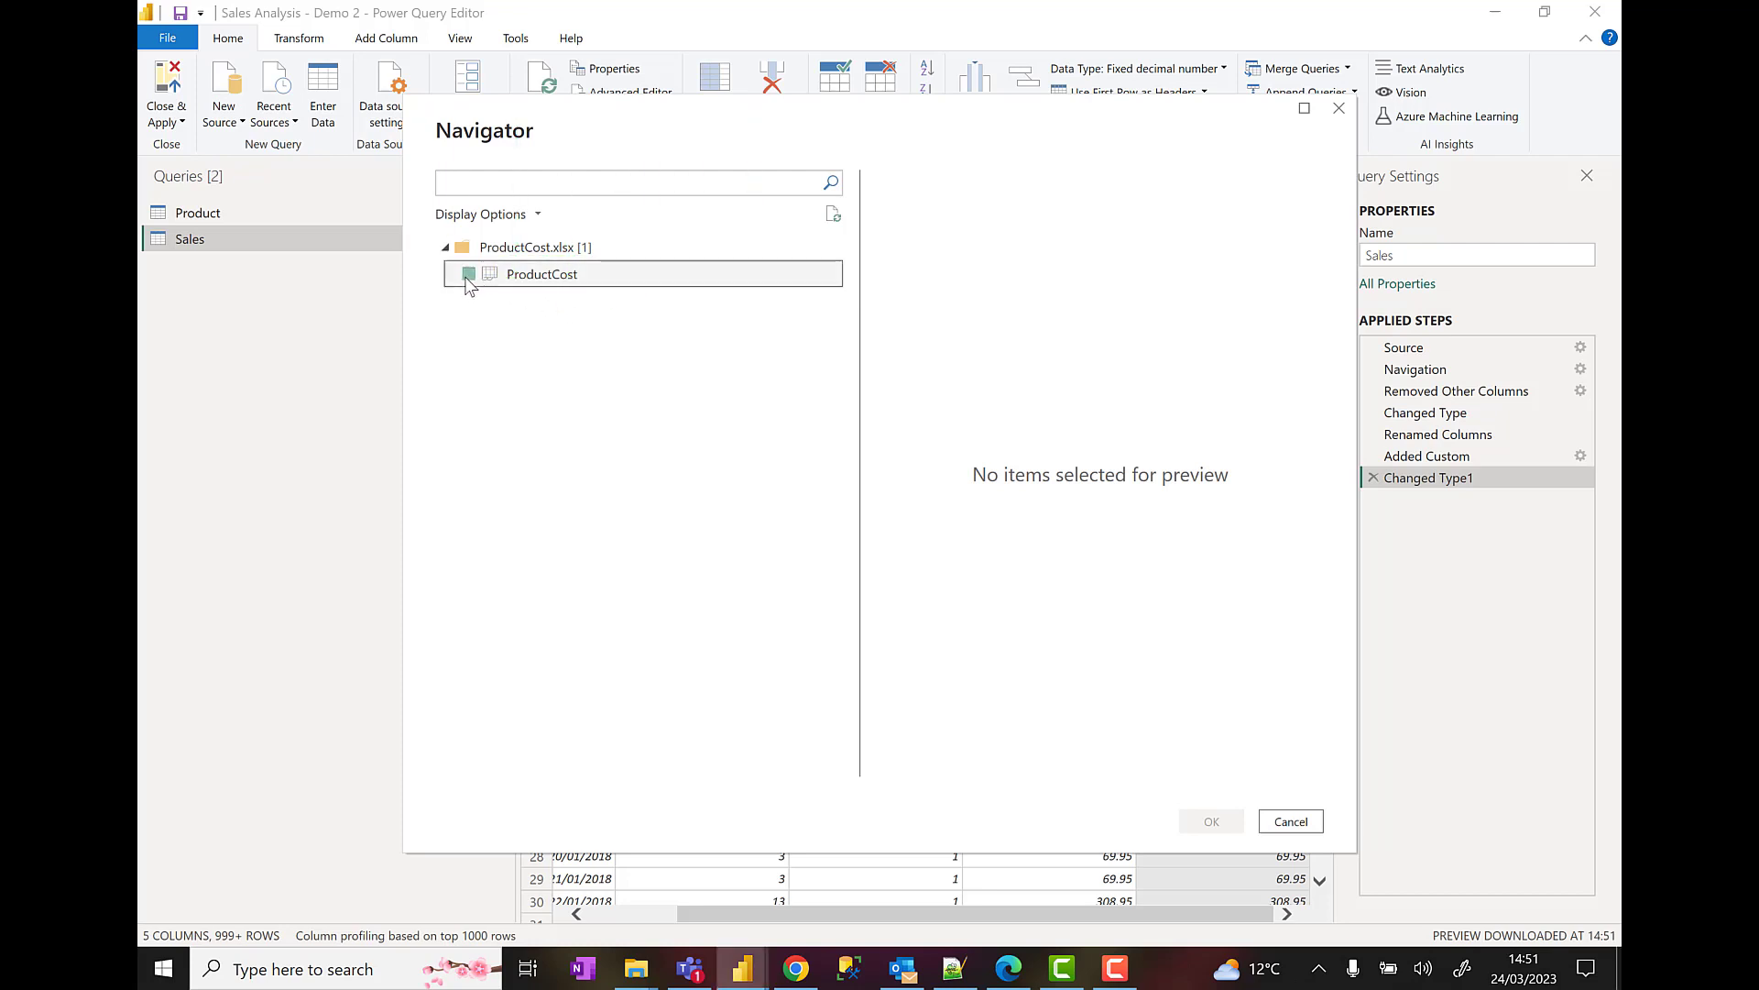
pyautogui.click(468, 274)
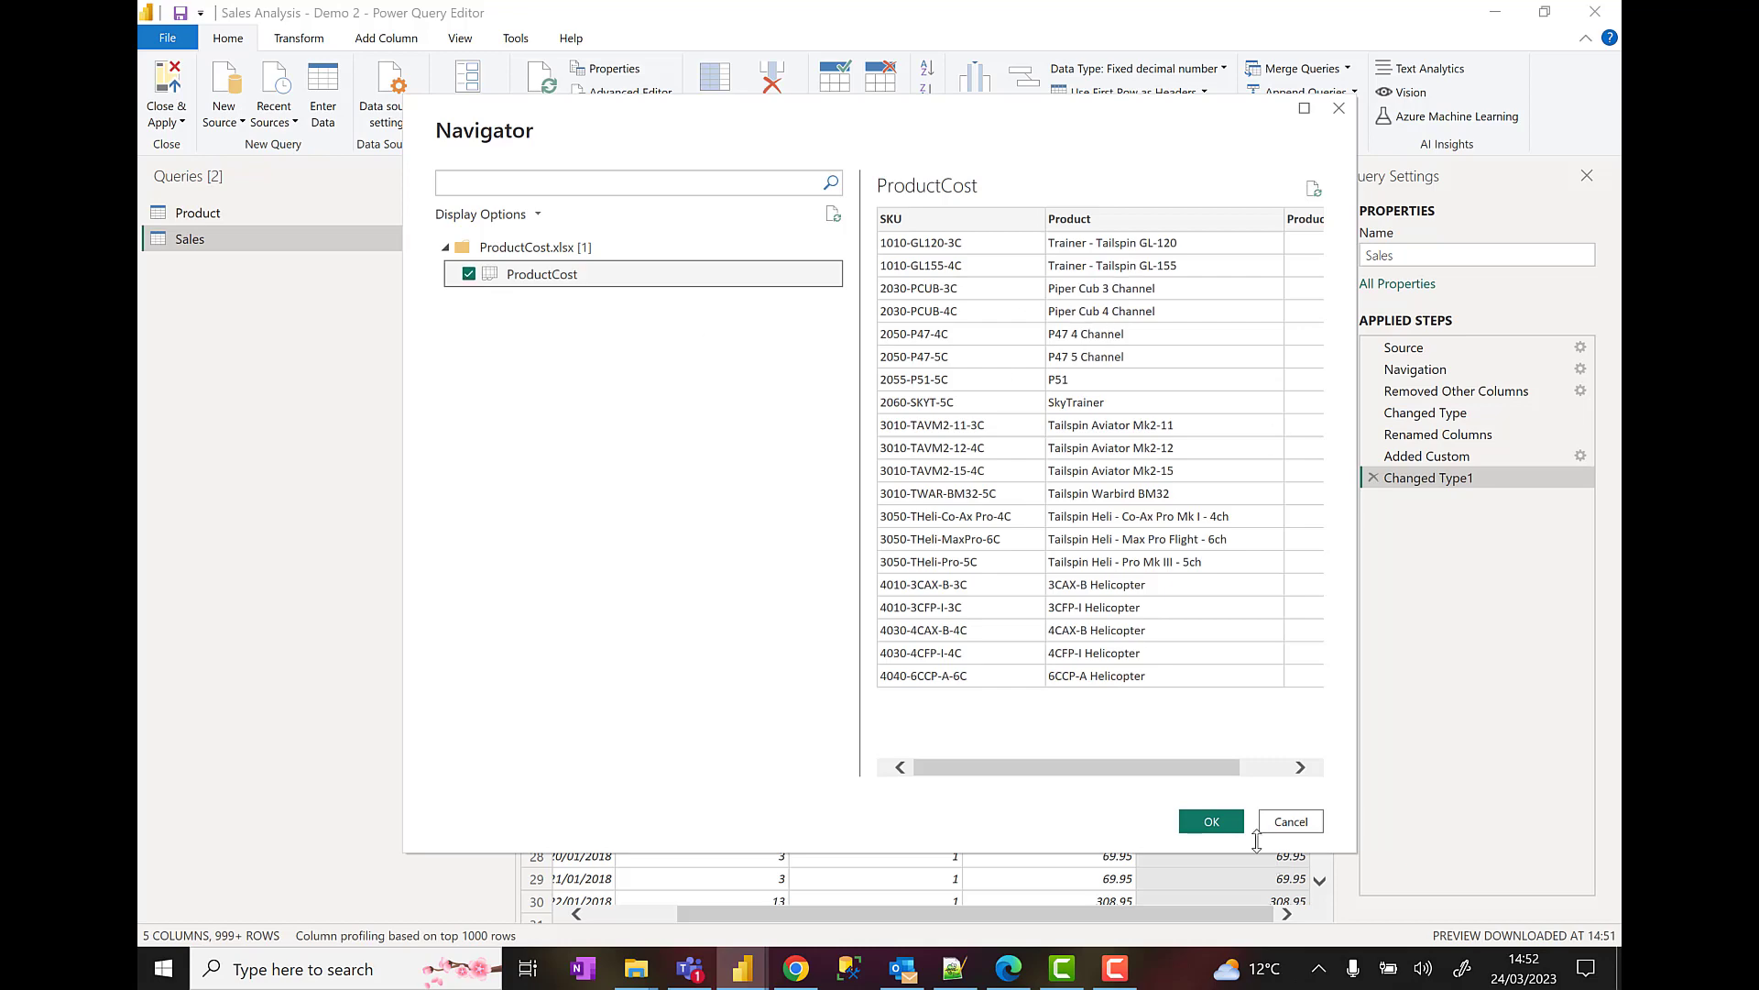
pyautogui.click(1210, 821)
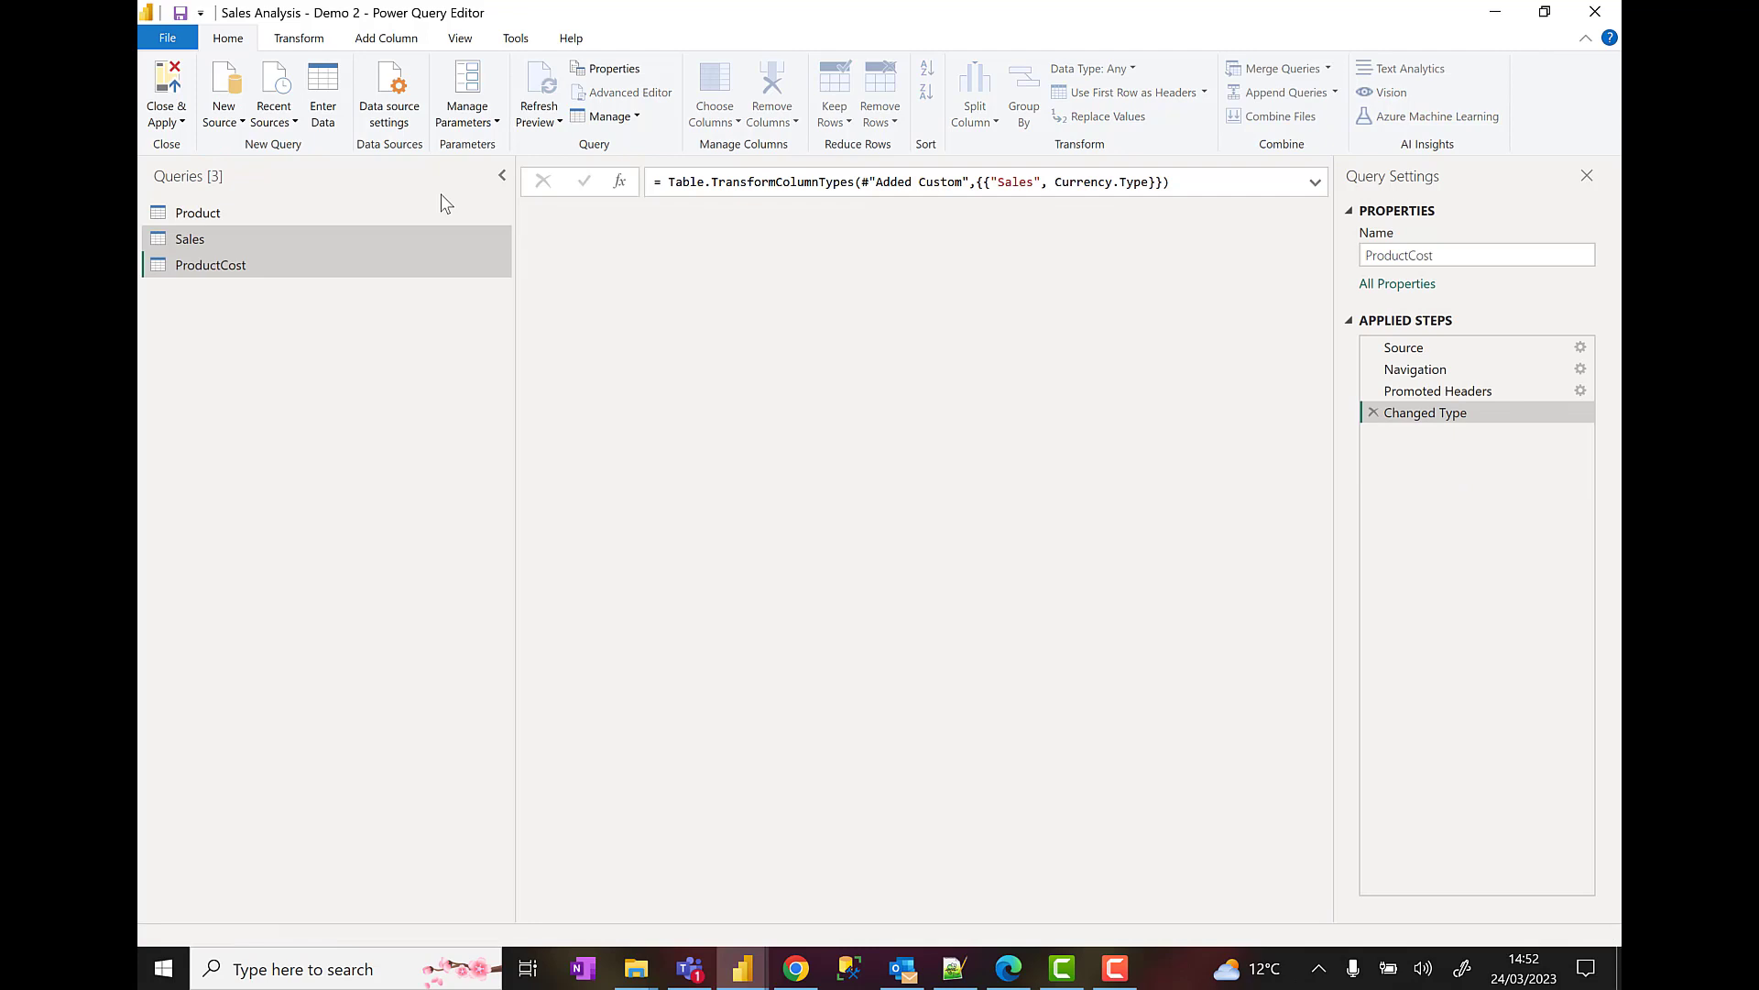
# - Change the ProductCost column's data type, replacing the current type conversion
pyautogui.click(210, 265)
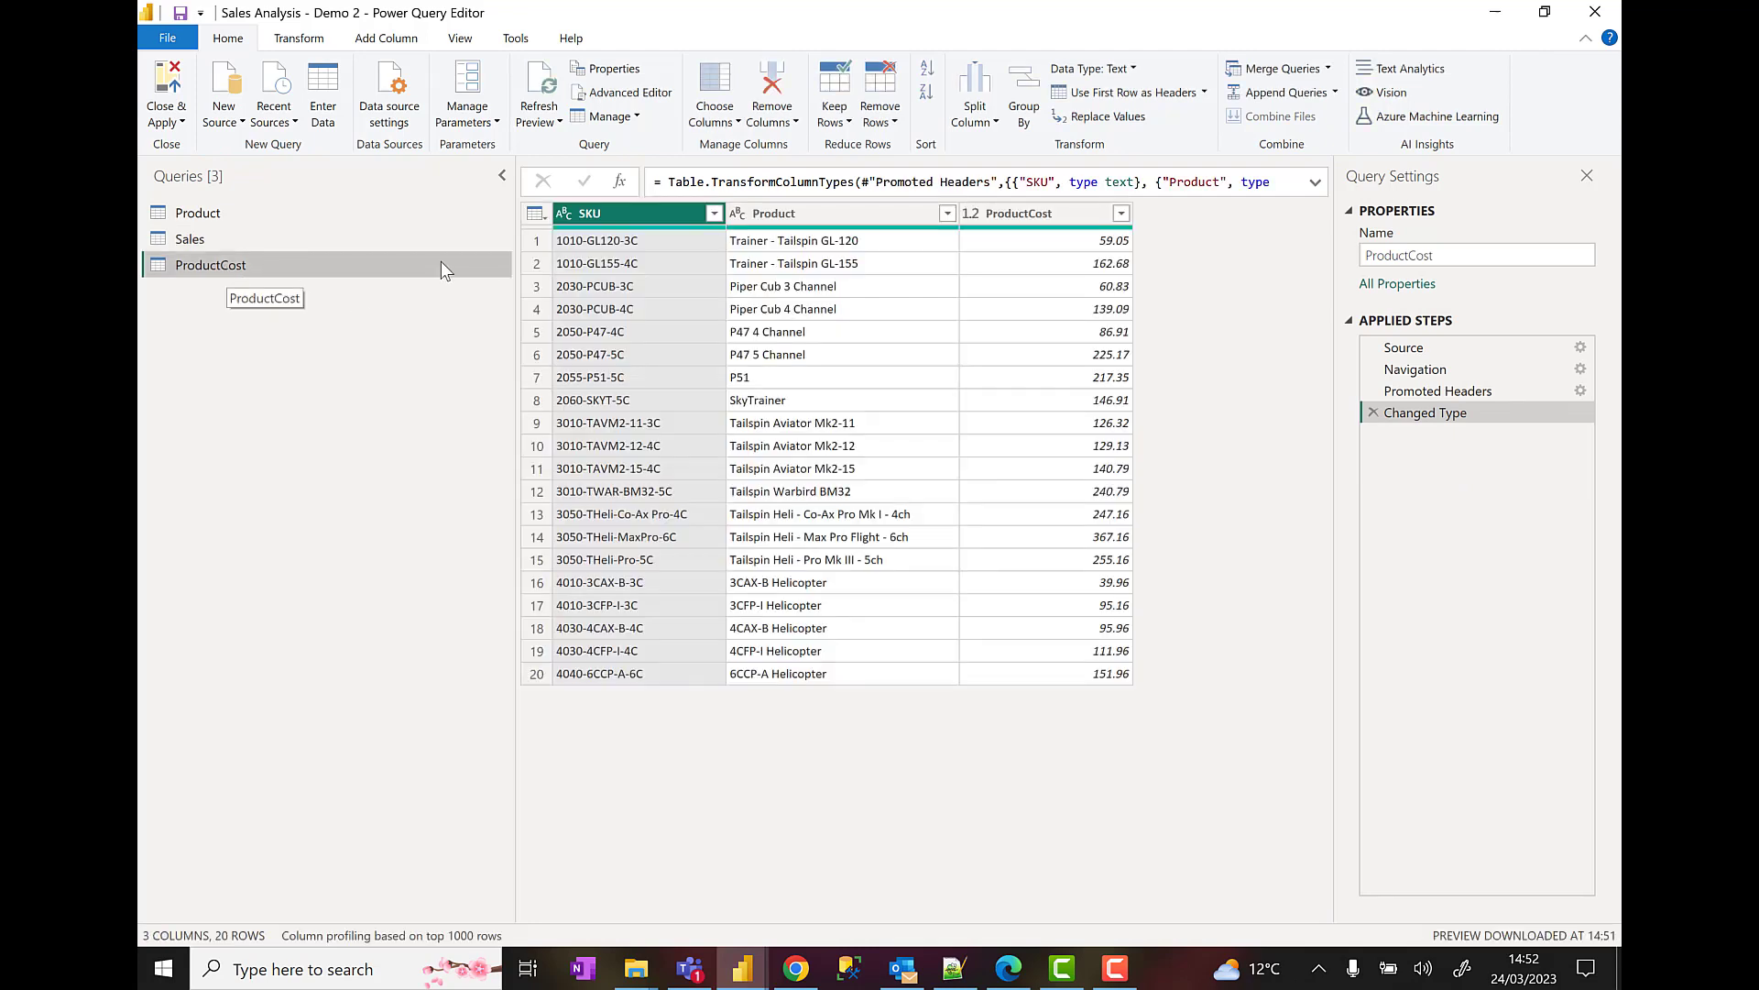
pyautogui.click(1015, 214)
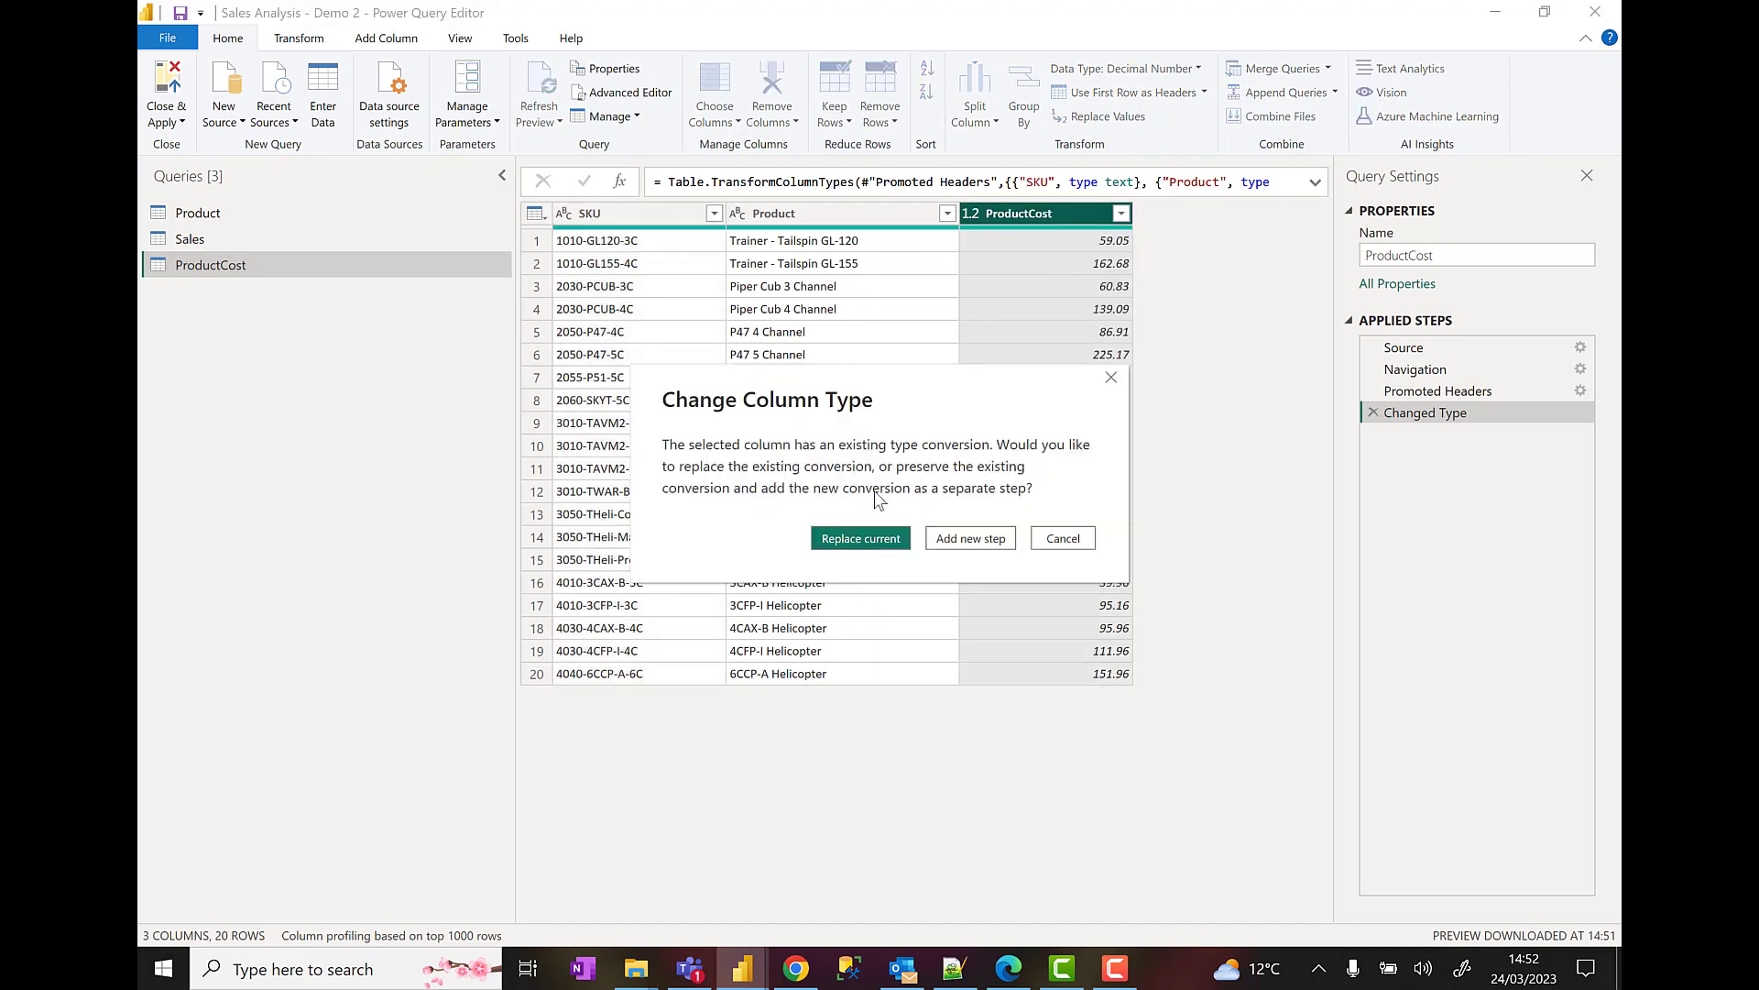
pyautogui.click(859, 538)
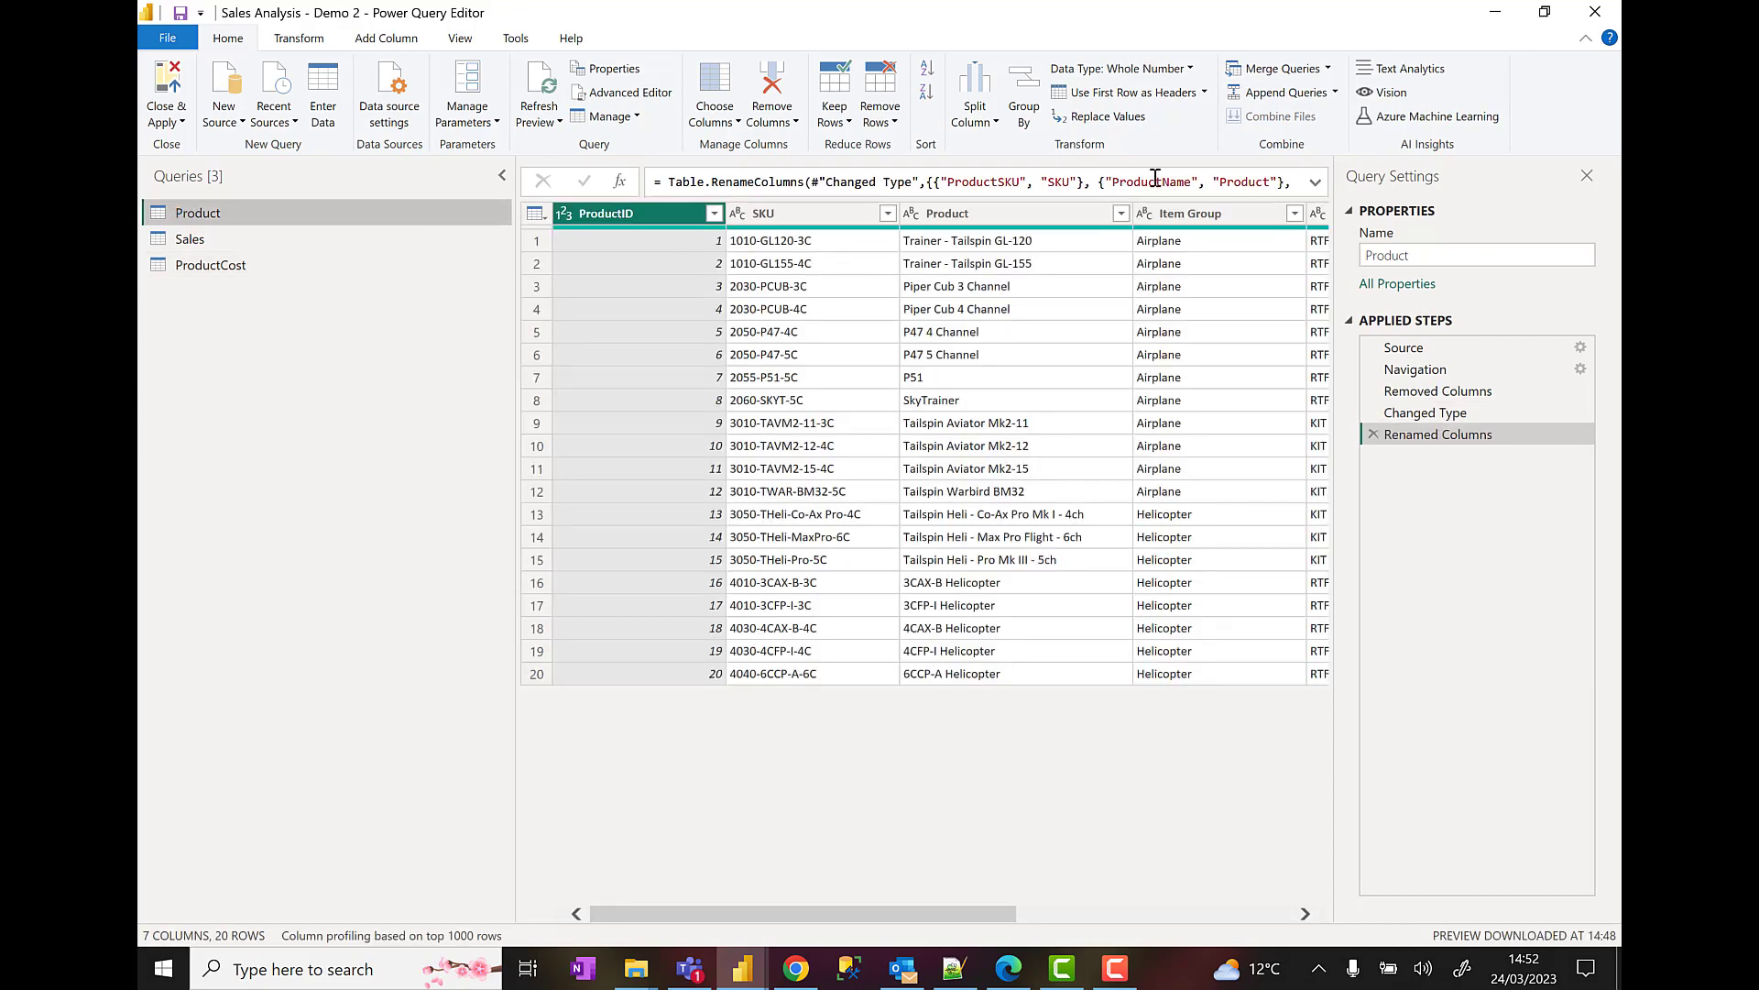
pyautogui.moveTo(1305, 101)
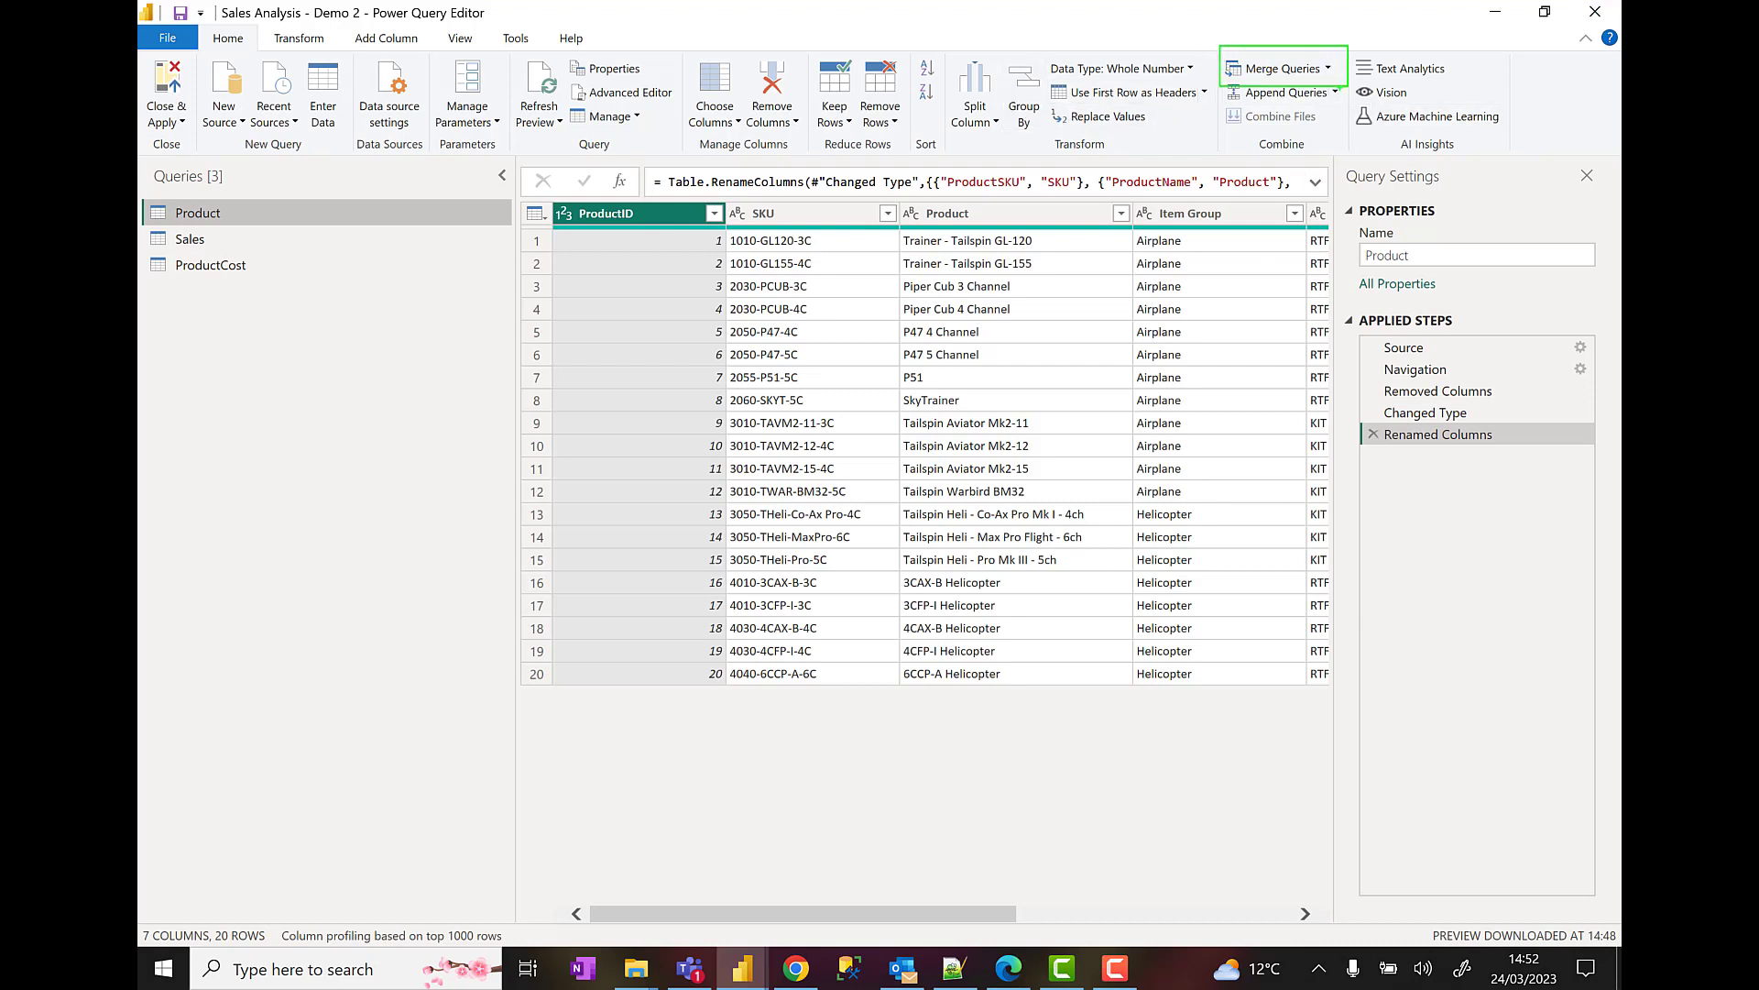
# - Merge ProductCost into Product matching SKU to SKU with a Left Outer join
pyautogui.click(1331, 67)
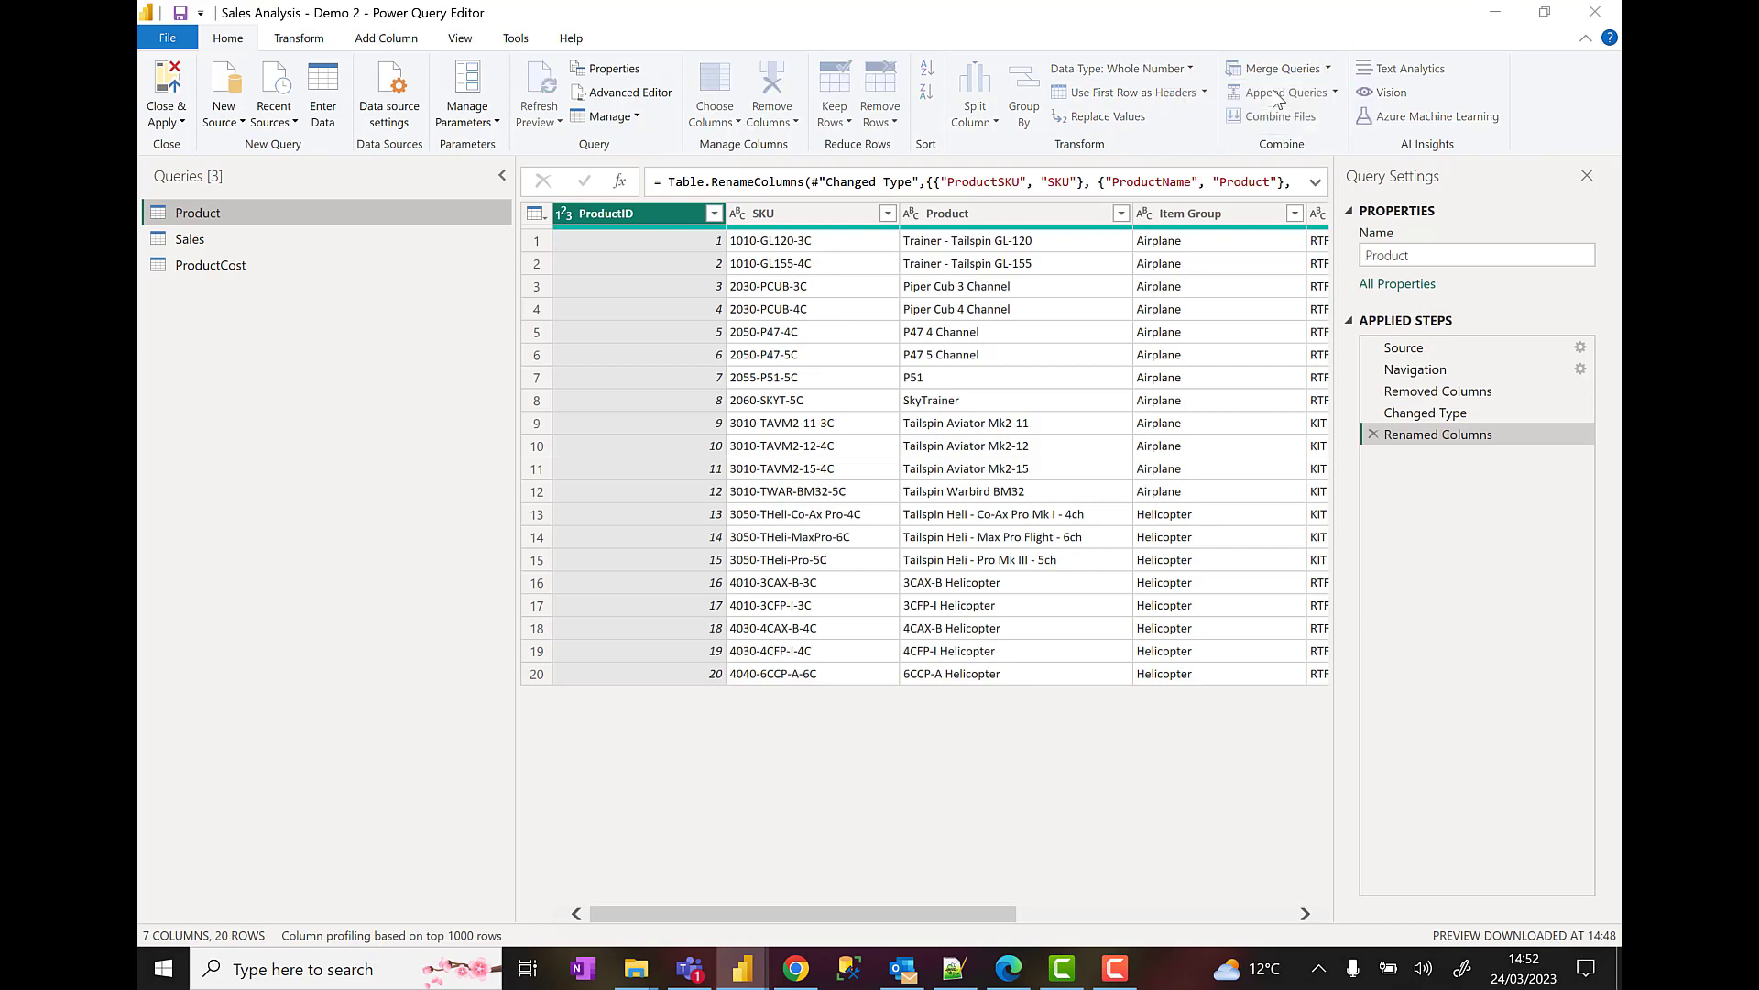
pyautogui.click(1274, 69)
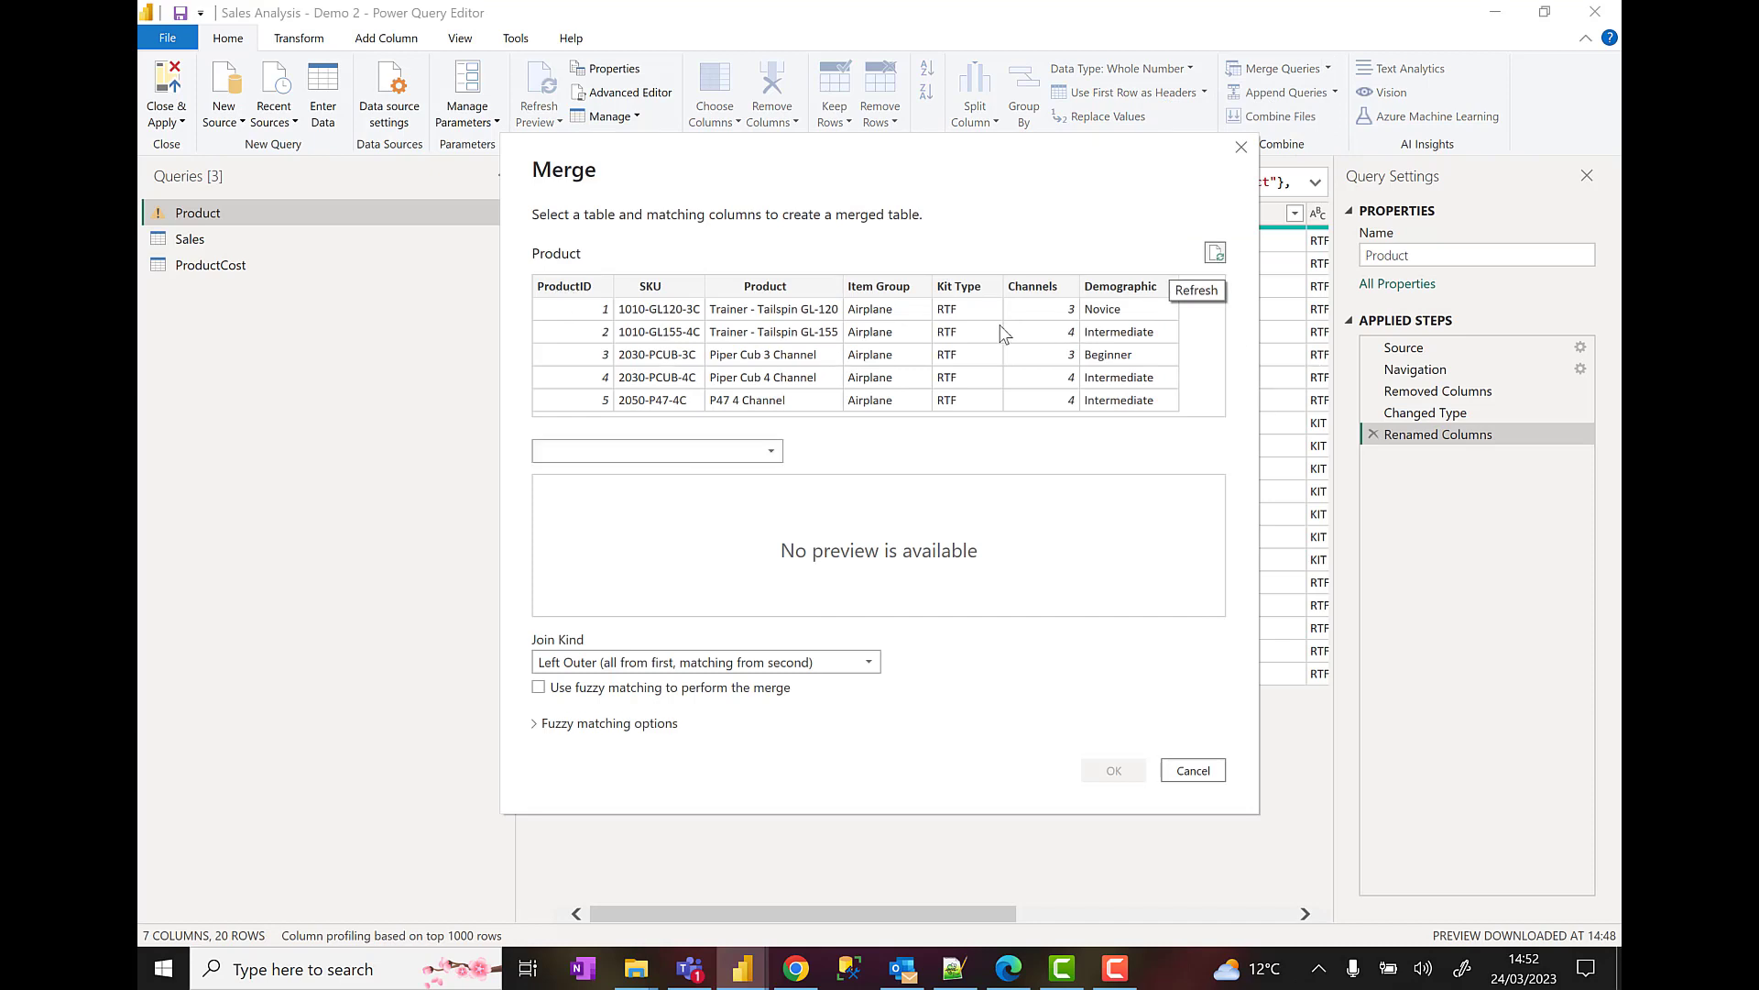
pyautogui.click(656, 450)
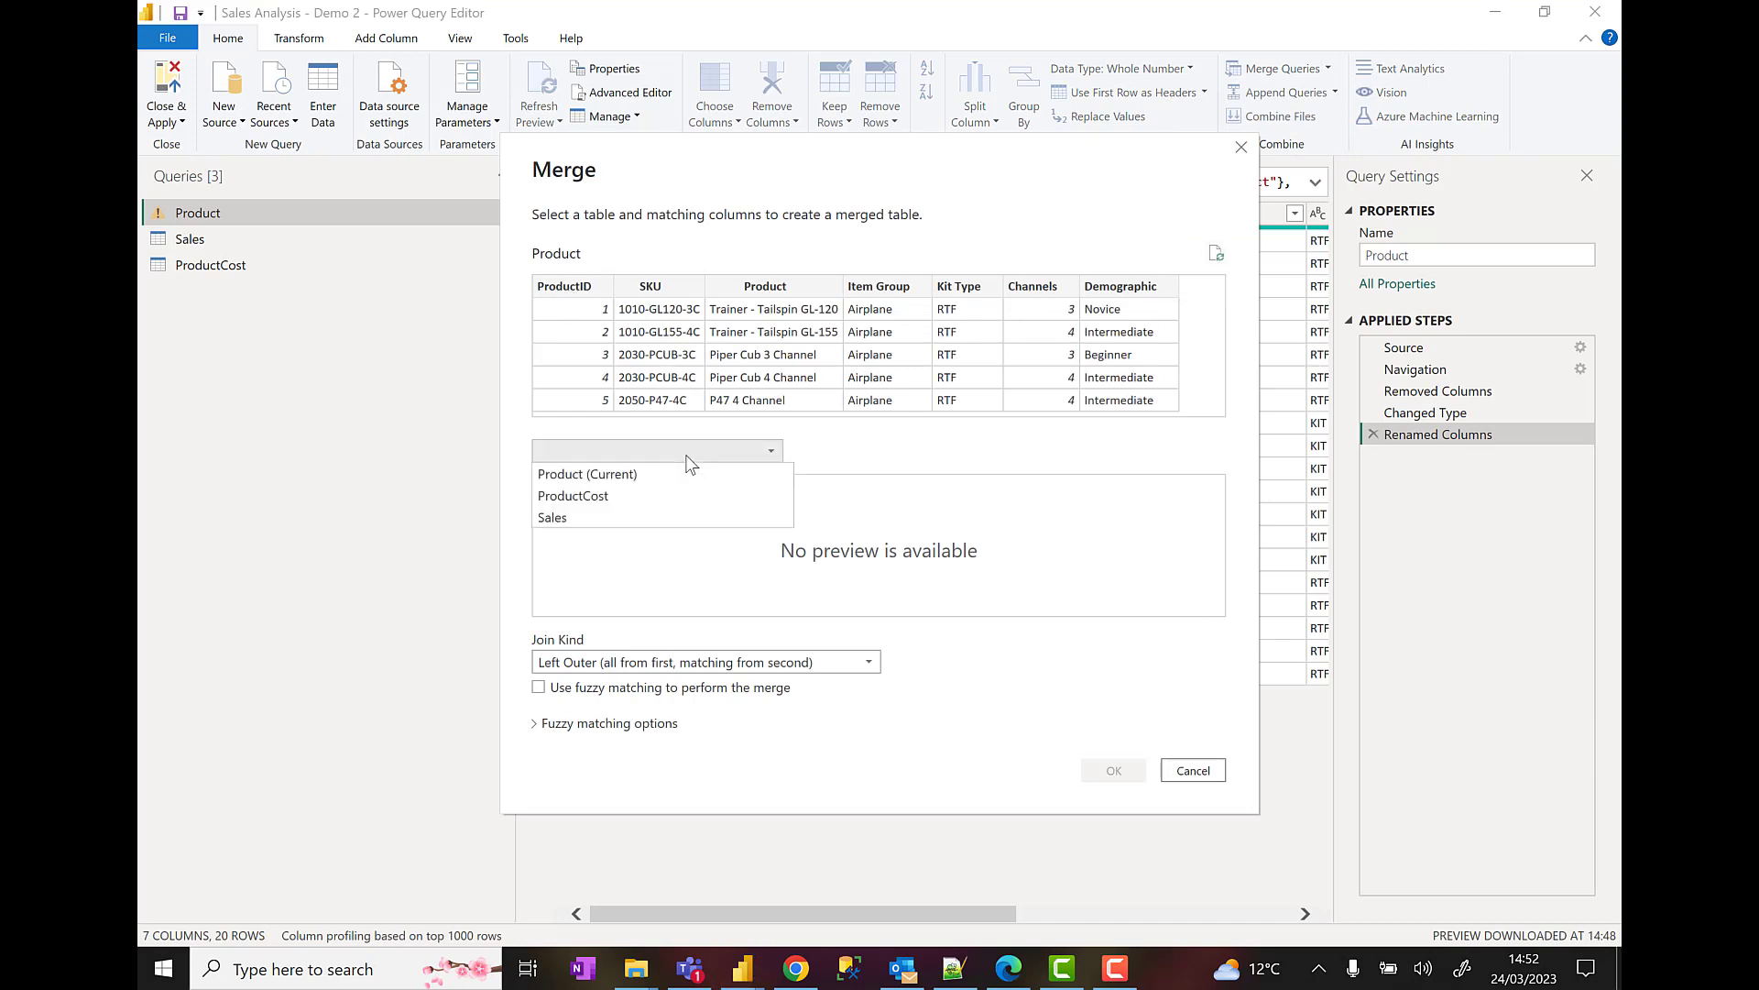
pyautogui.click(572, 494)
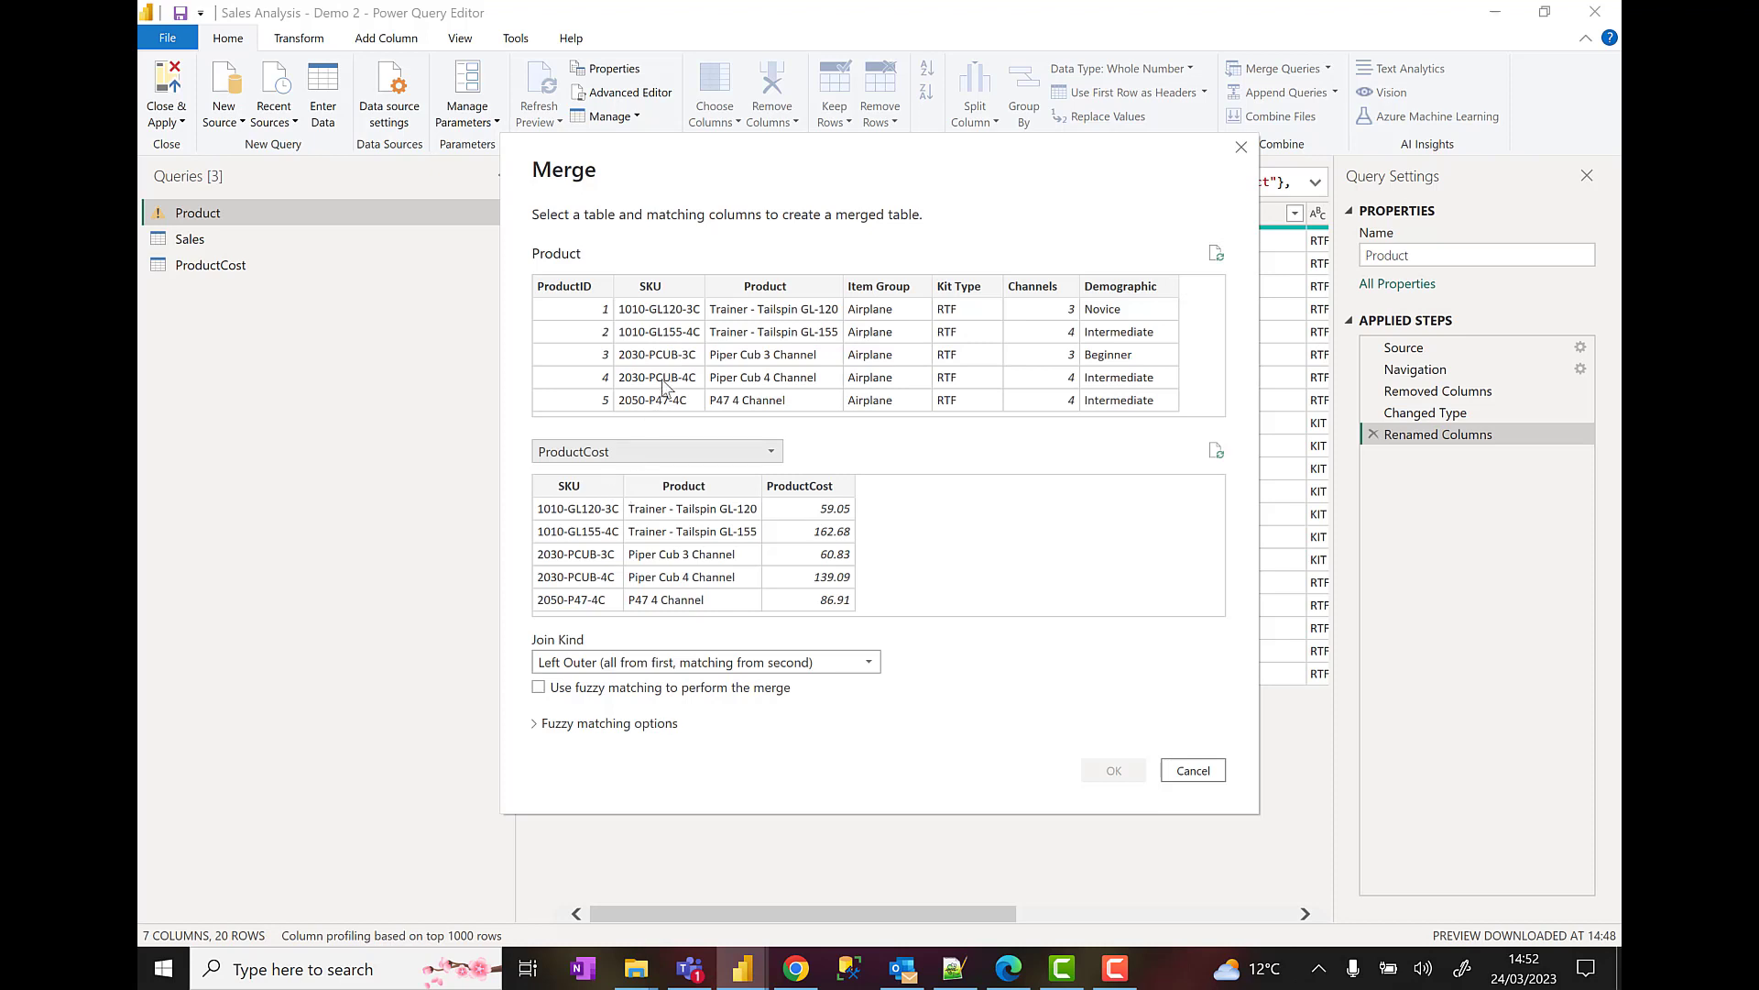
pyautogui.click(650, 285)
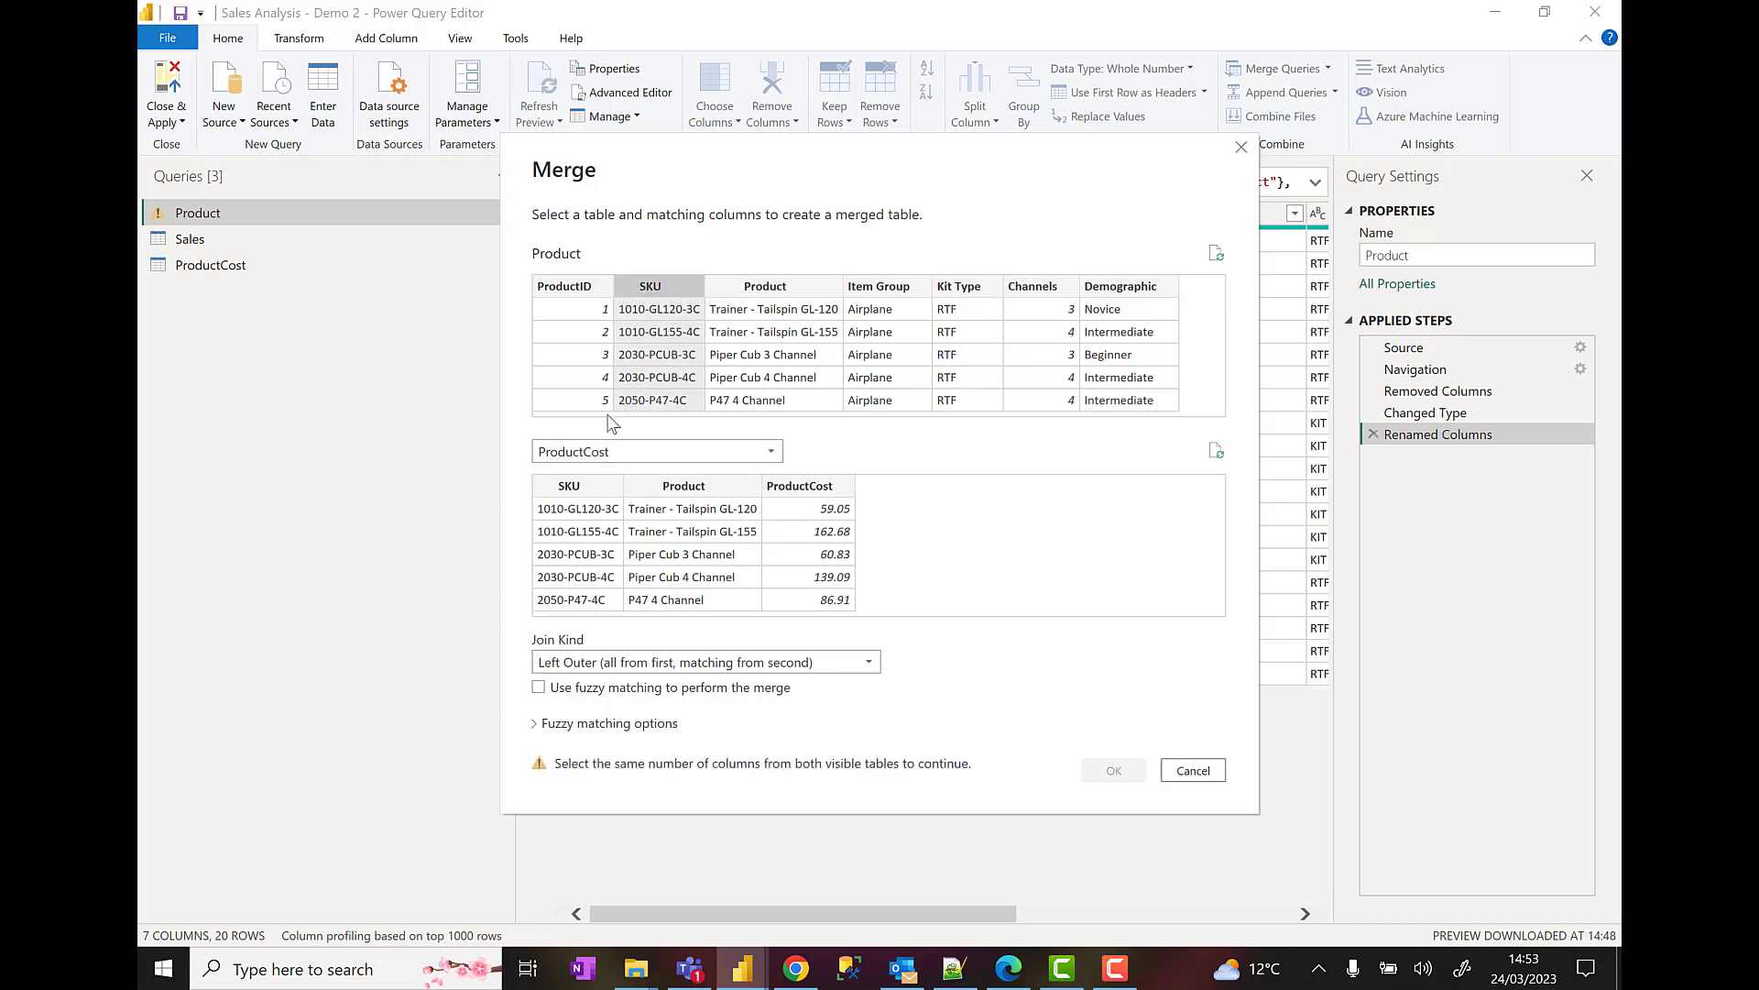
pyautogui.click(578, 485)
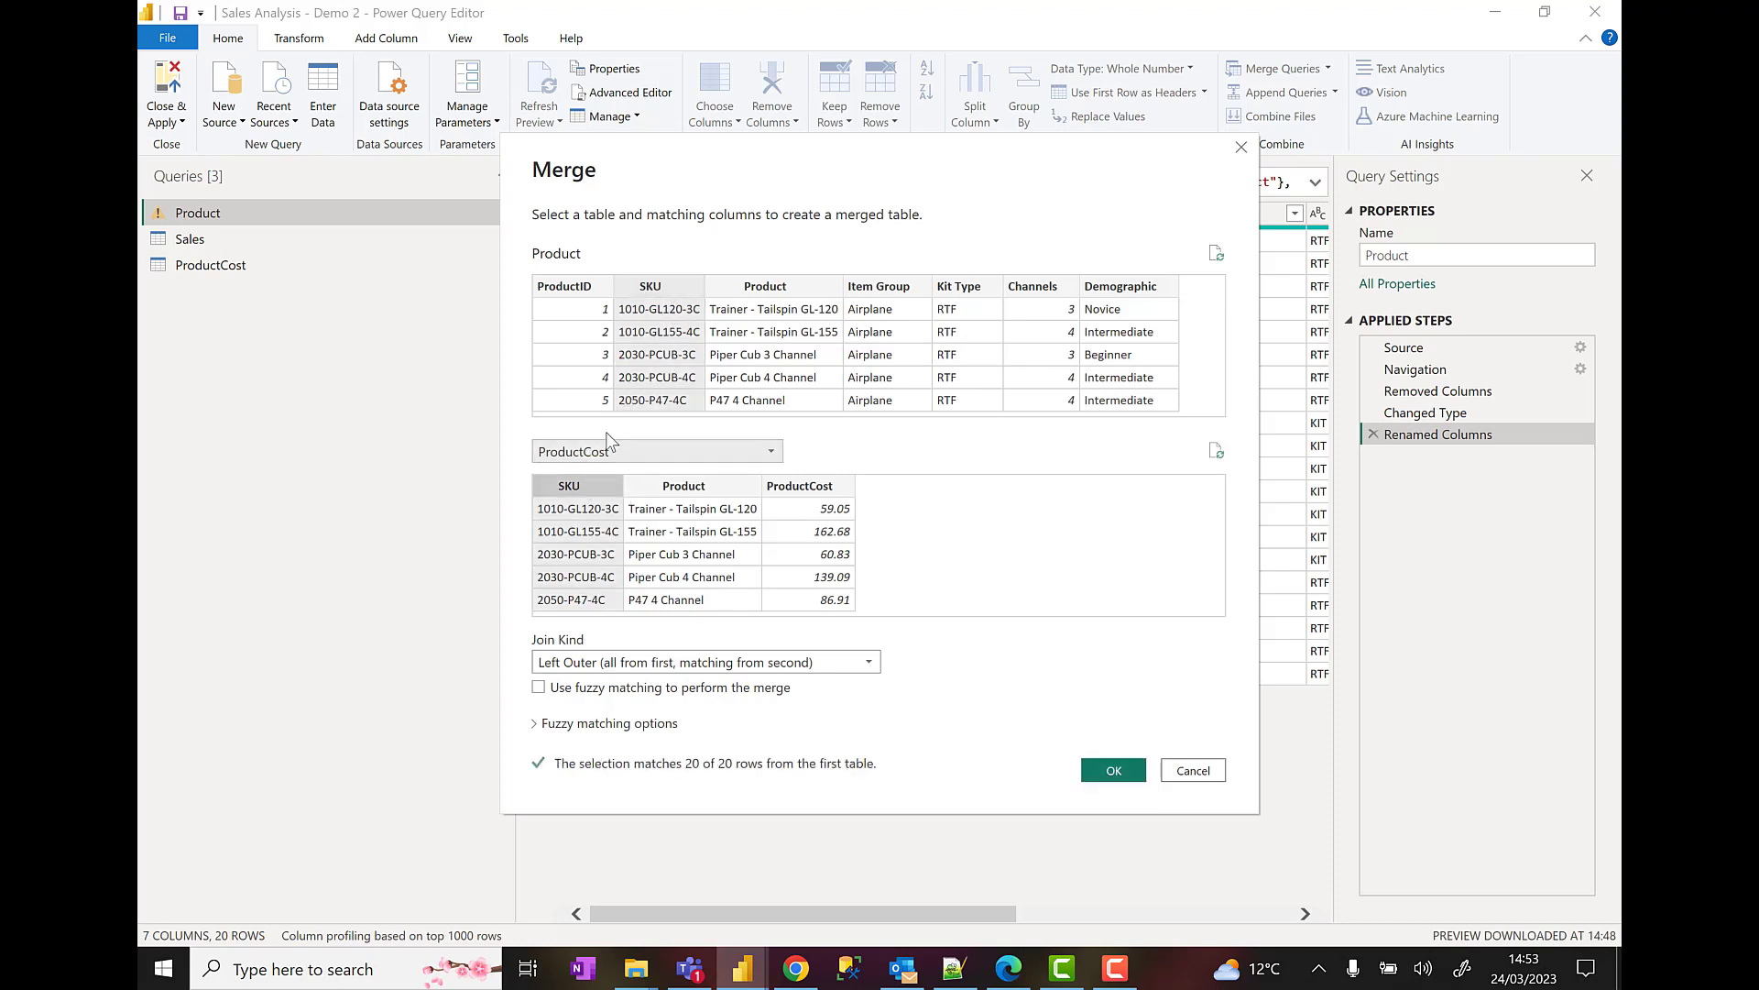
pyautogui.click(649, 286)
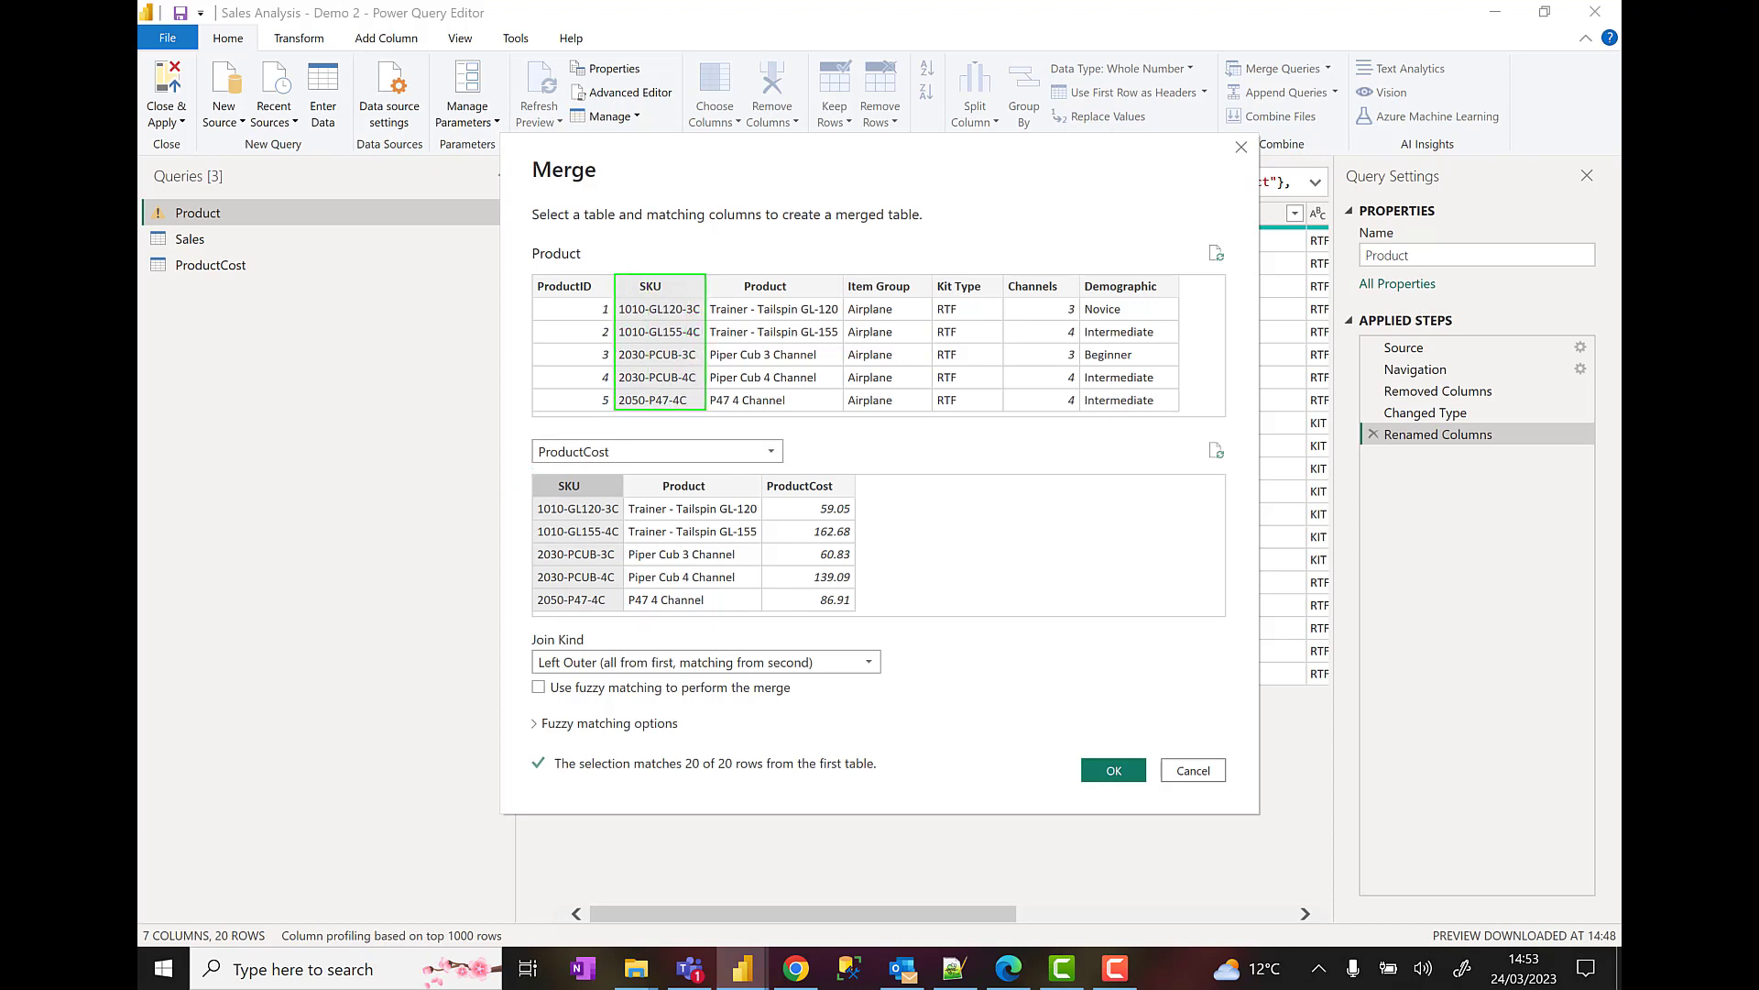
pyautogui.click(576, 485)
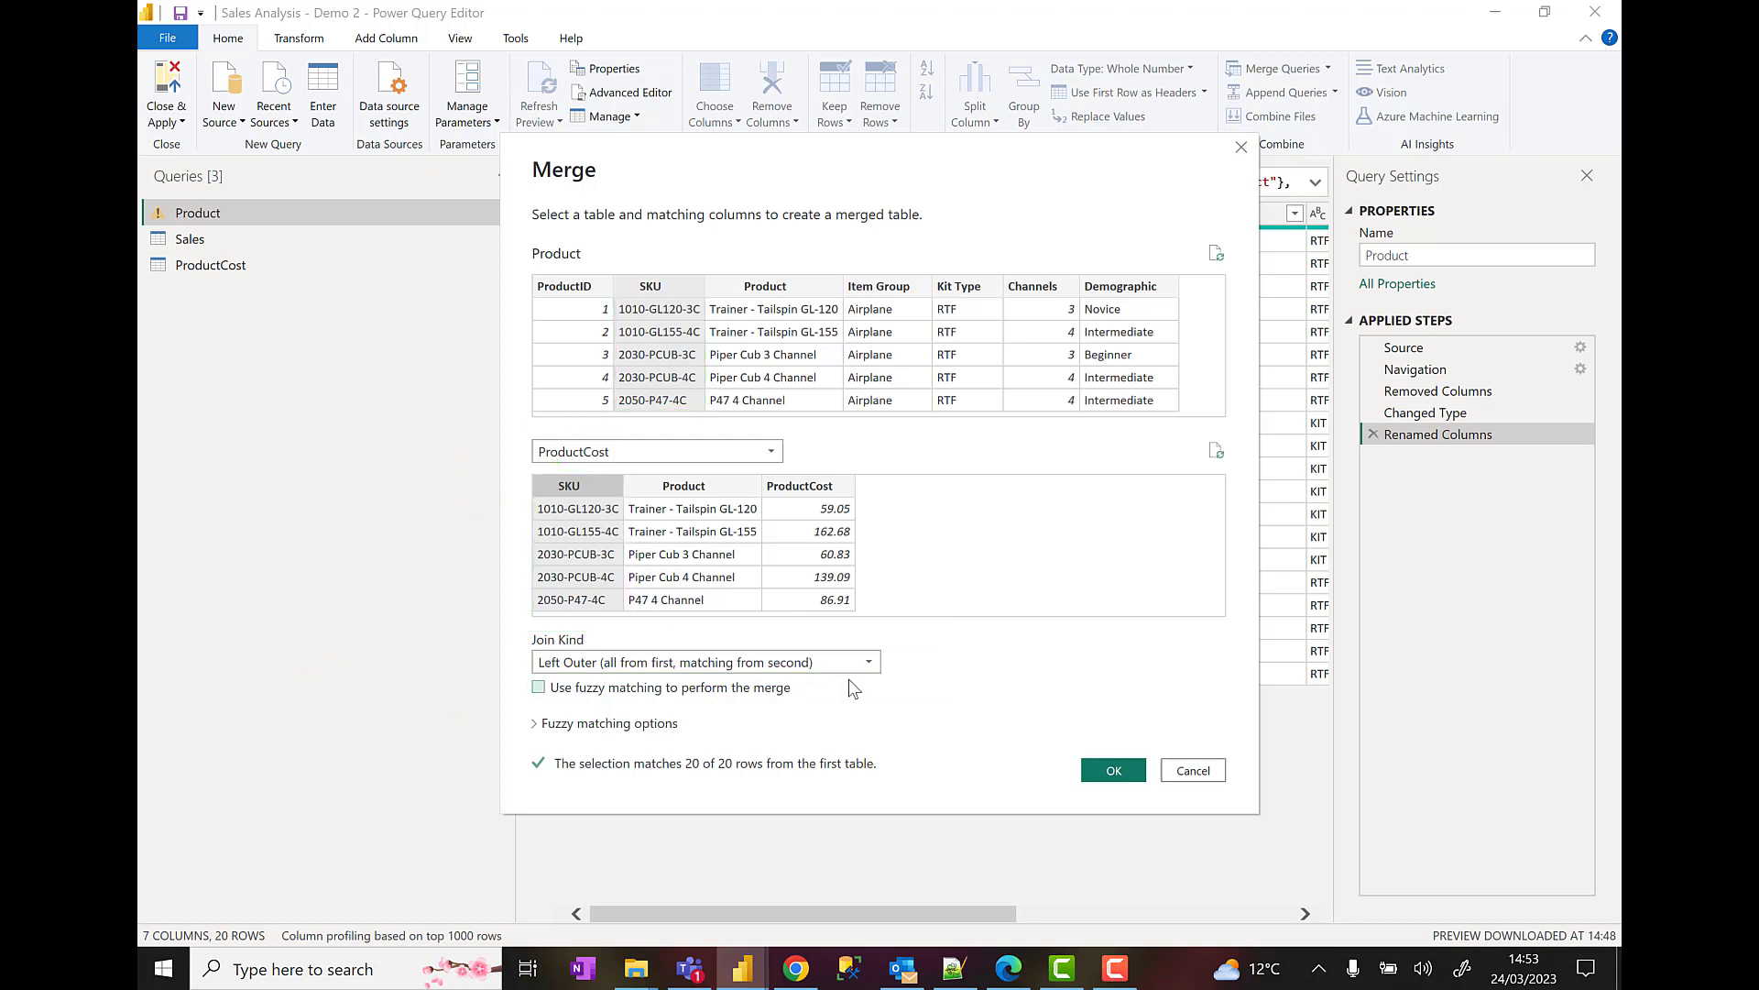
pyautogui.click(1111, 769)
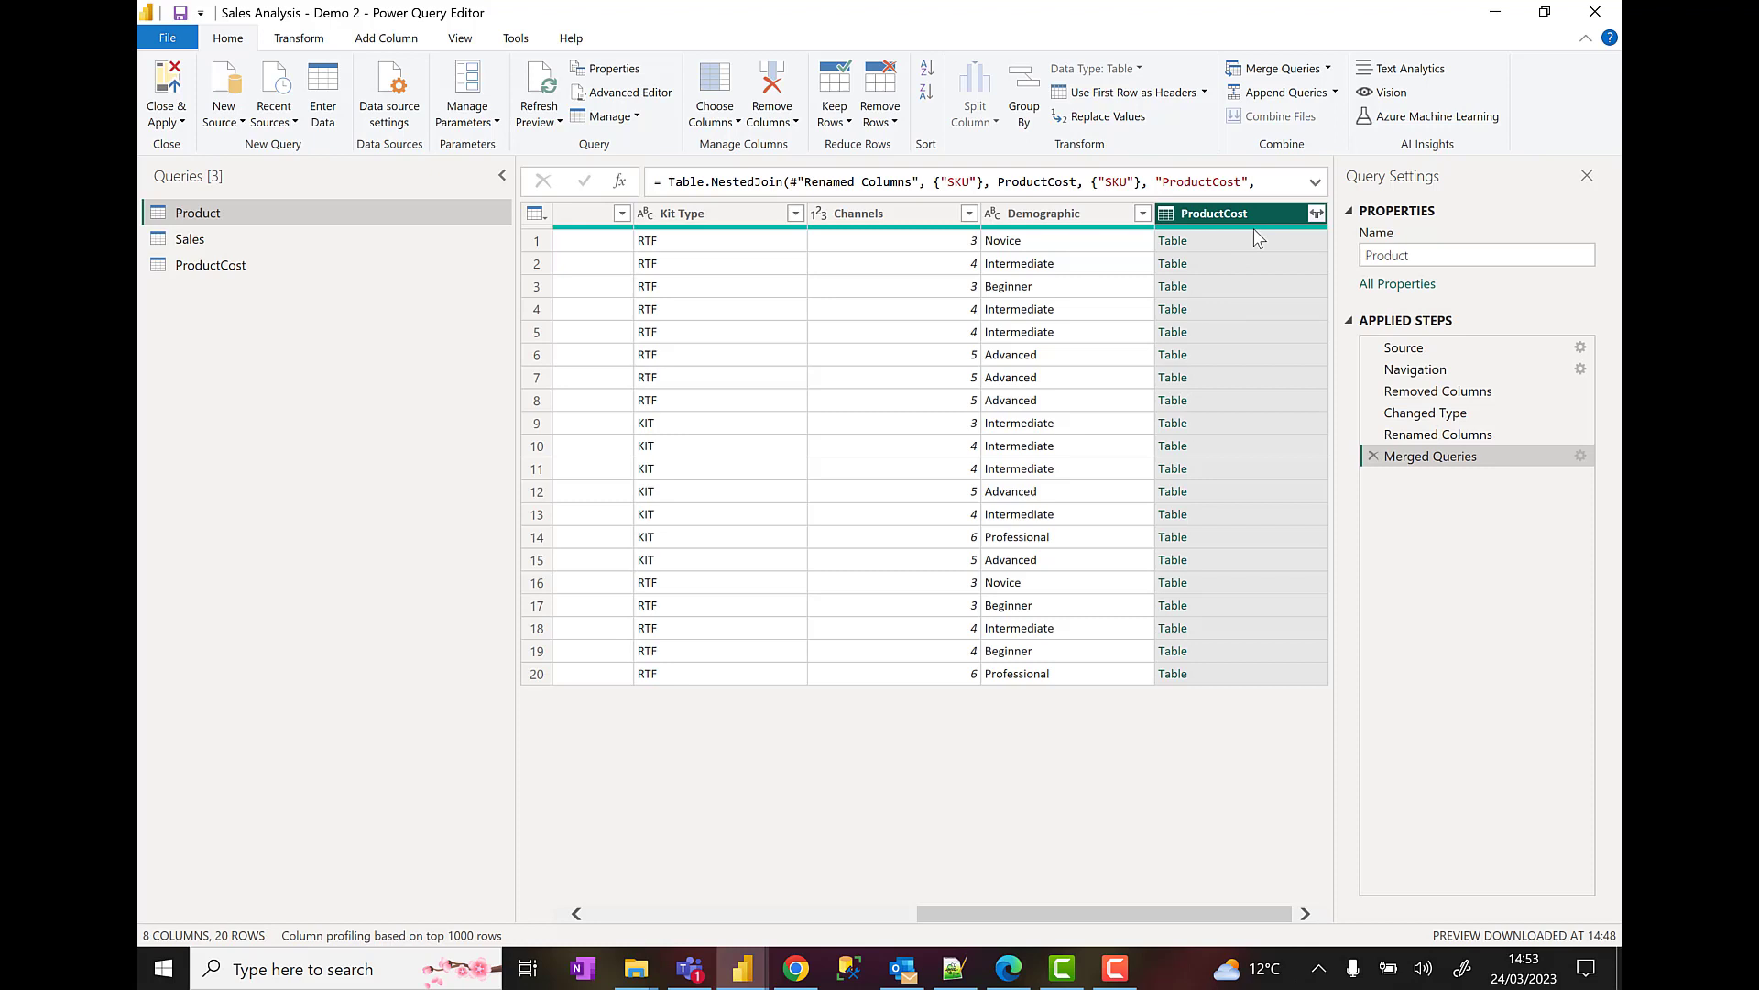
pyautogui.moveTo(1206, 230)
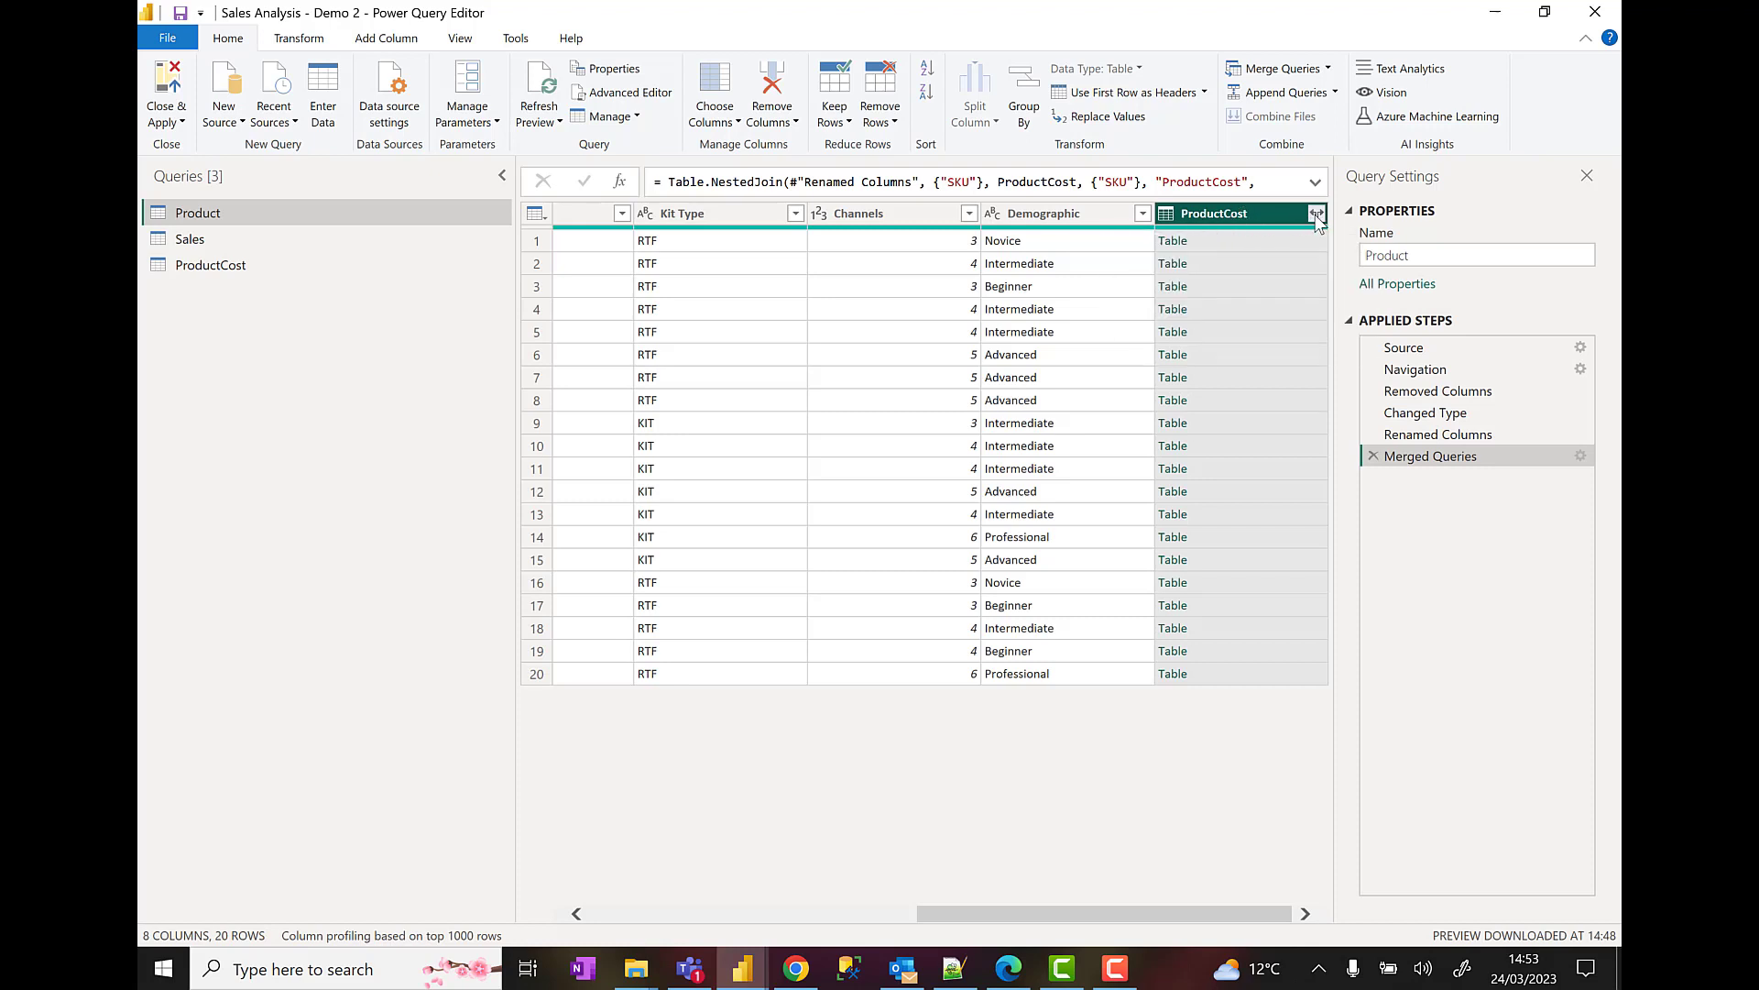
# - Expand the merged ProductCost column to only its ProductCost field, named Cost
pyautogui.click(1318, 214)
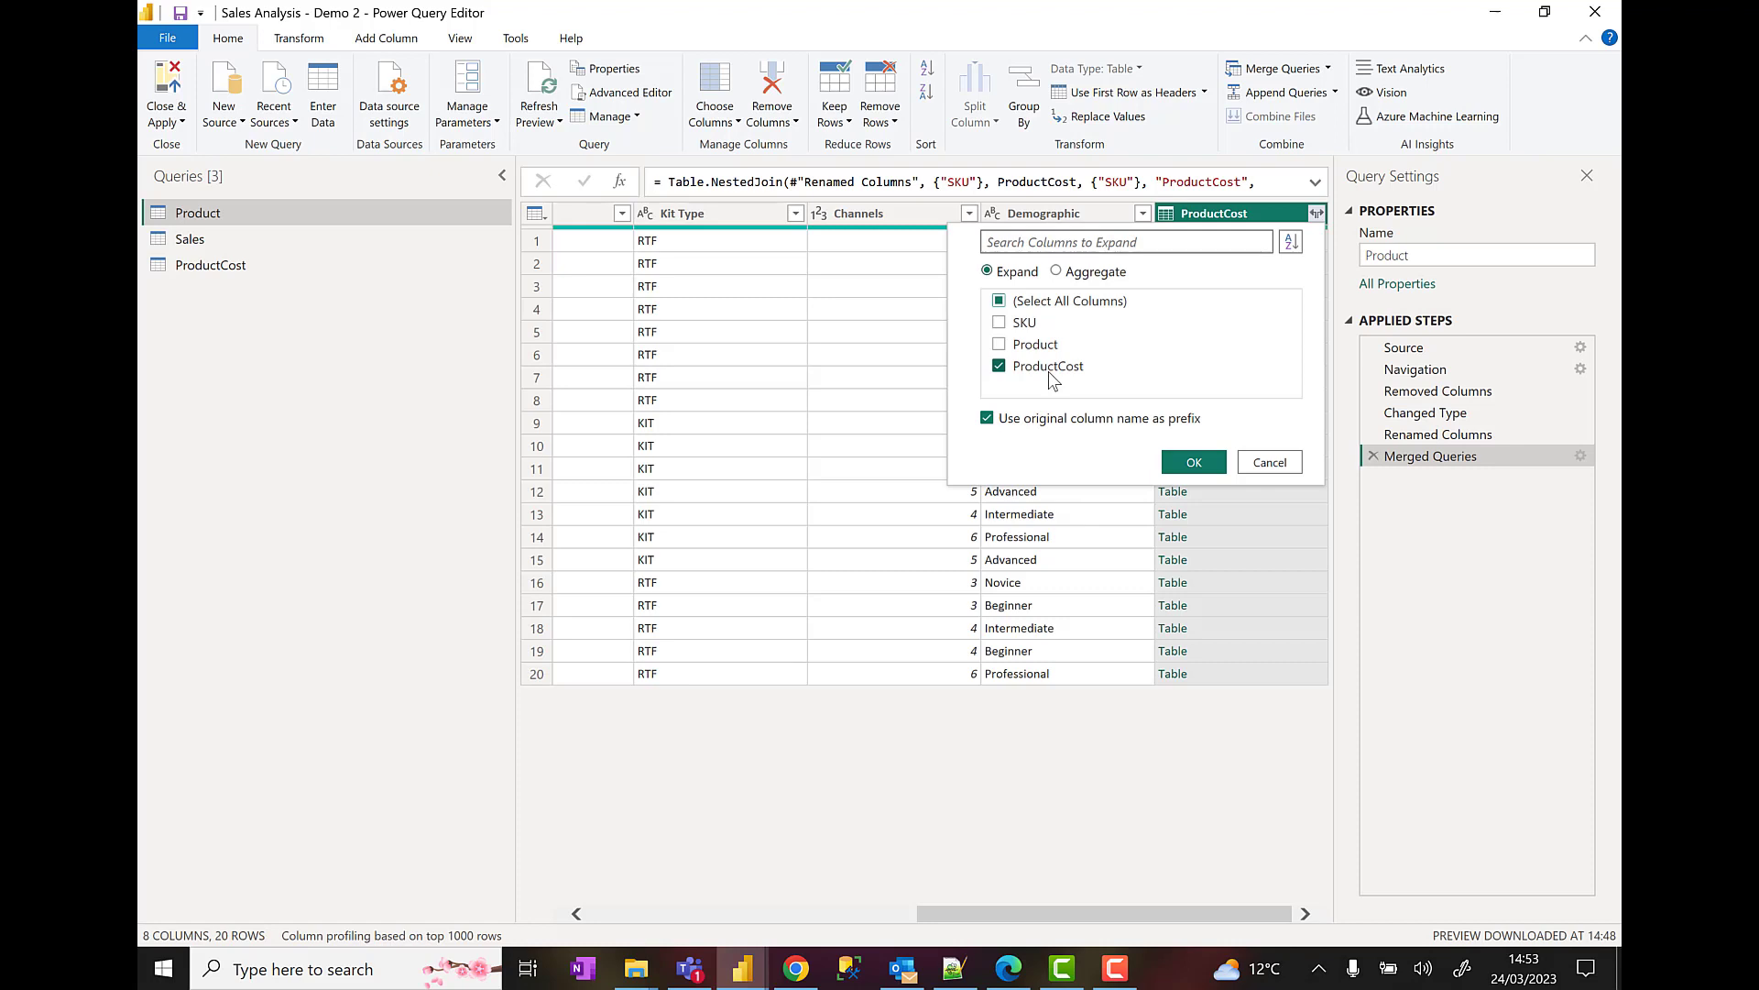
pyautogui.moveTo(1094, 634)
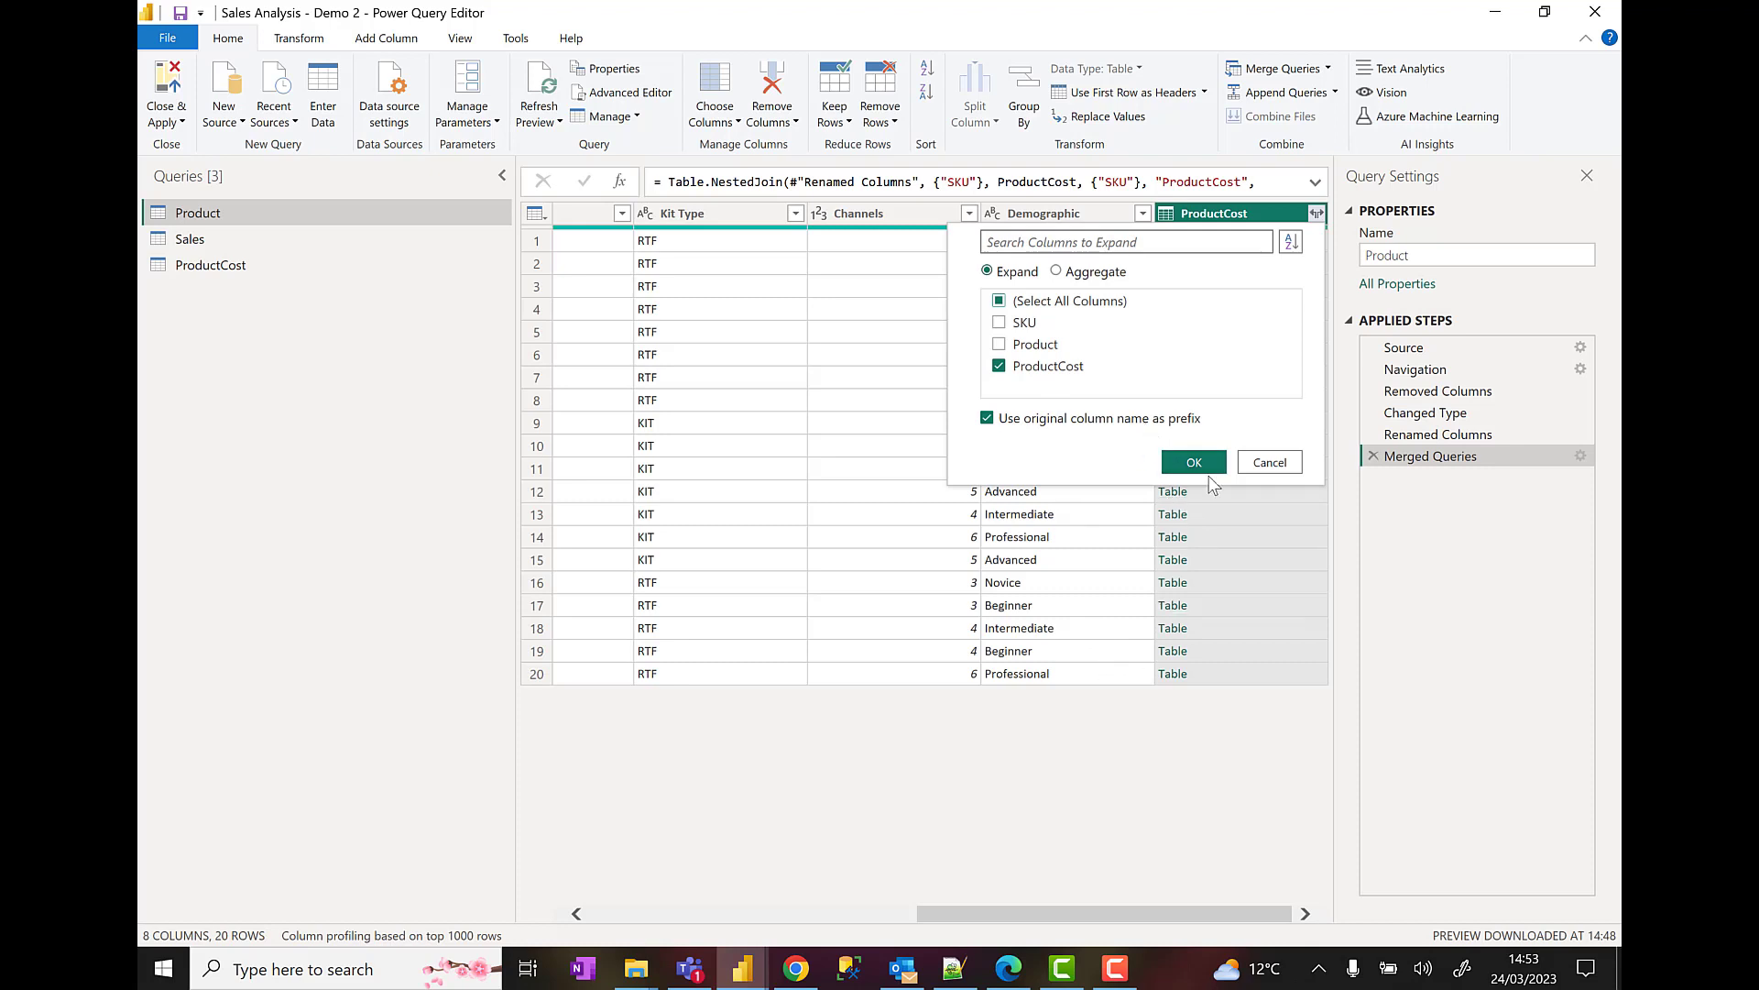
pyautogui.click(1194, 461)
pyautogui.write('Cost')
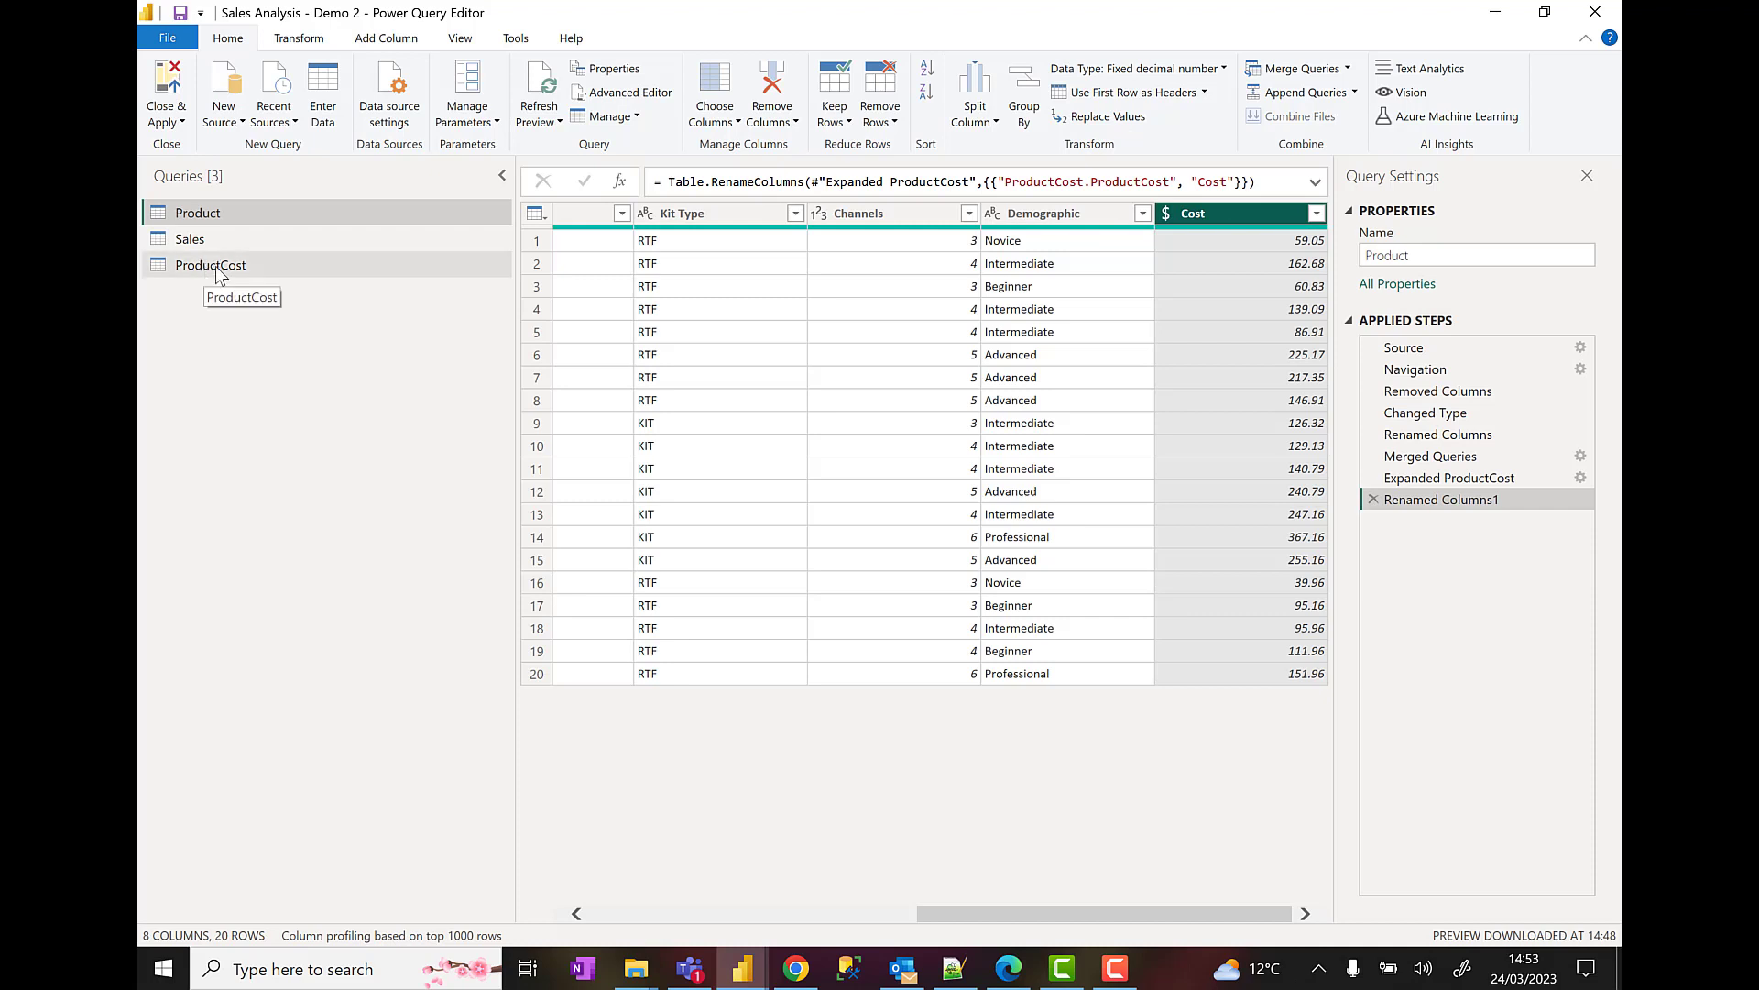
pyautogui.moveTo(196, 213)
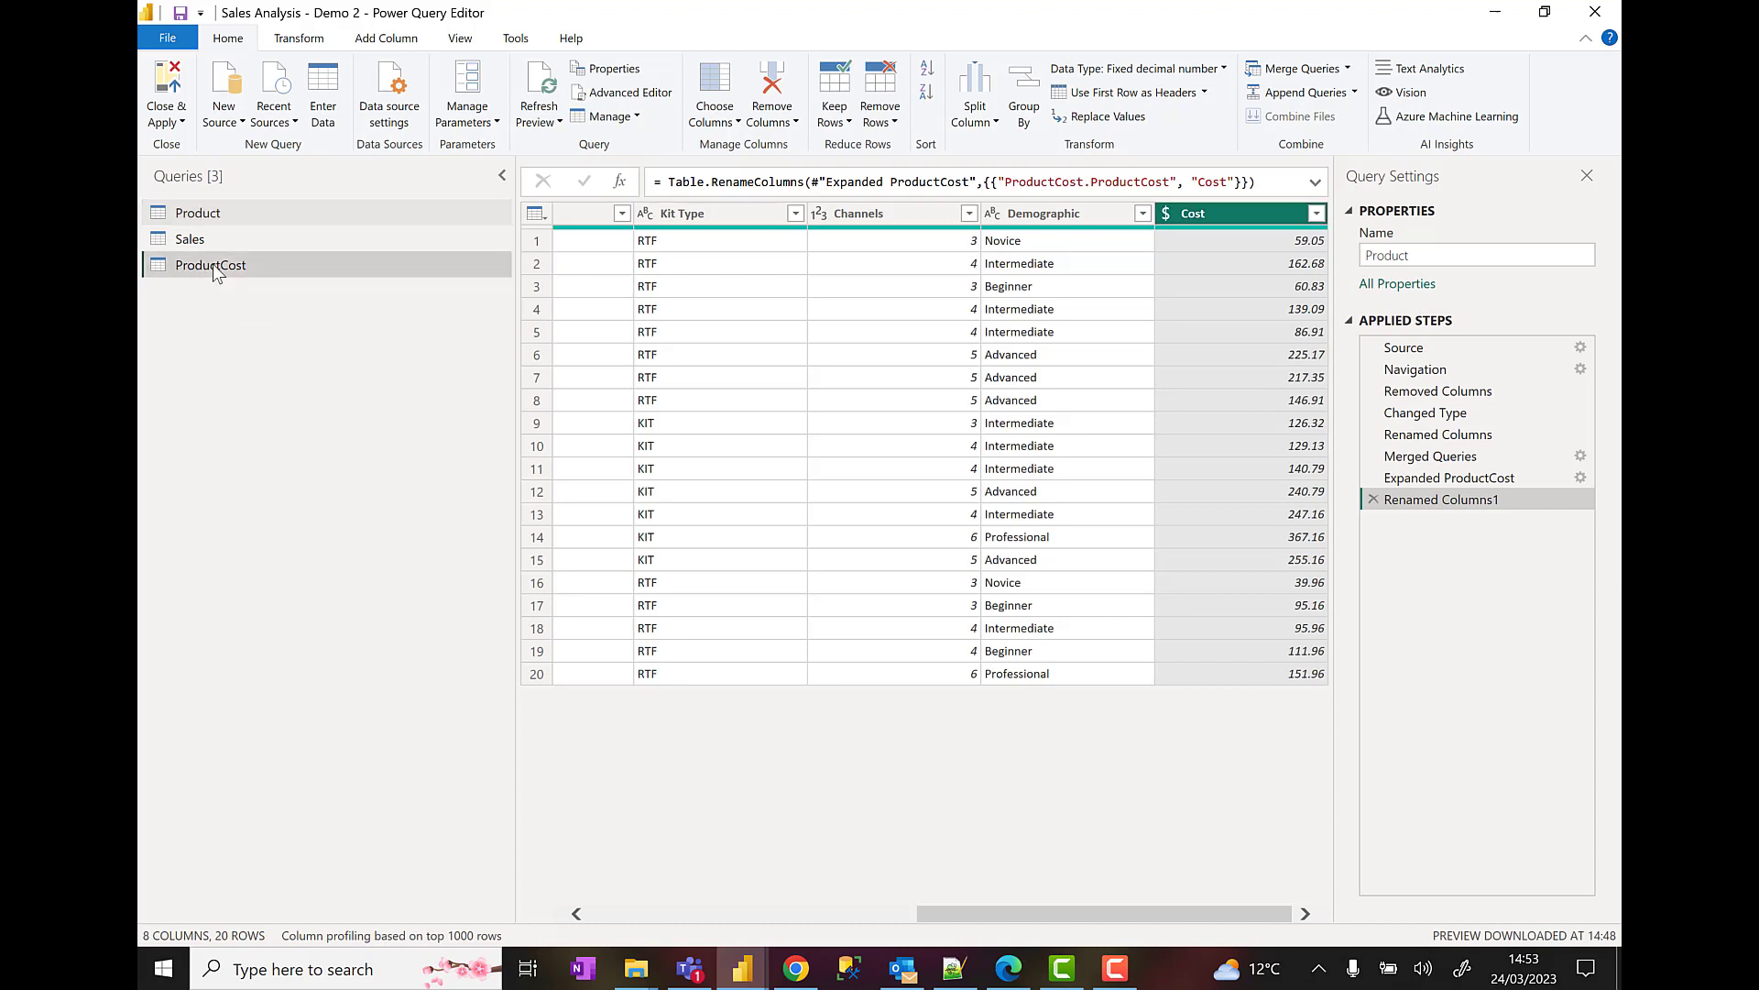
# - Open the ProductCost query's context menu to disable its loading
pyautogui.rightClick(210, 265)
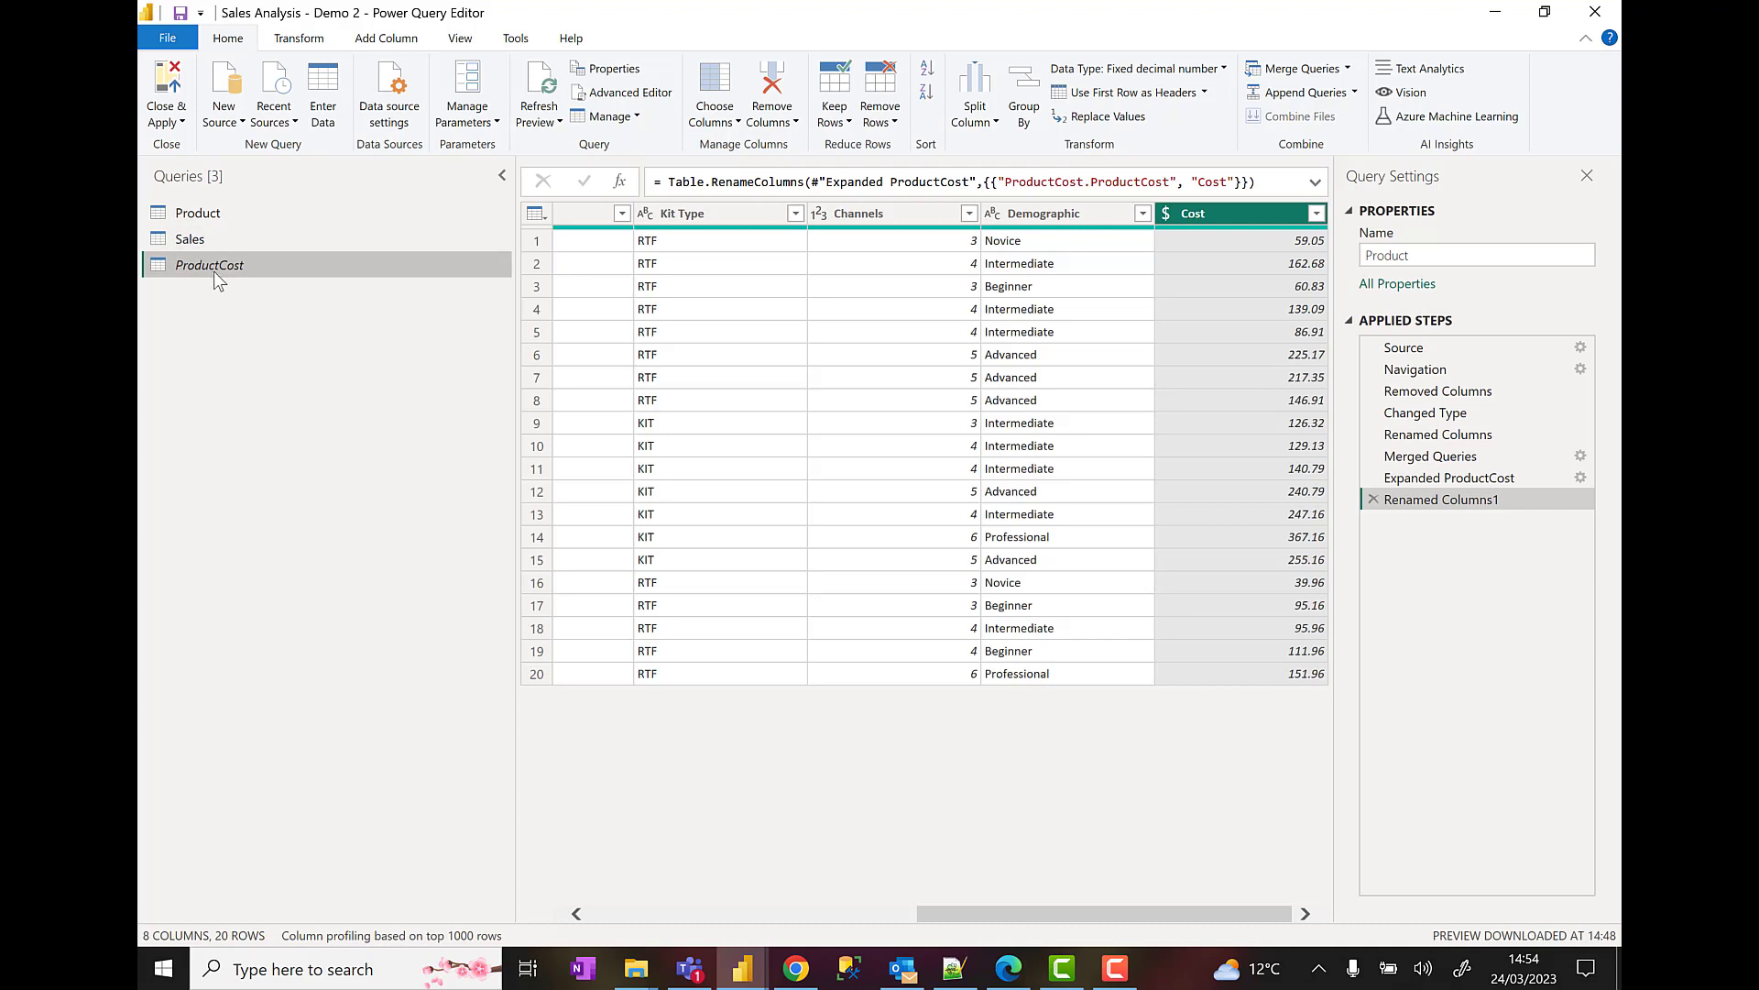
pyautogui.moveTo(211, 270)
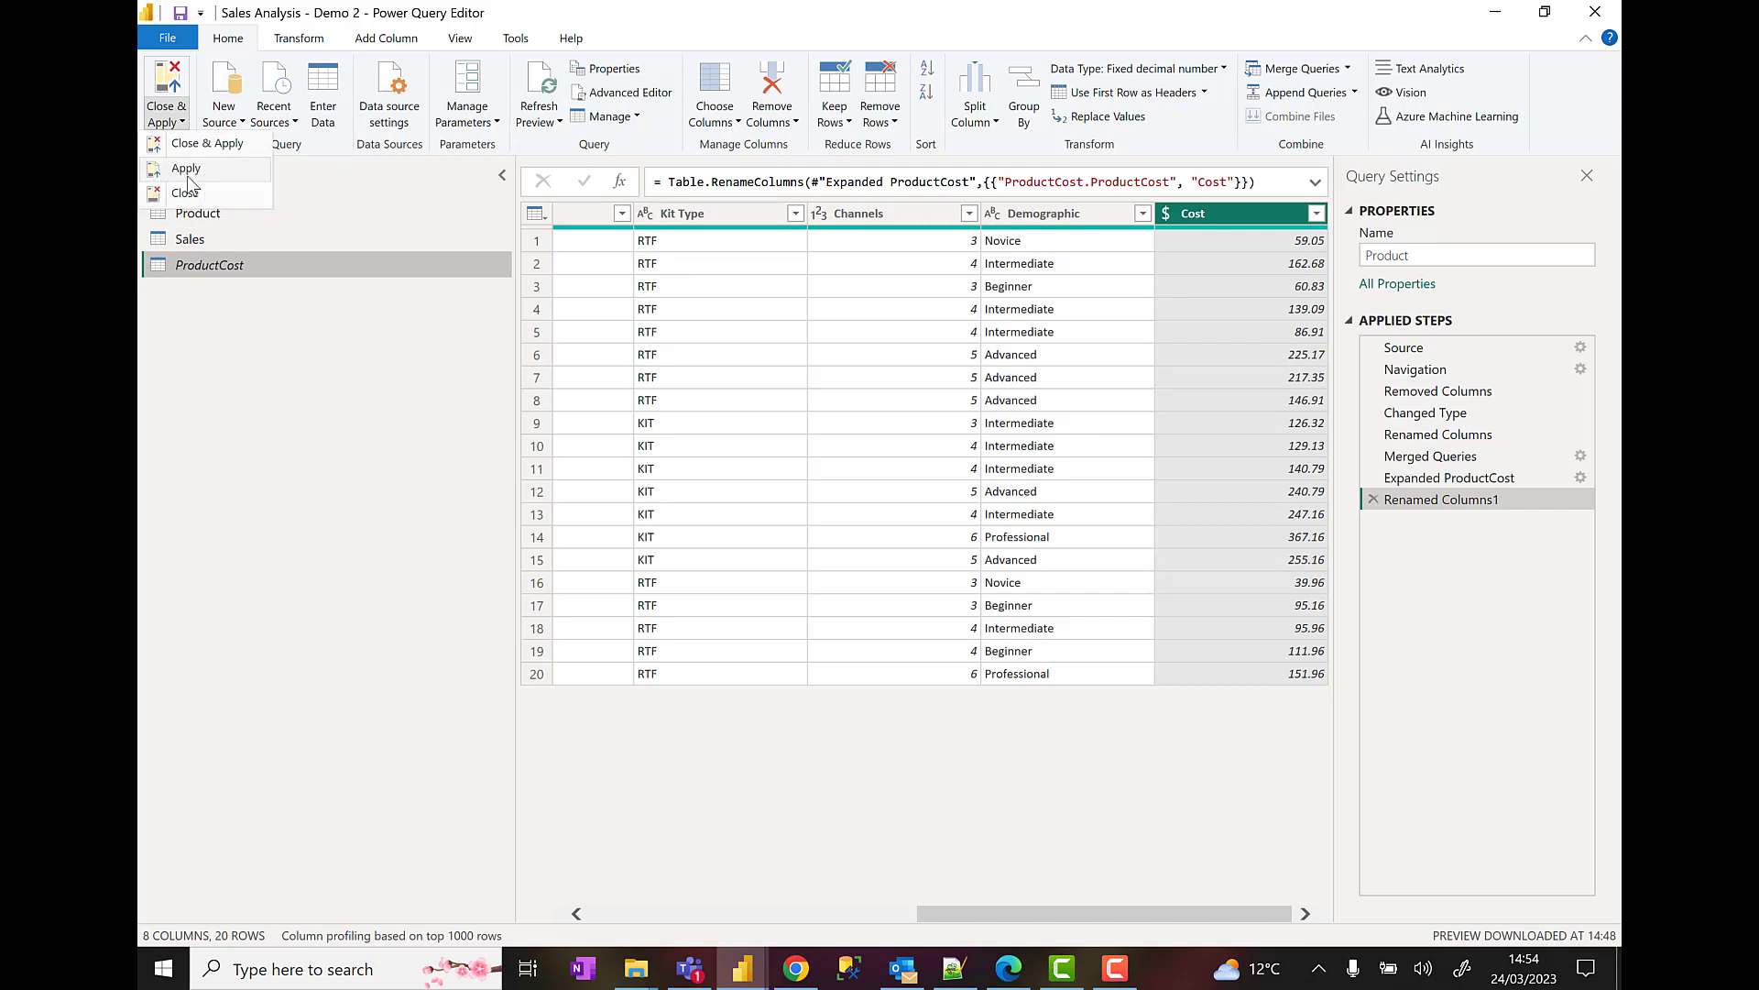
pyautogui.moveTo(230, 150)
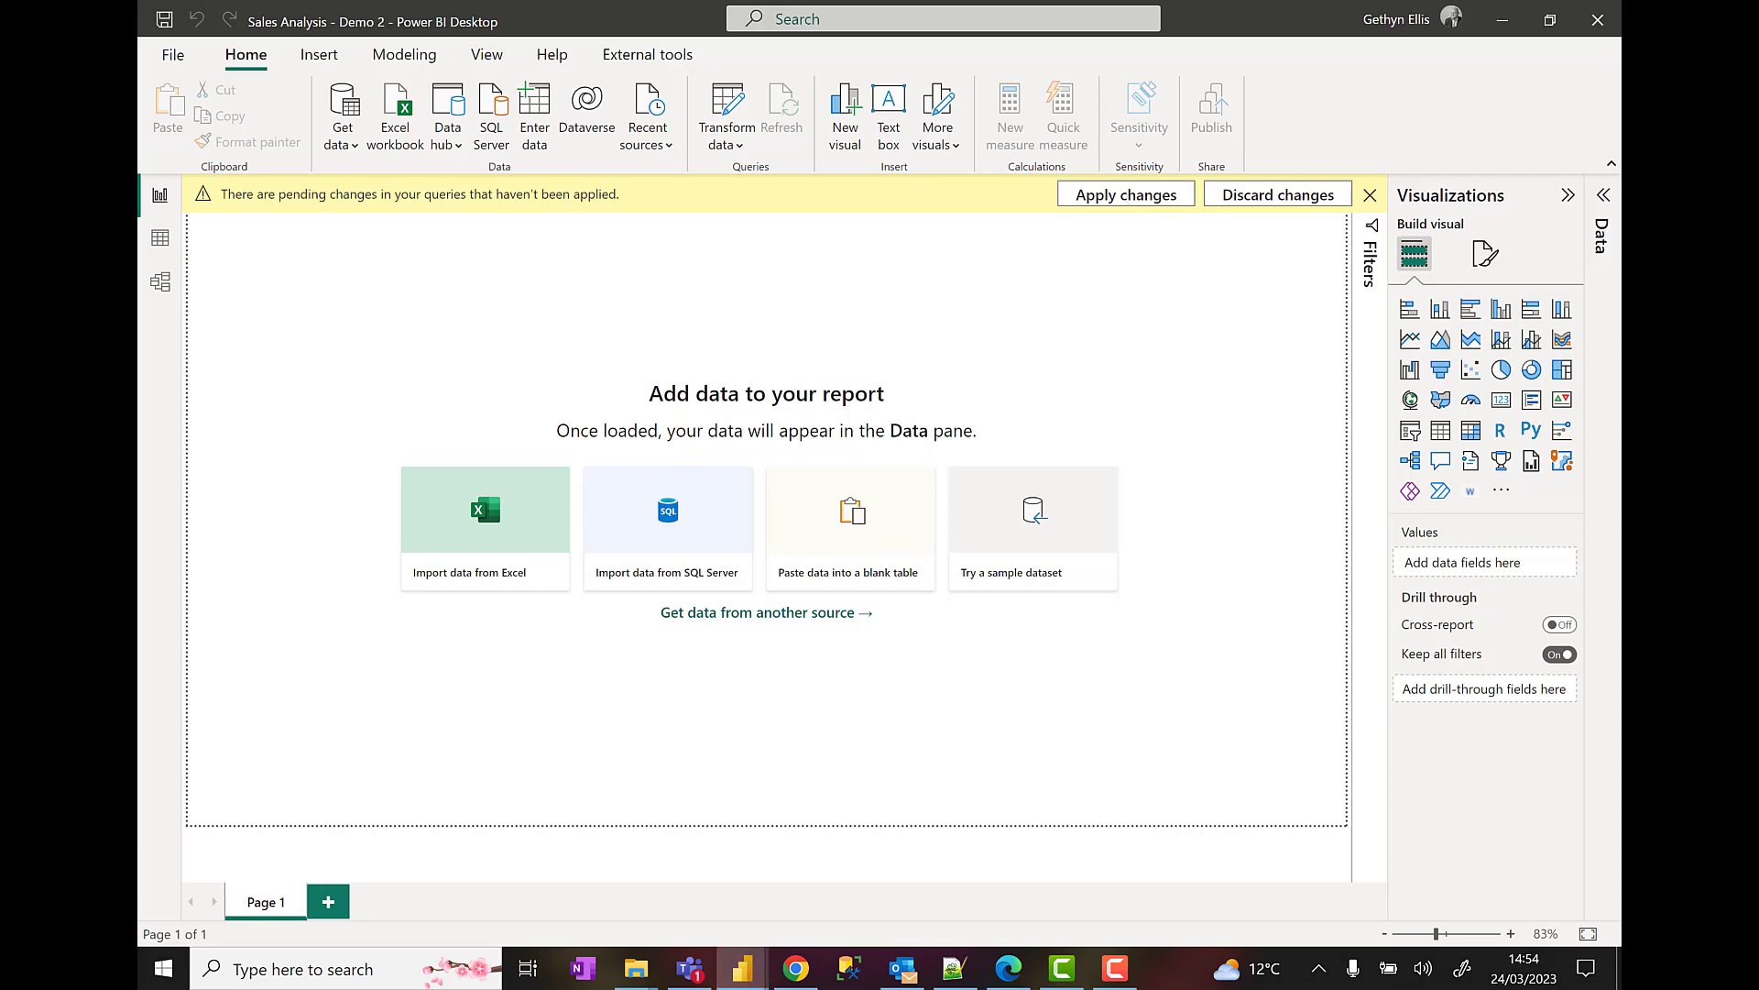
# - Expand the Data pane and apply the pending query changes from the banner
pyautogui.click(1124, 194)
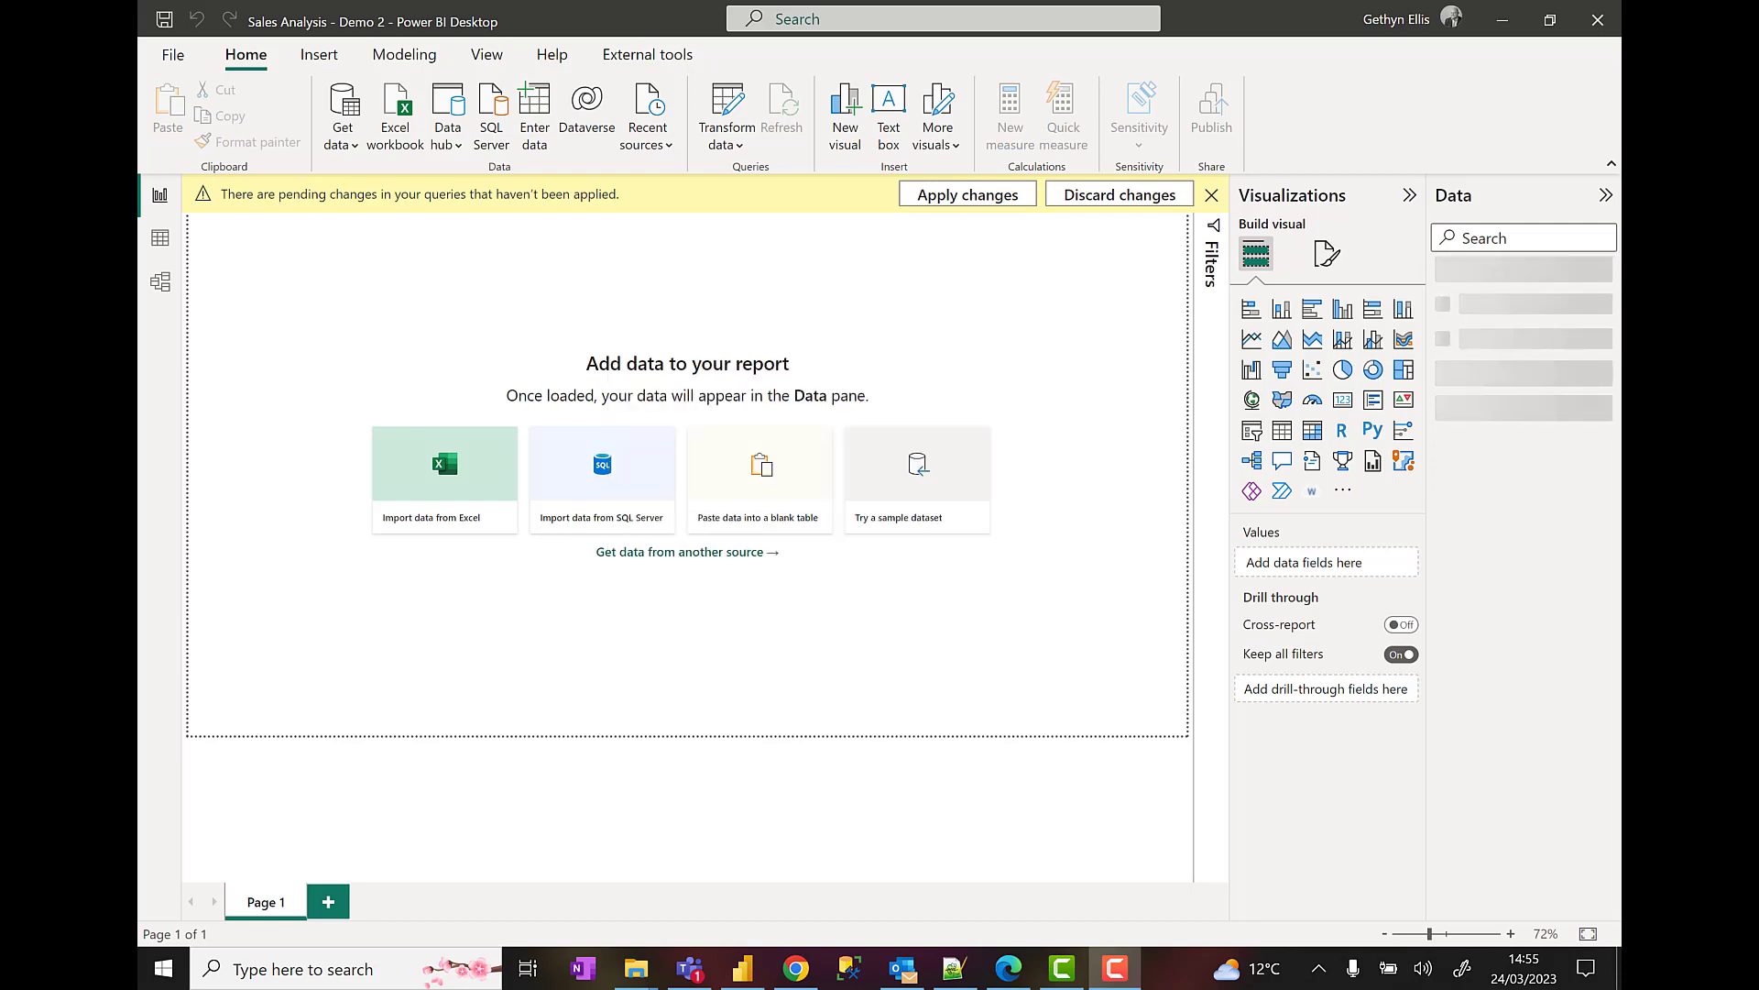
pyautogui.click(1210, 194)
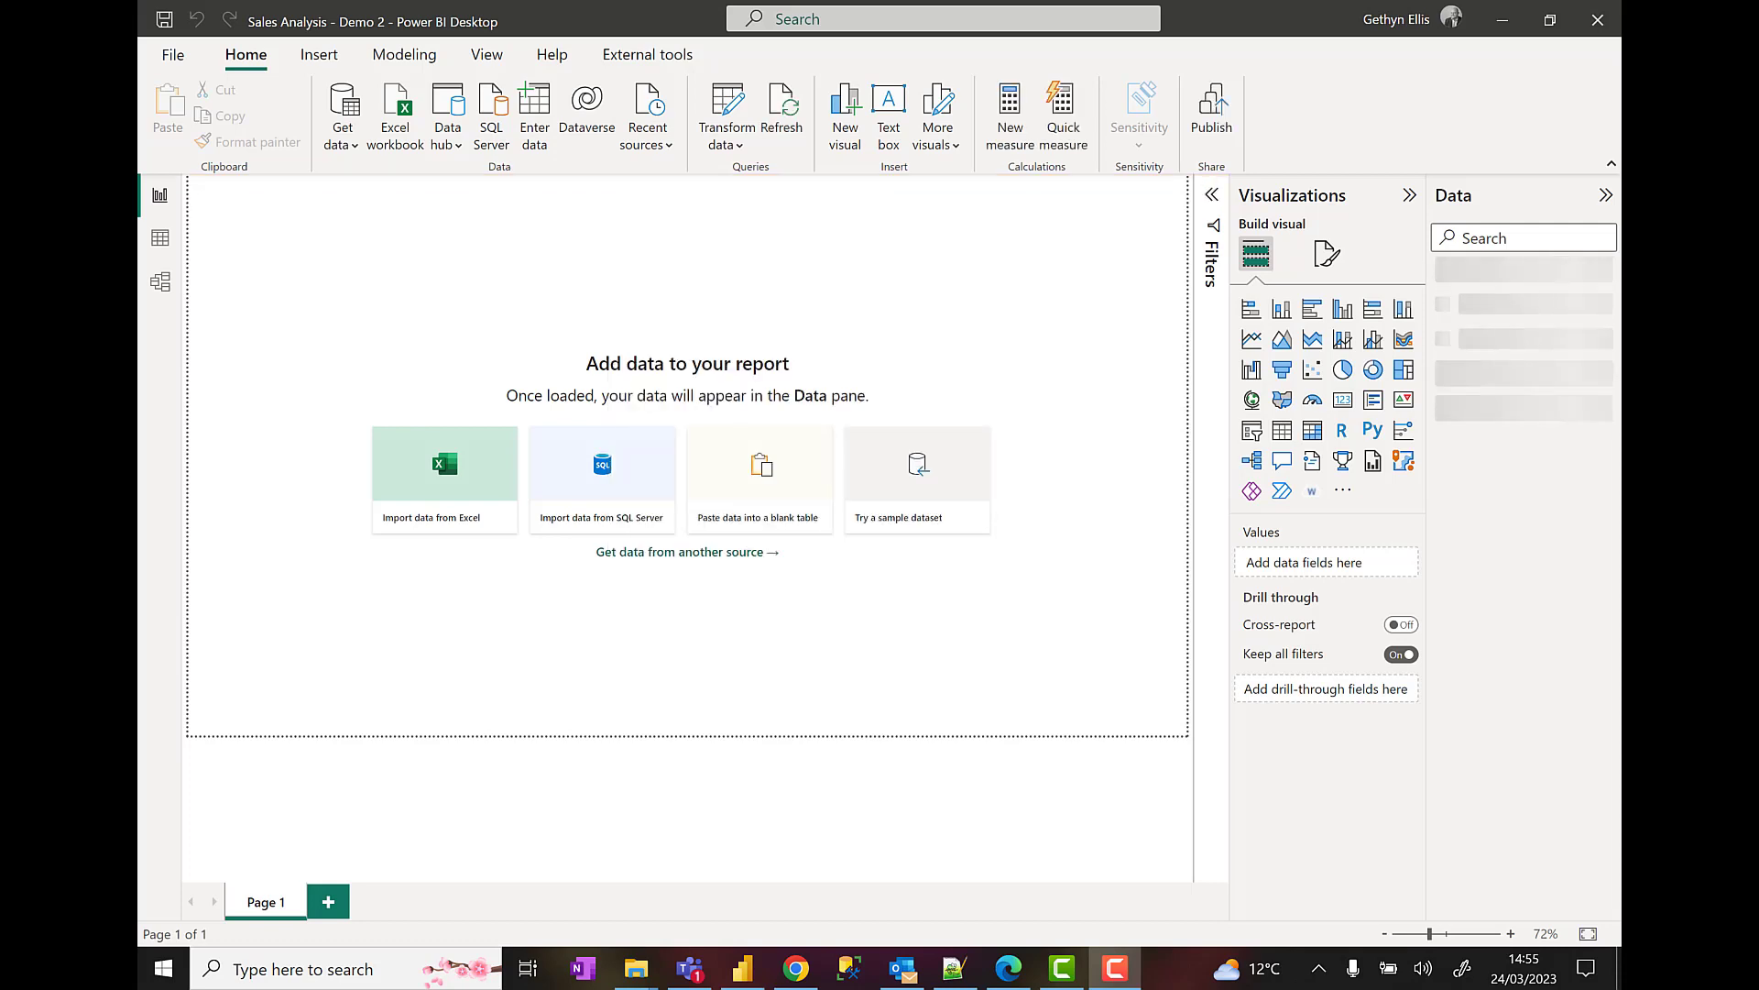